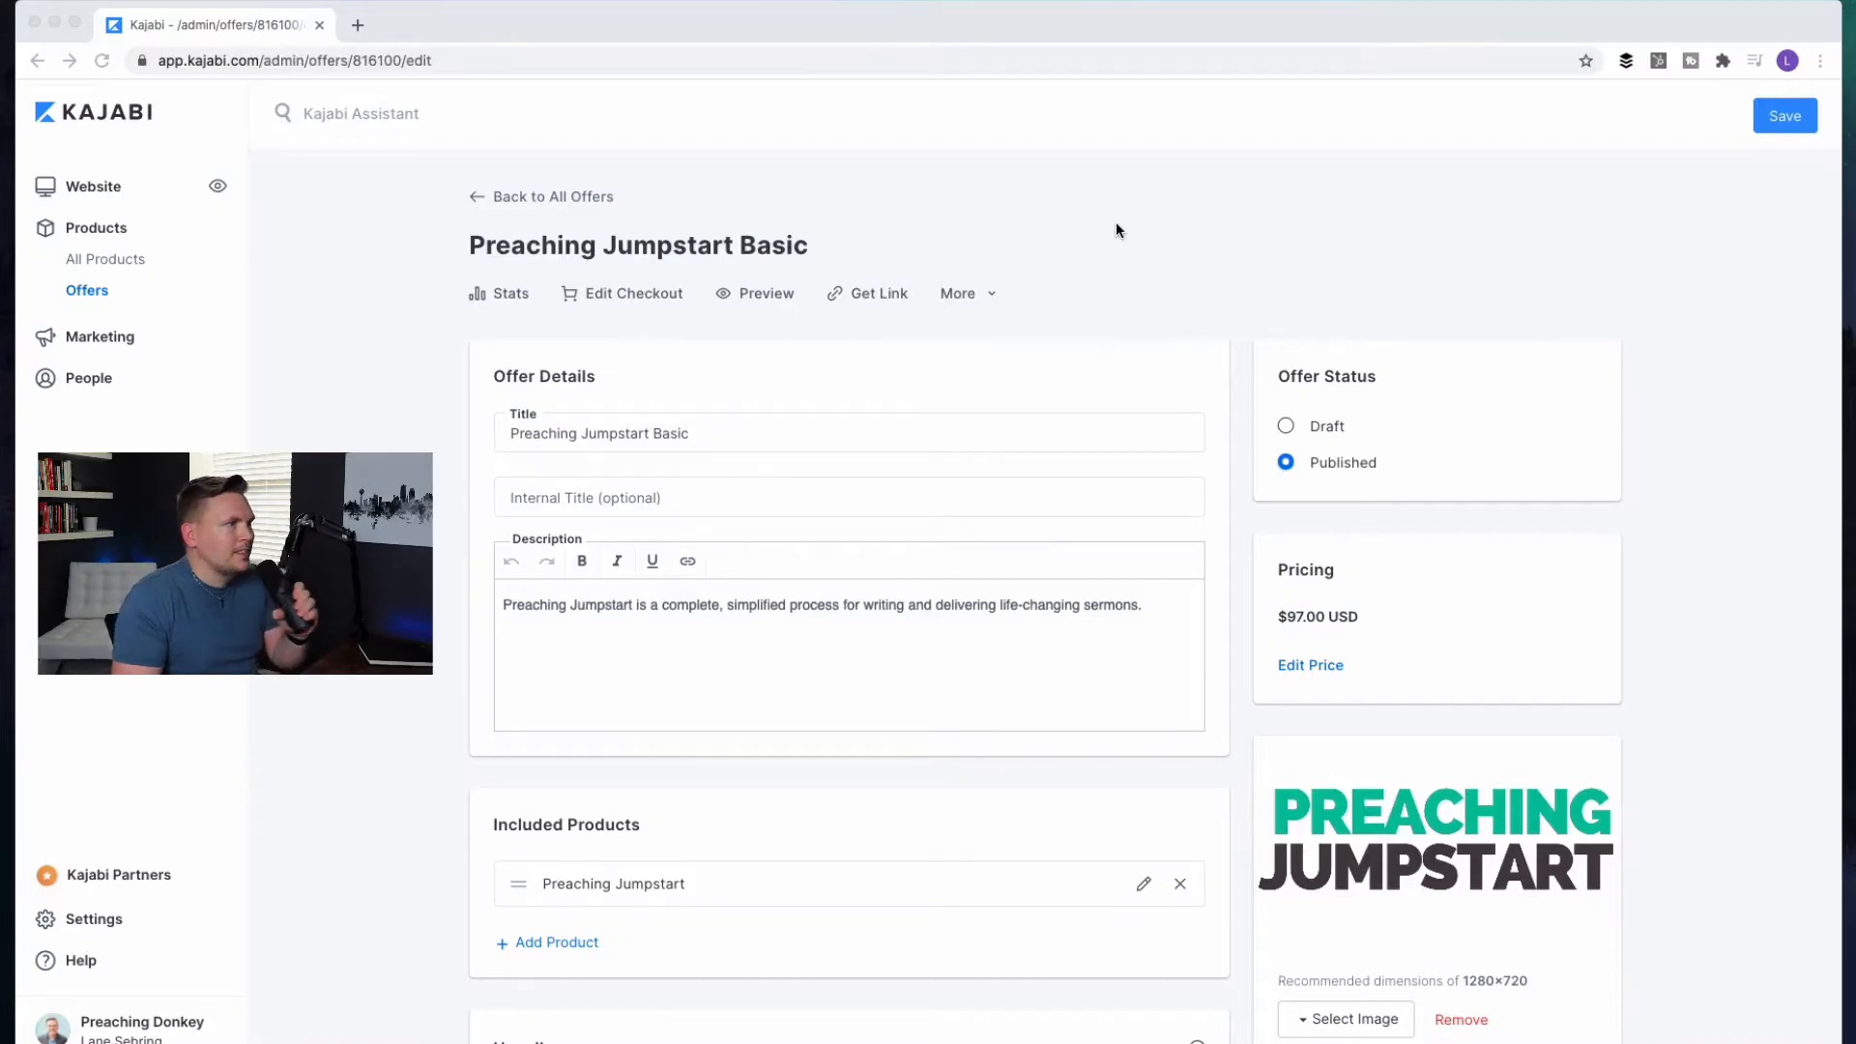
pyautogui.moveTo(527, 485)
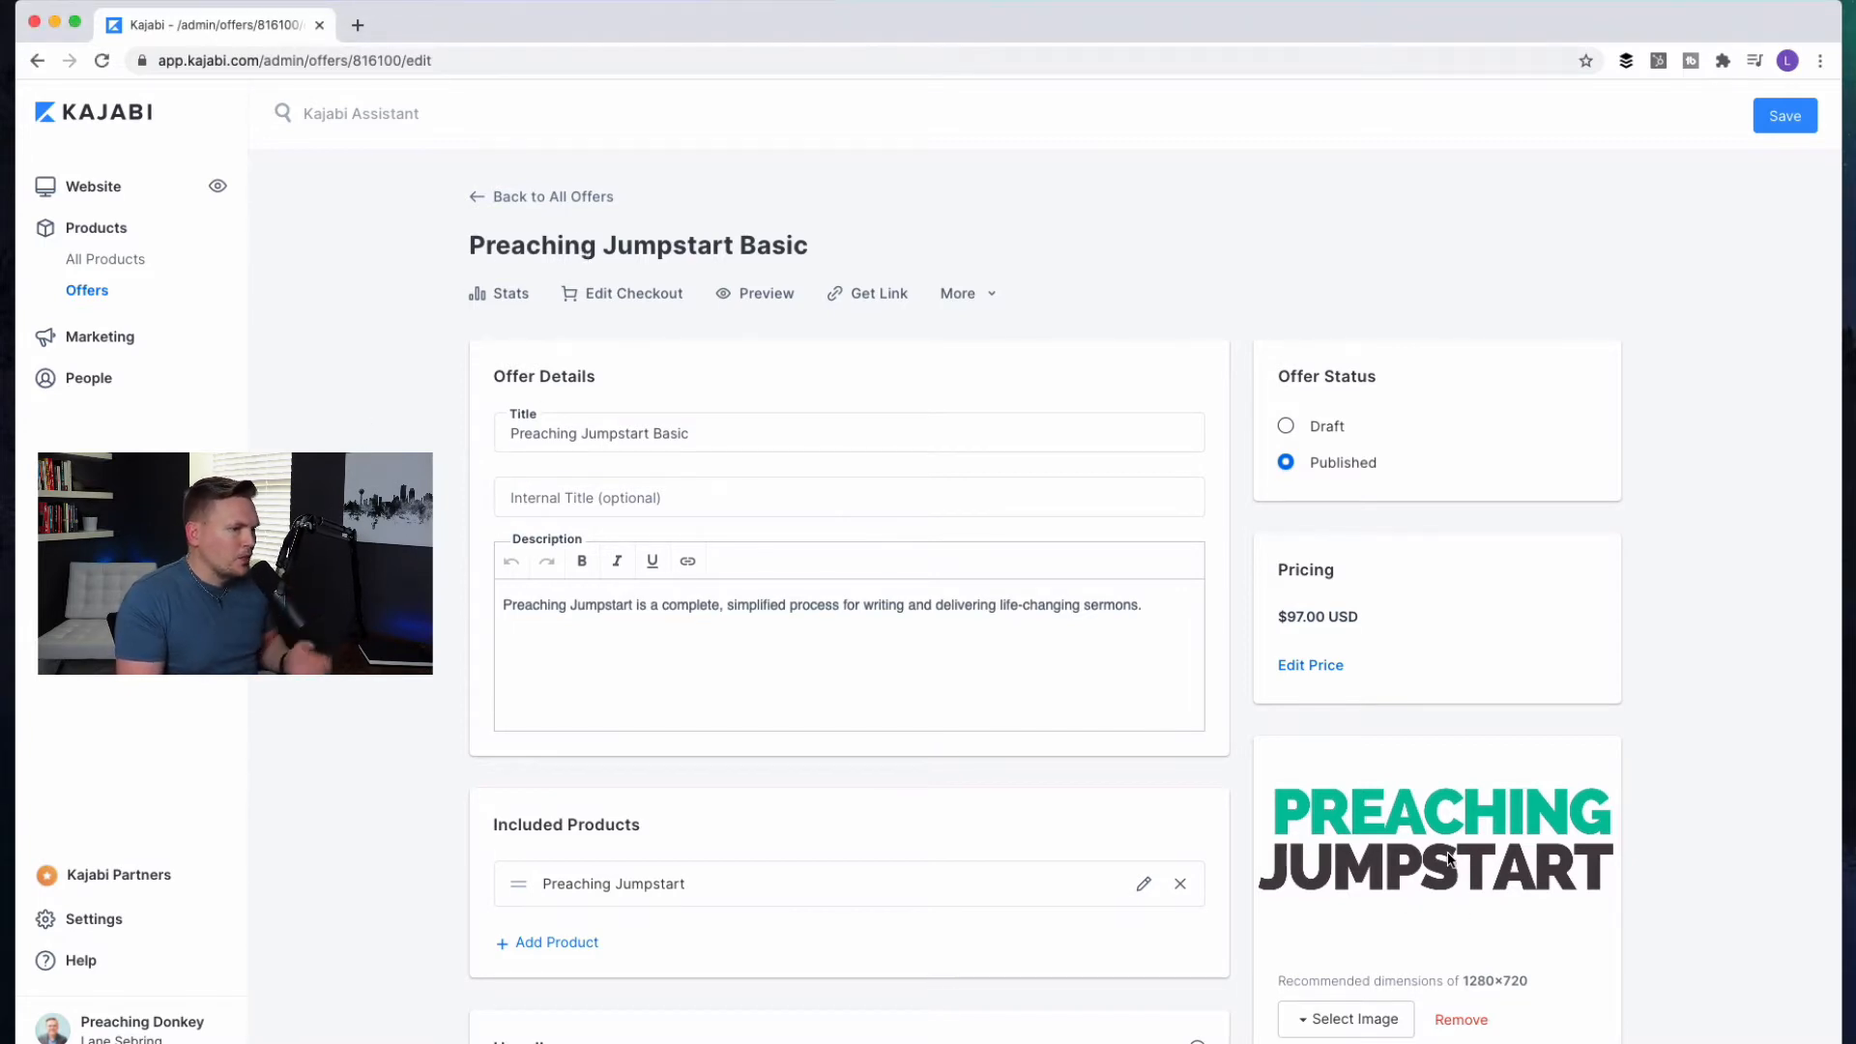
pyautogui.moveTo(373, 180)
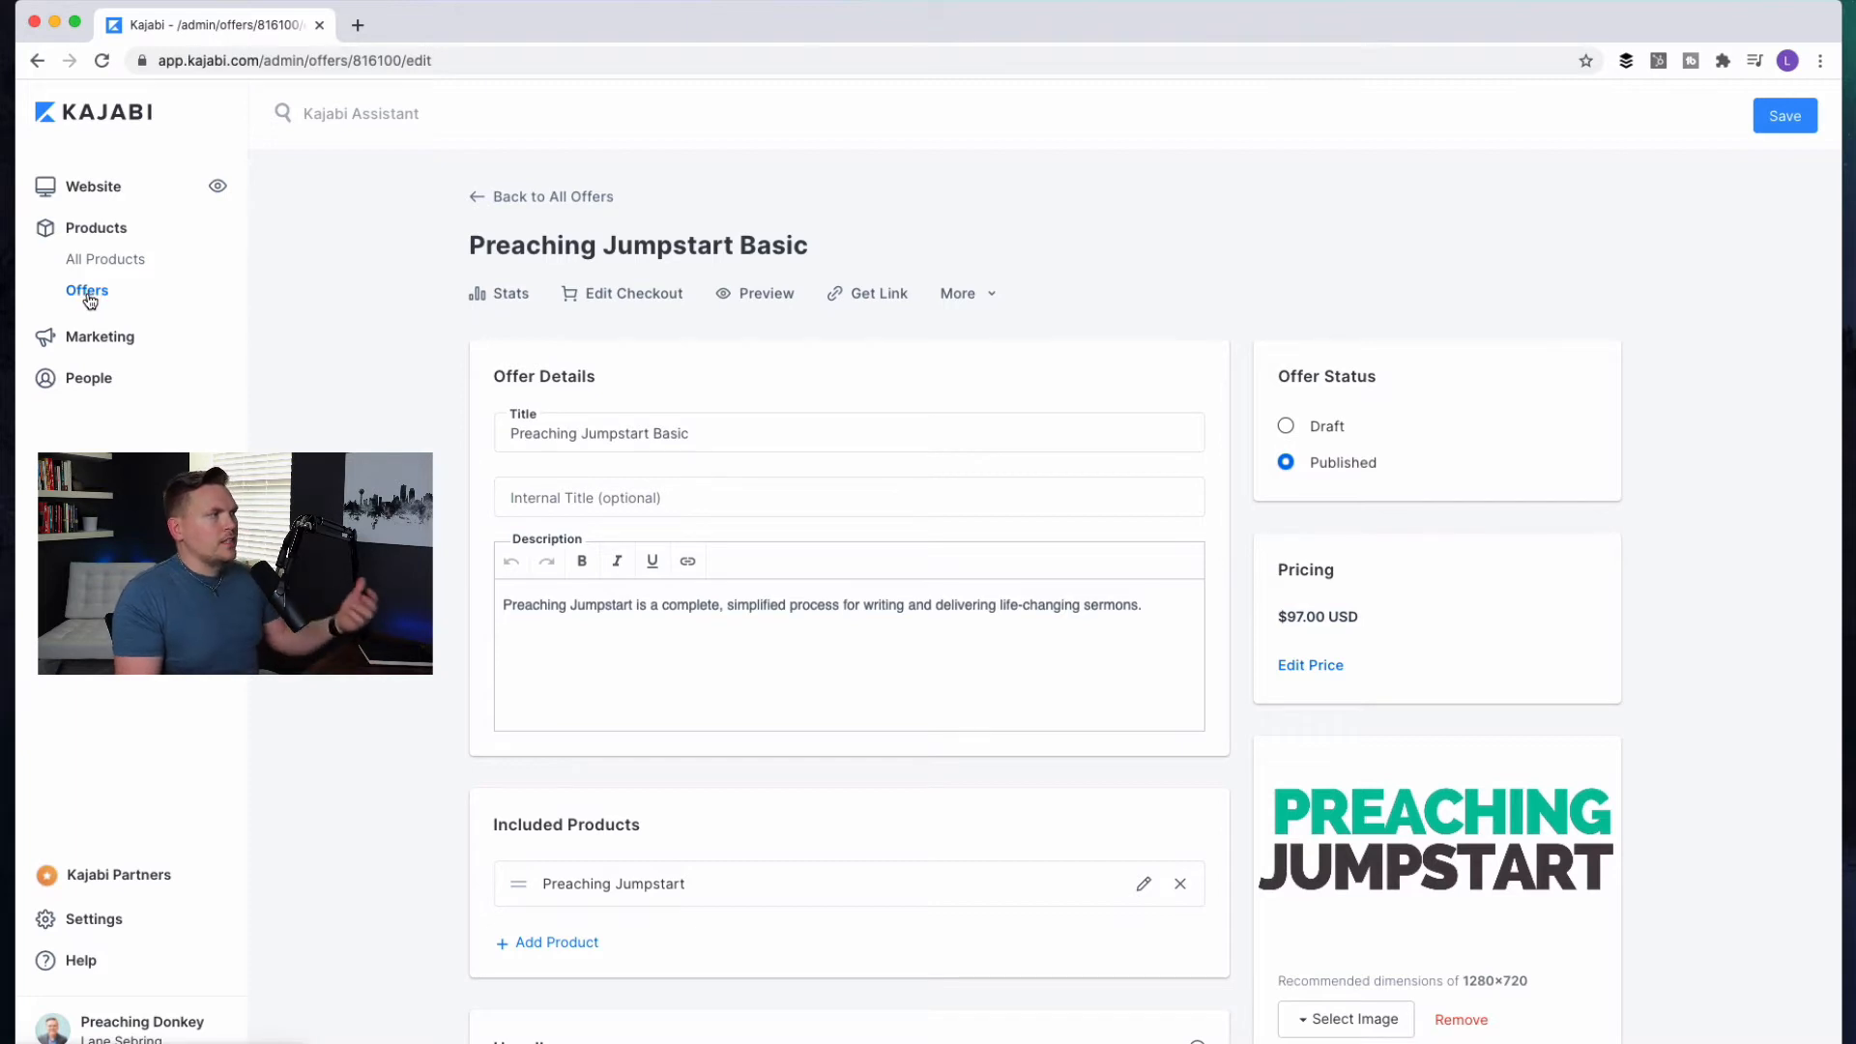
pyautogui.moveTo(105, 258)
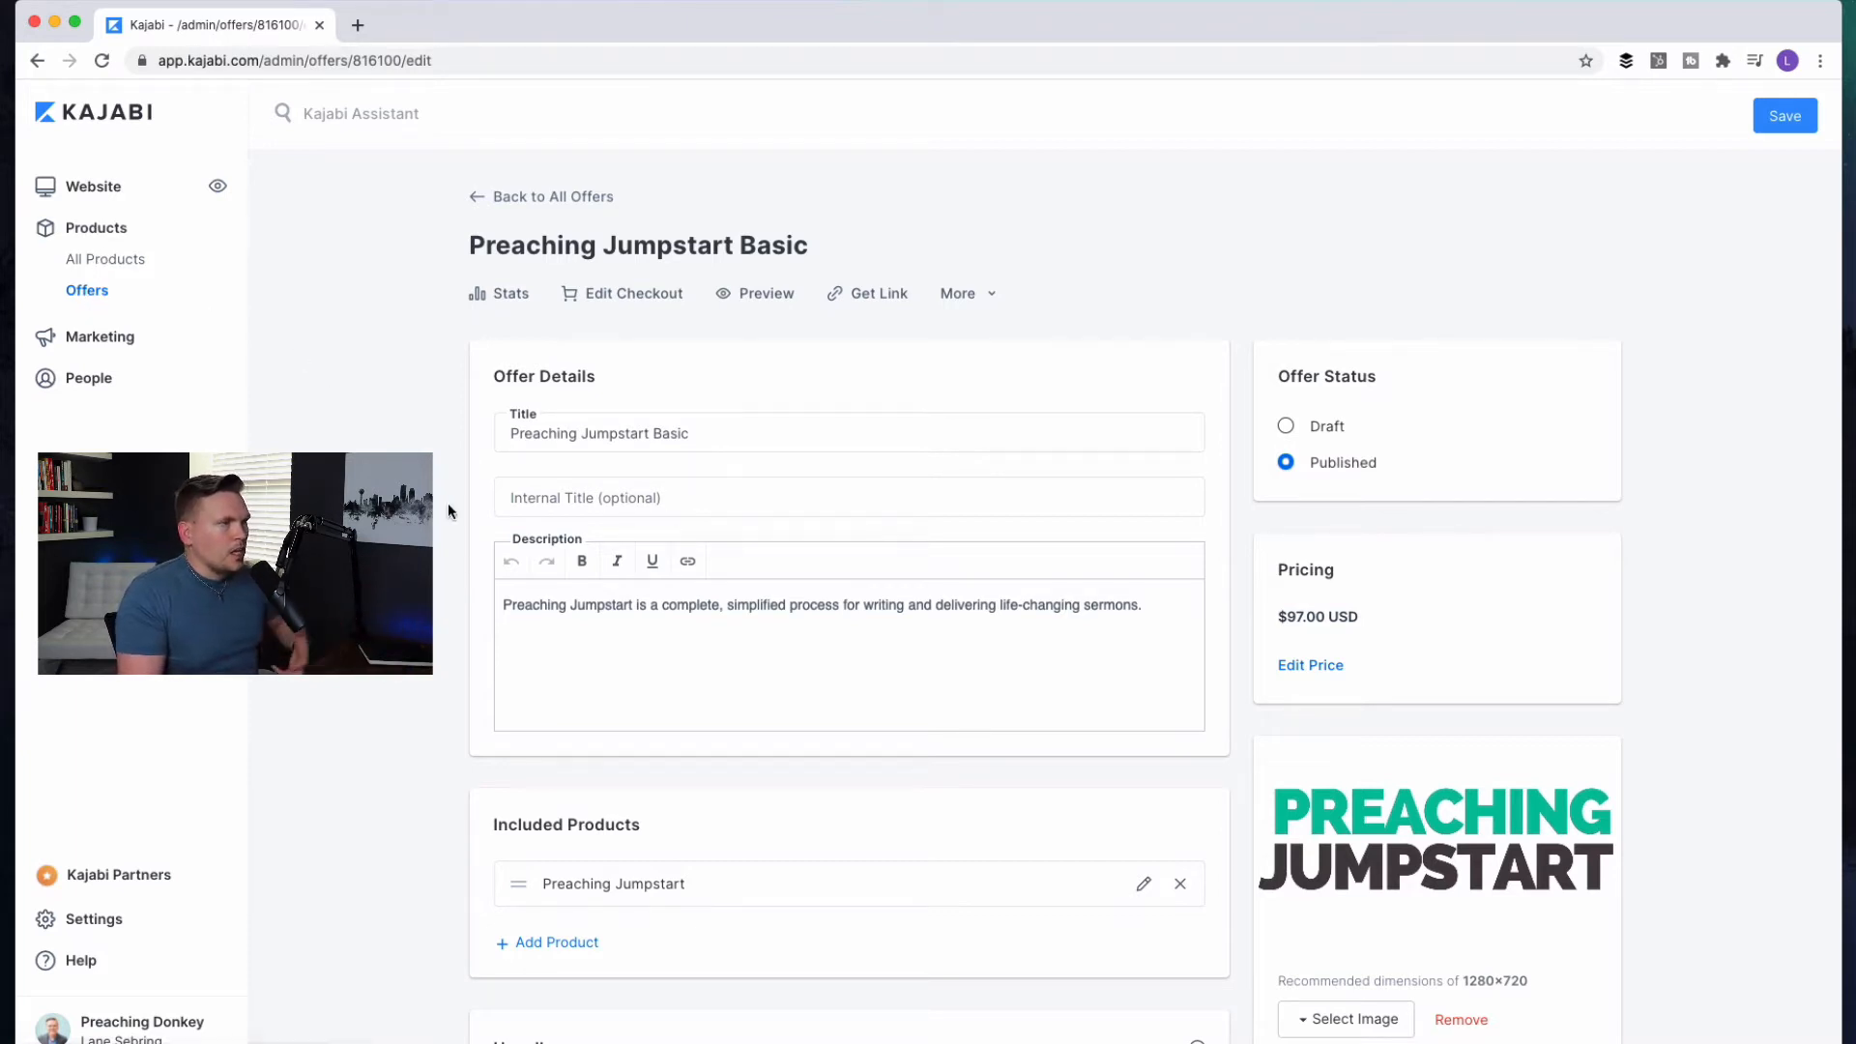
pyautogui.moveTo(680, 383)
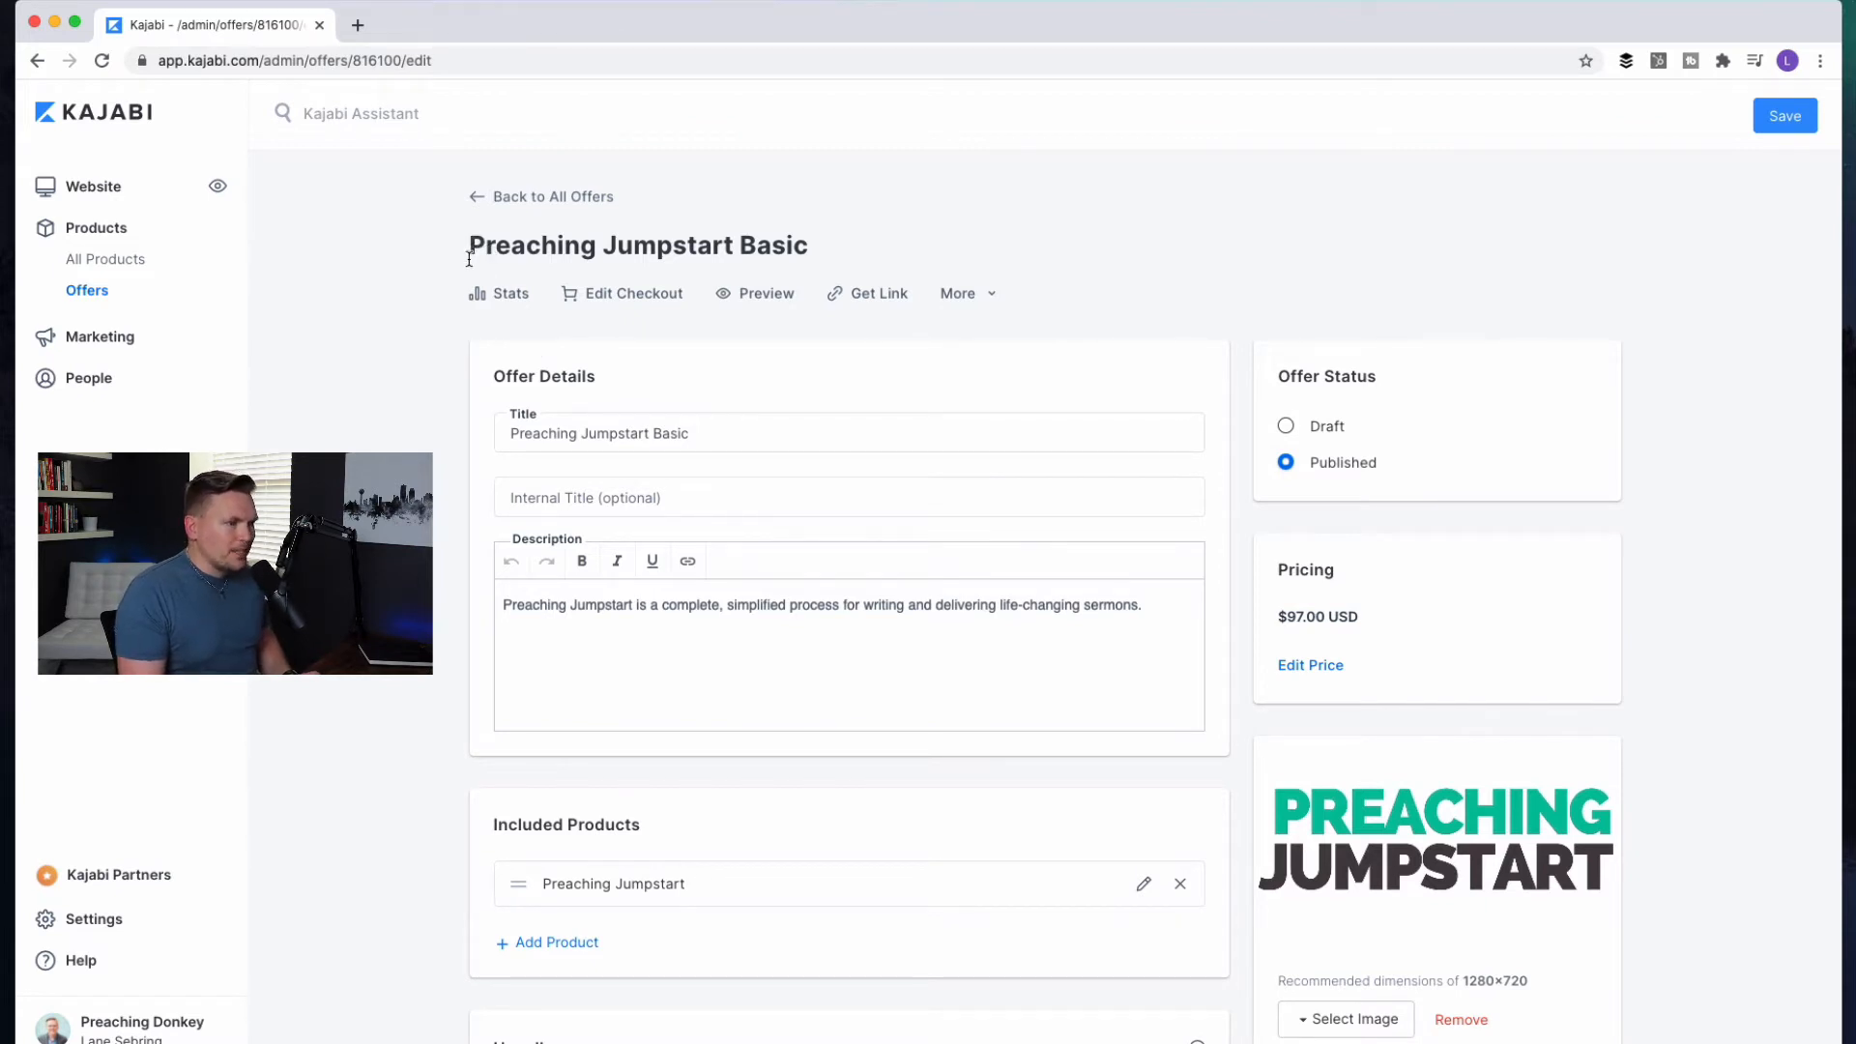
pyautogui.moveTo(411, 331)
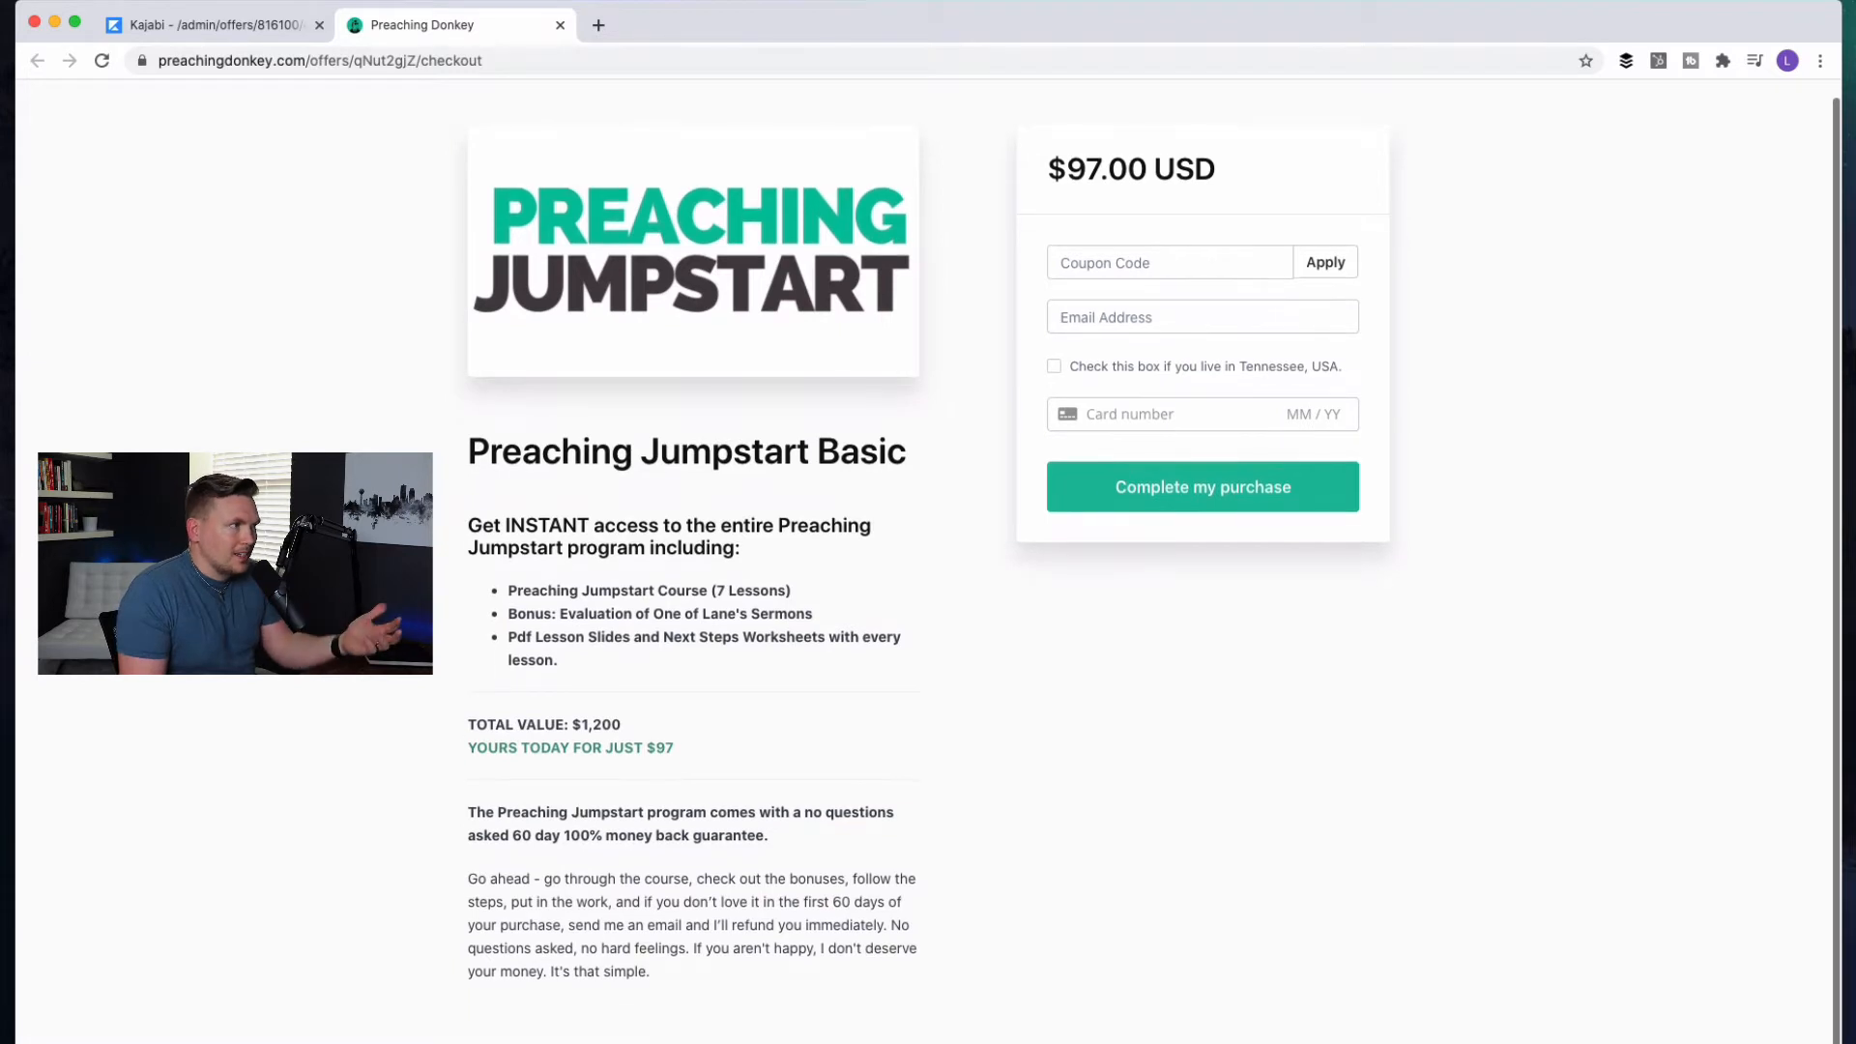
# Scroll the Preaching Jumpstart Basic checkout to review the $97 price, lessons and guarantee
pyautogui.scroll(-3)
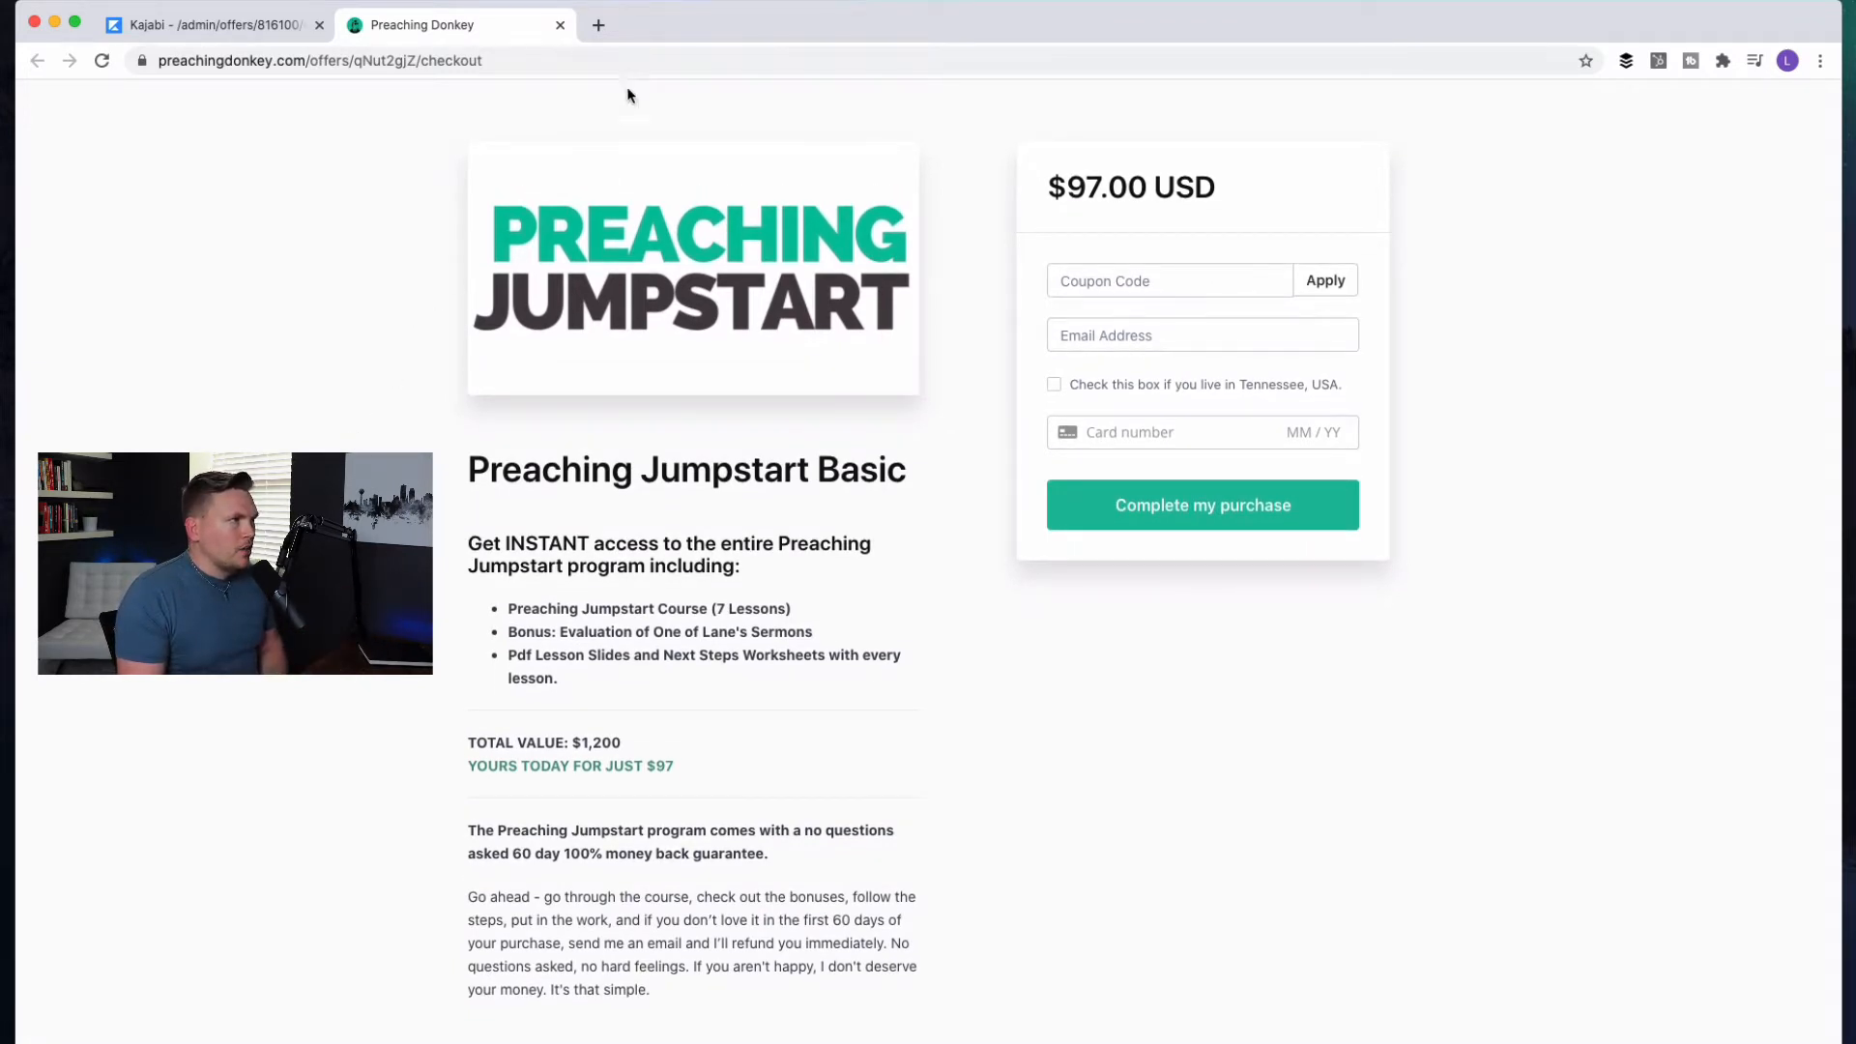
# Open preachingdonkey.com/jumpstart in a new browser tab
pyautogui.click(596, 26)
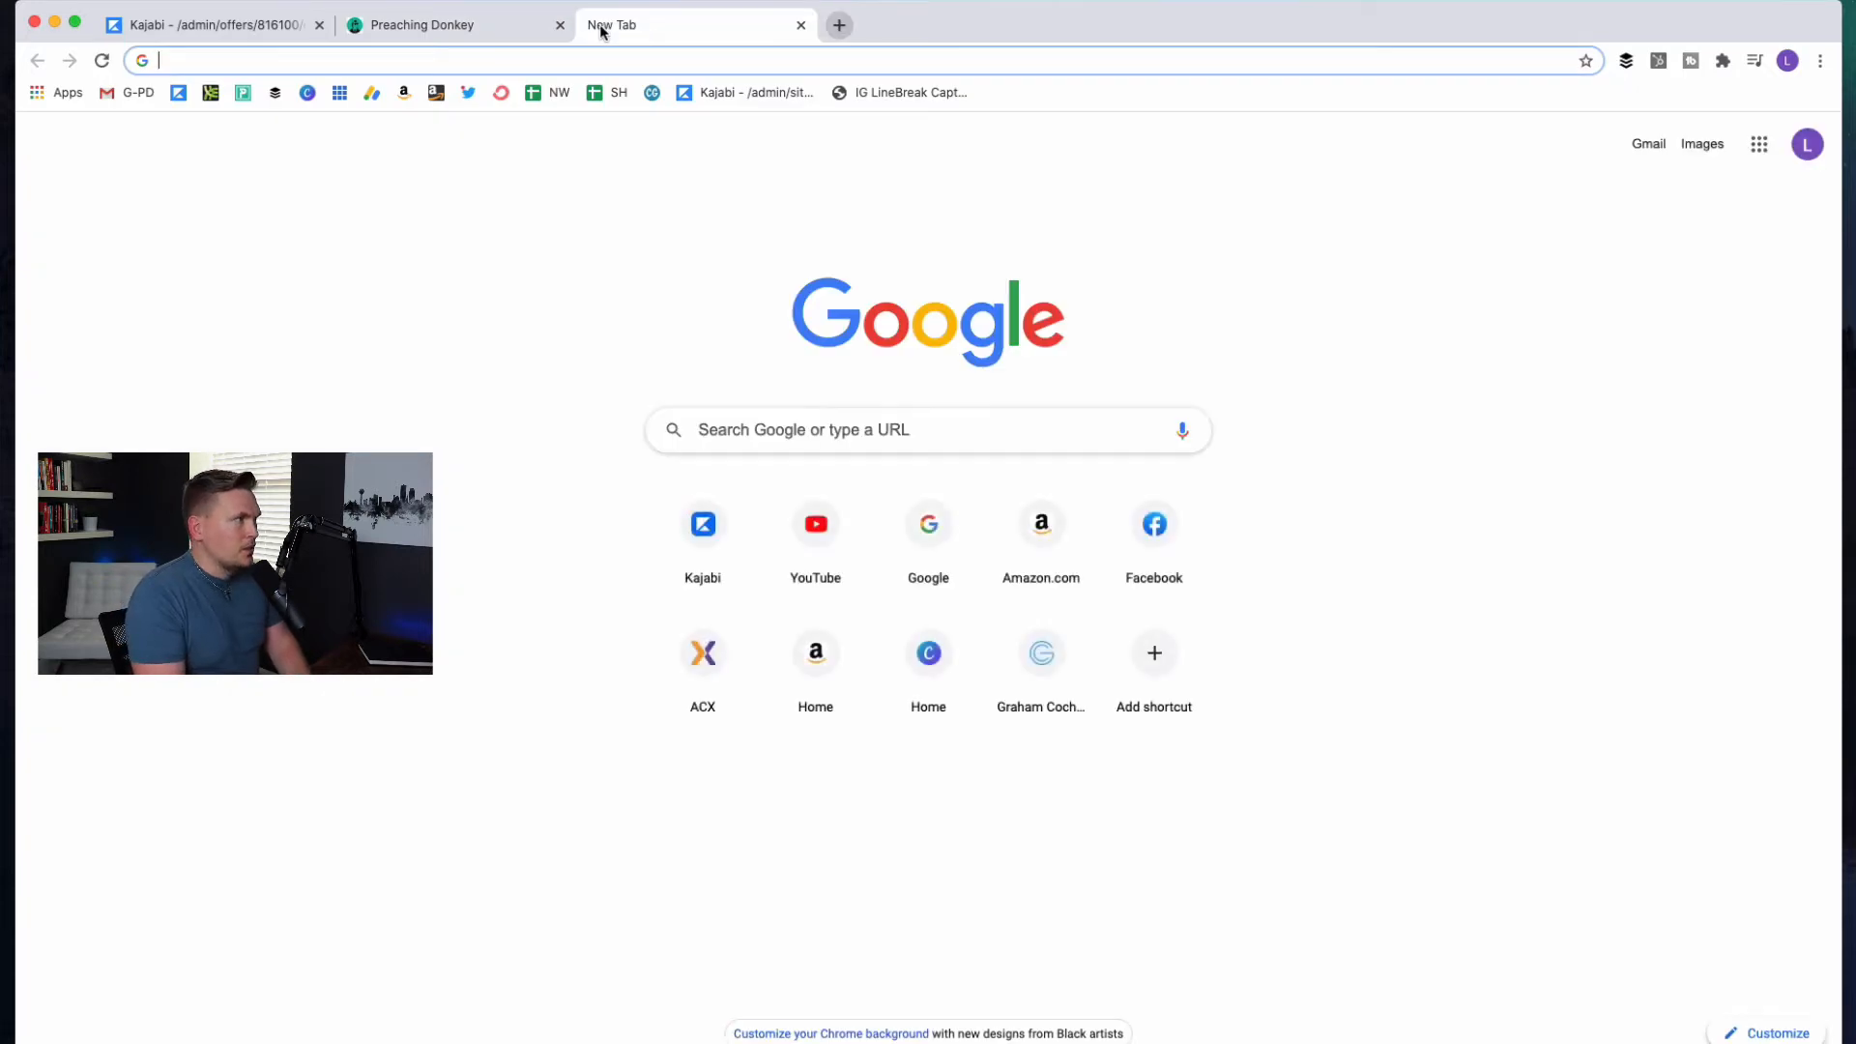
pyautogui.write('preachingdonkey.com')
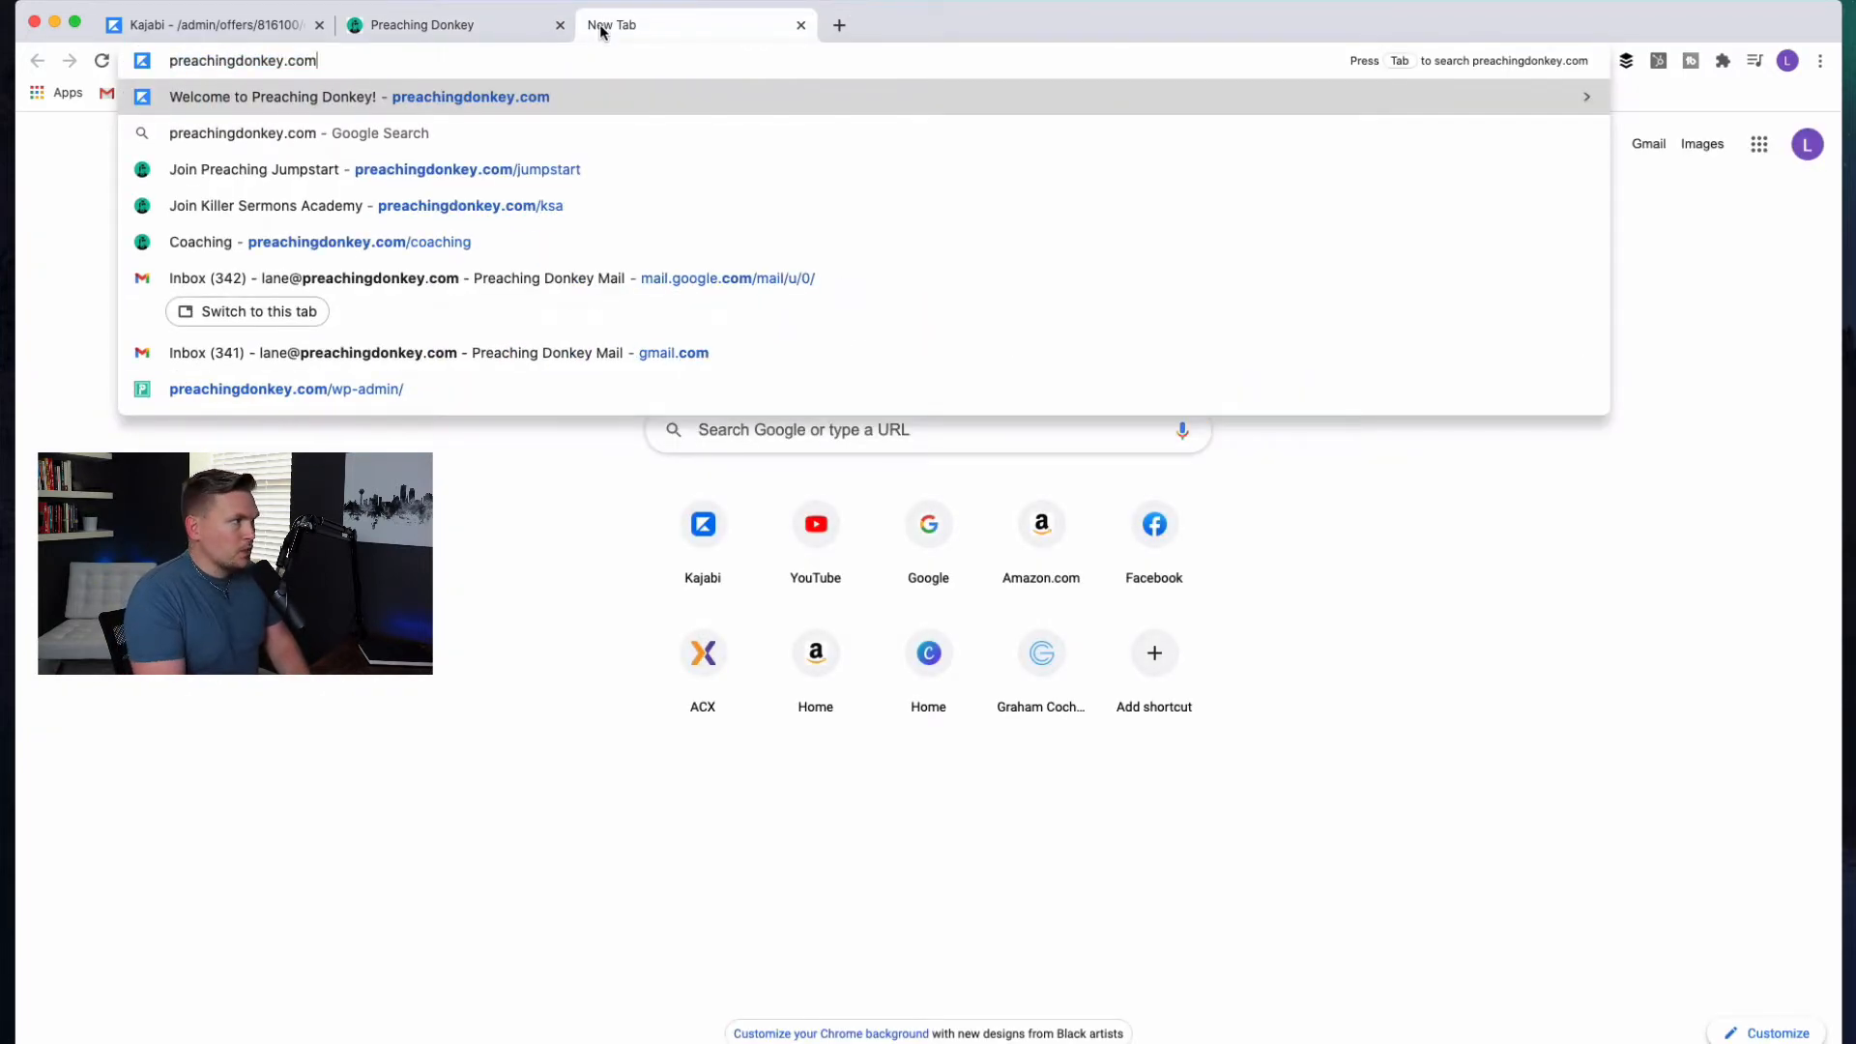
pyautogui.write('/jumpstart')
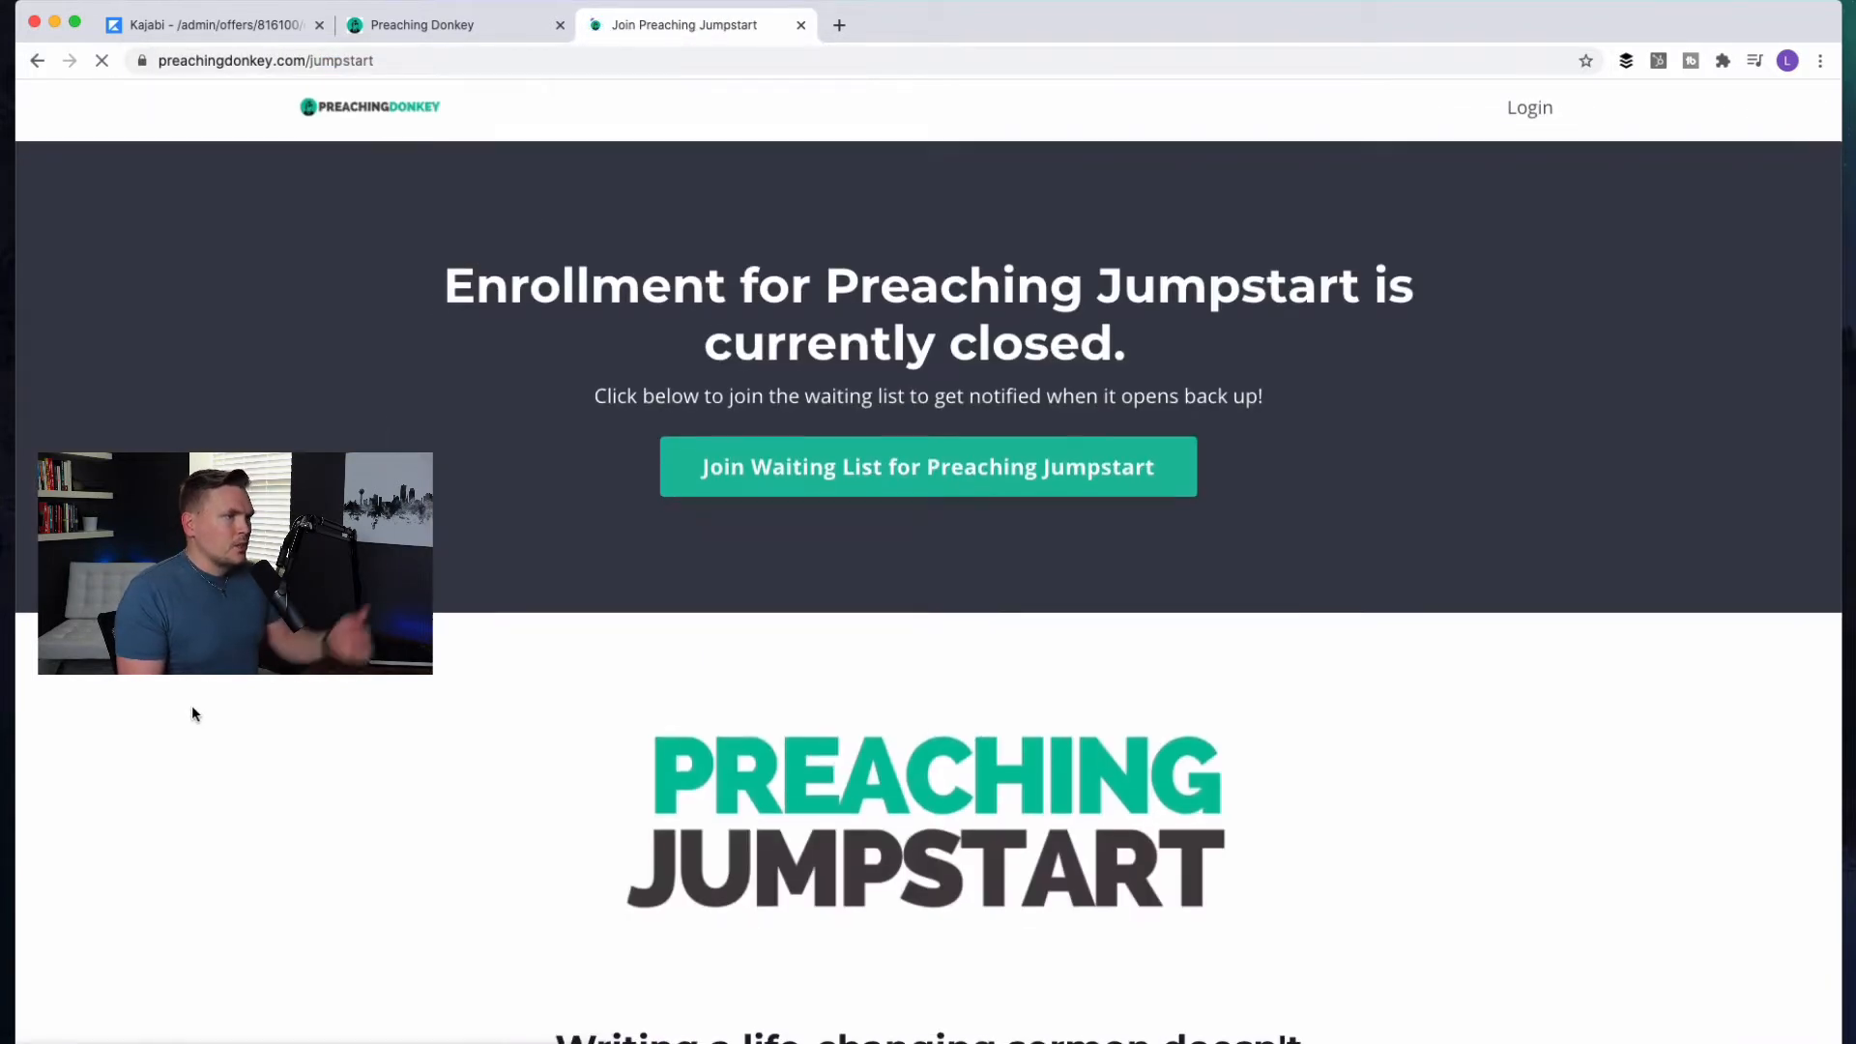
# Scroll through the Join Preaching Jumpstart sales page, reviewing lessons and author bio
pyautogui.scroll(-3)
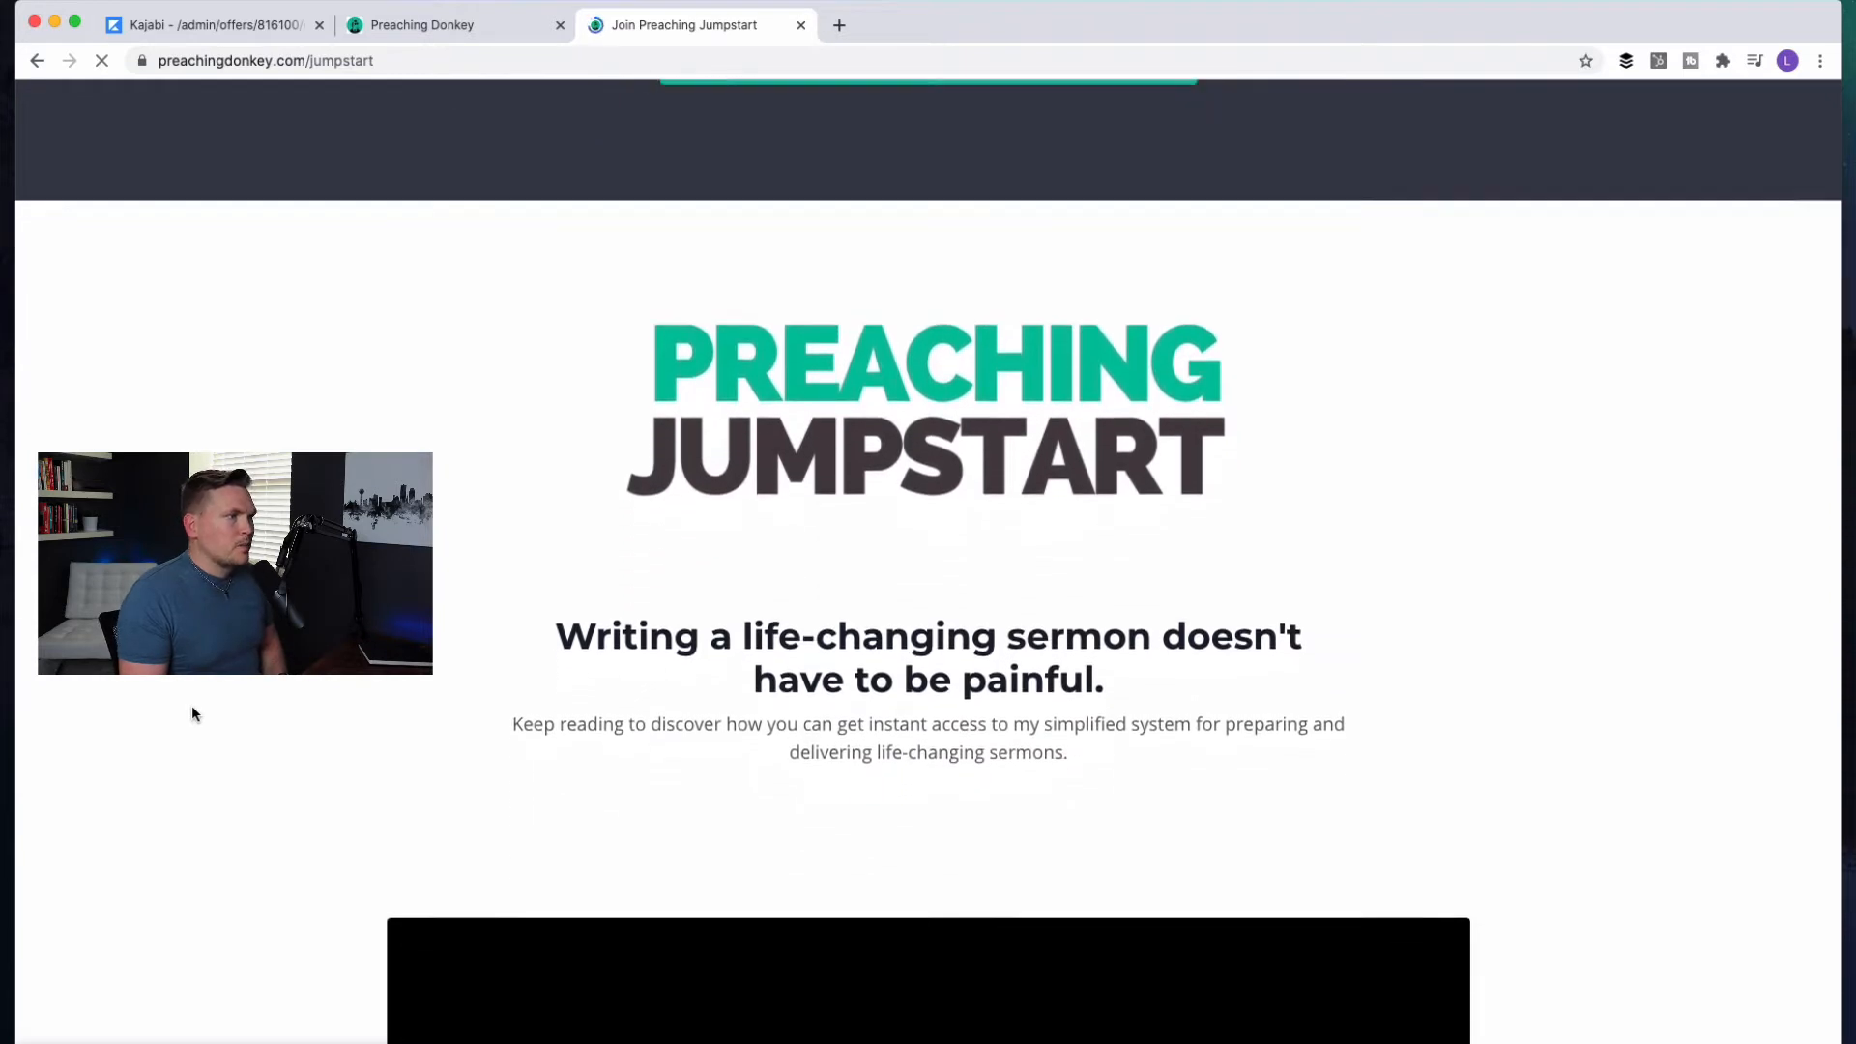
pyautogui.scroll(-3)
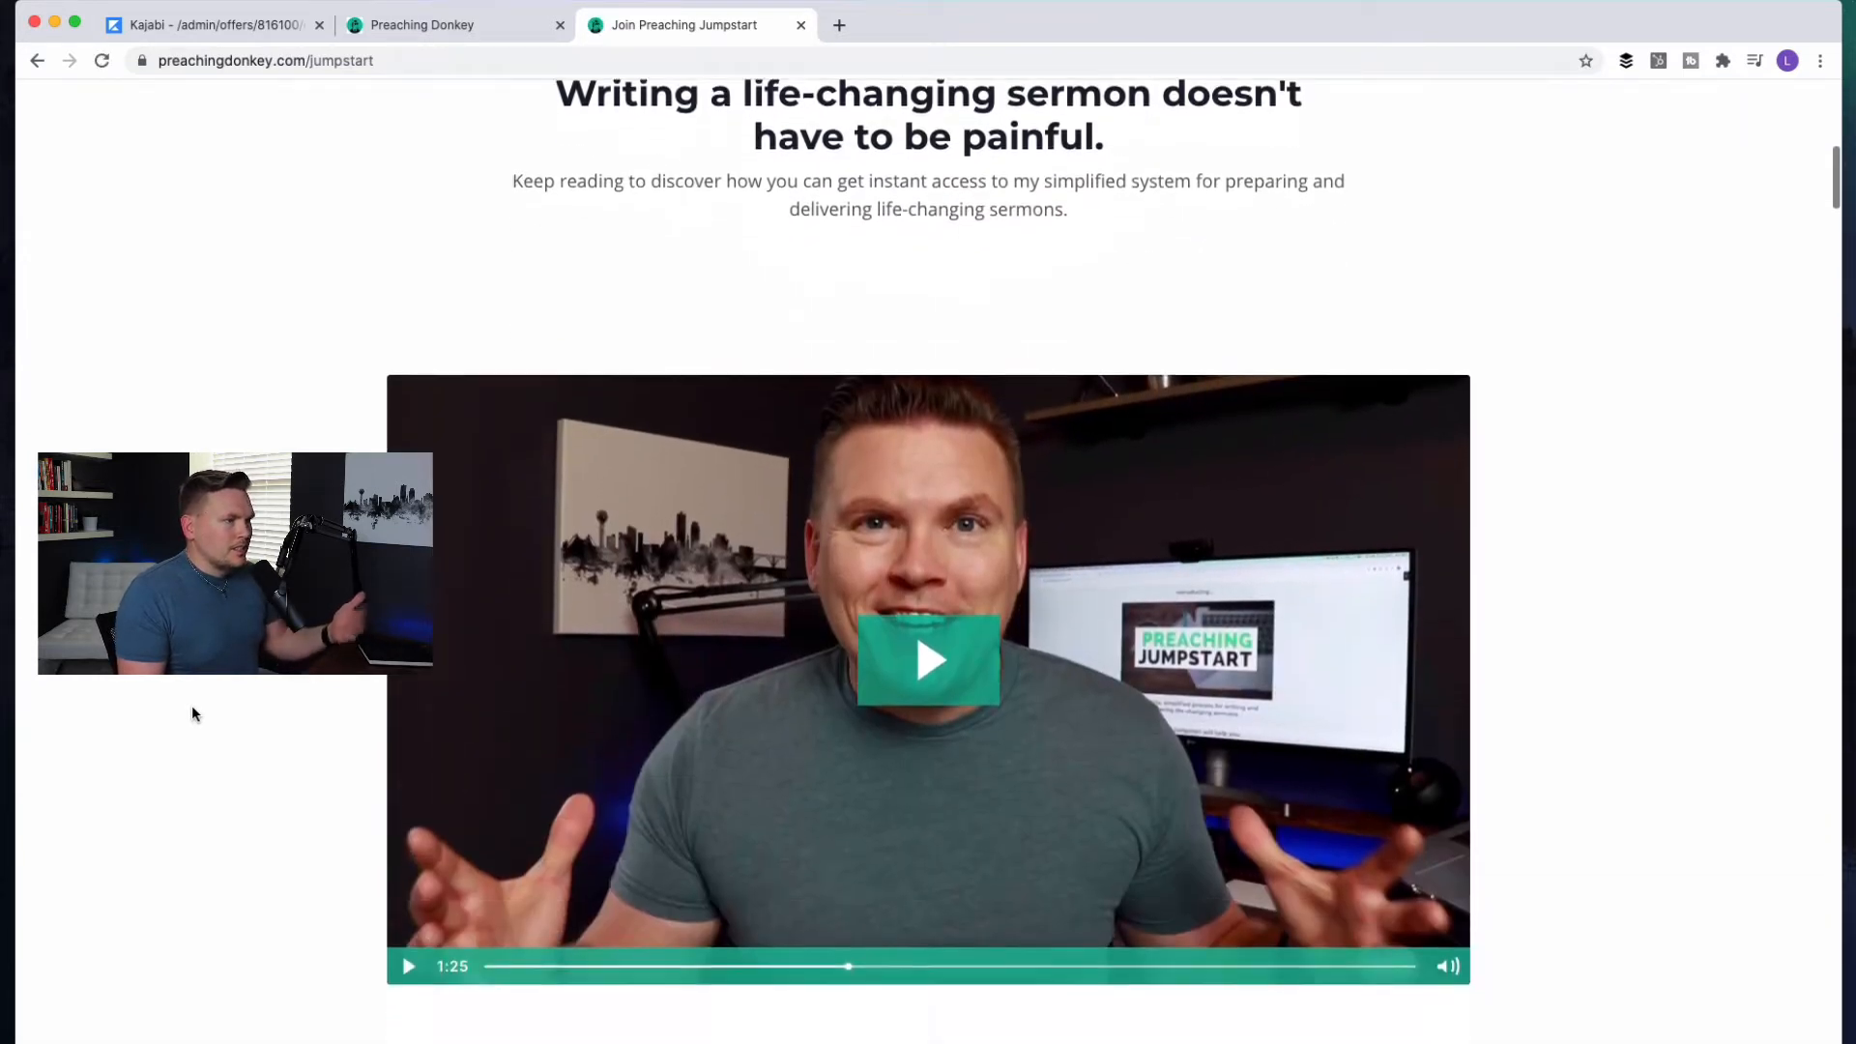
pyautogui.scroll(-3)
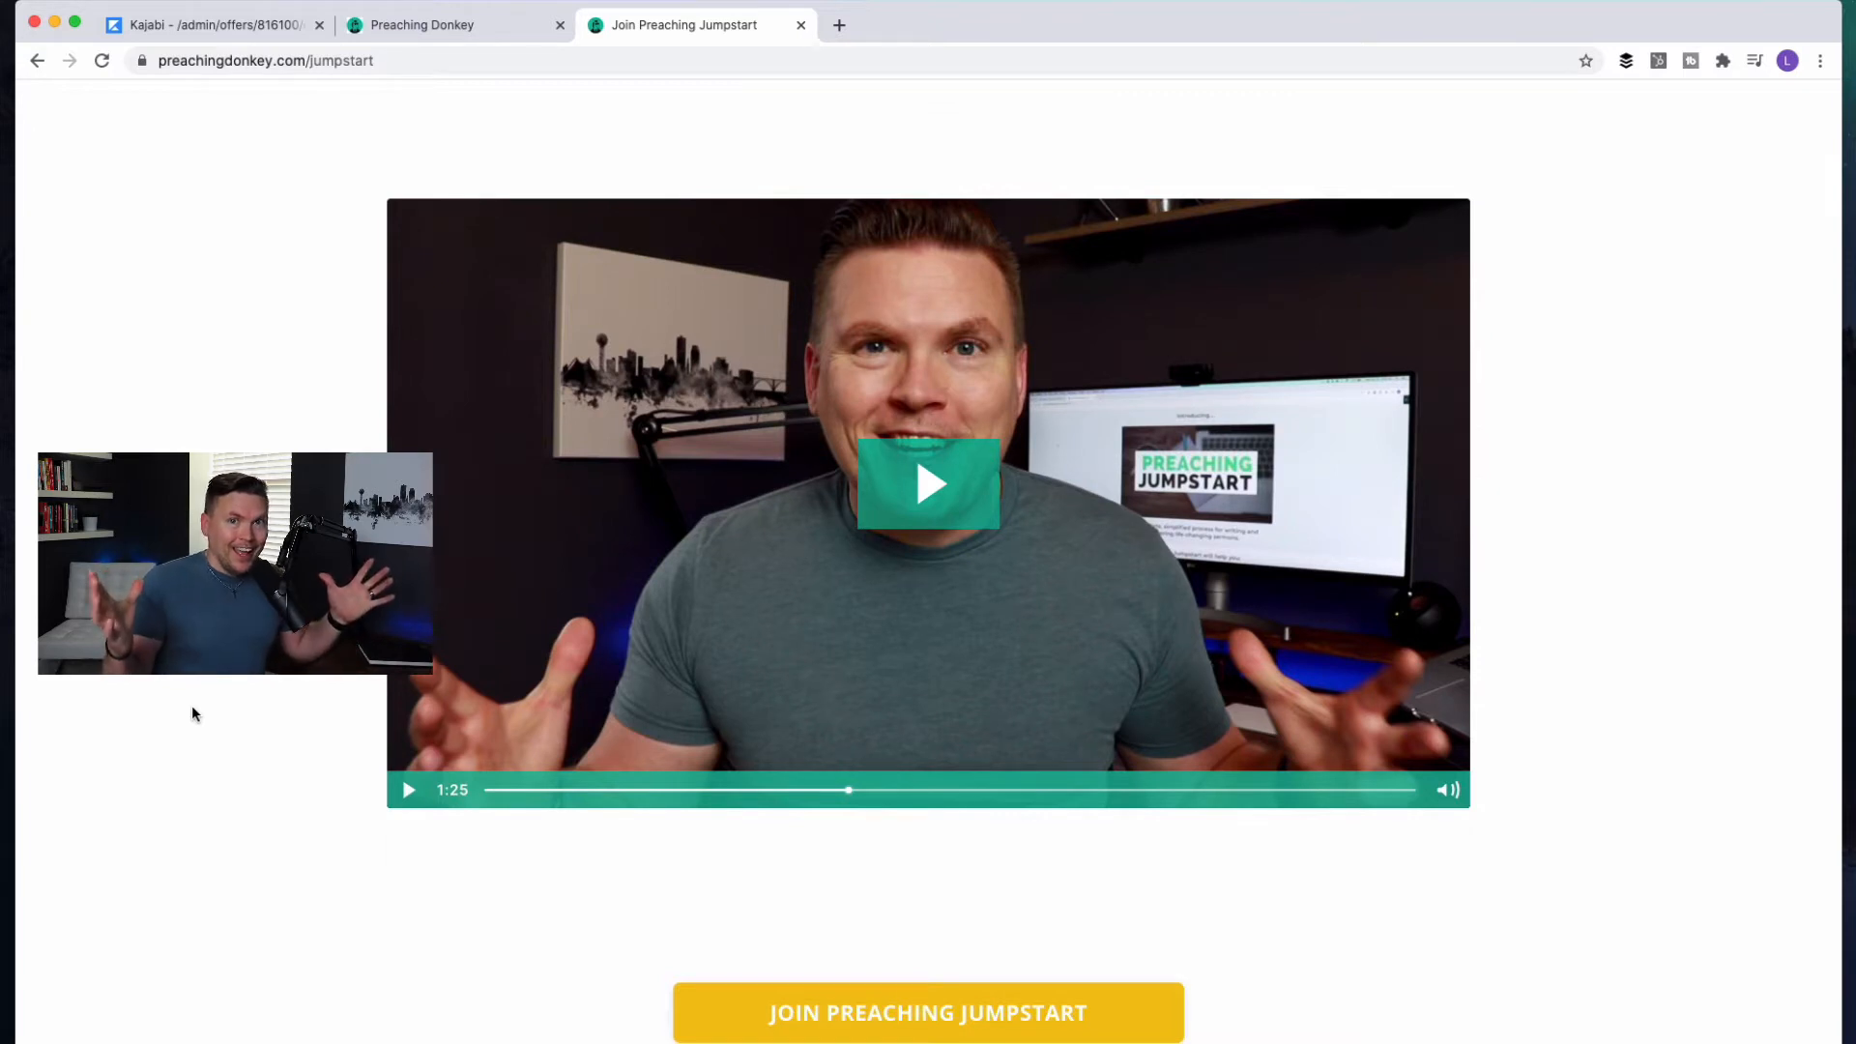
pyautogui.scroll(-3)
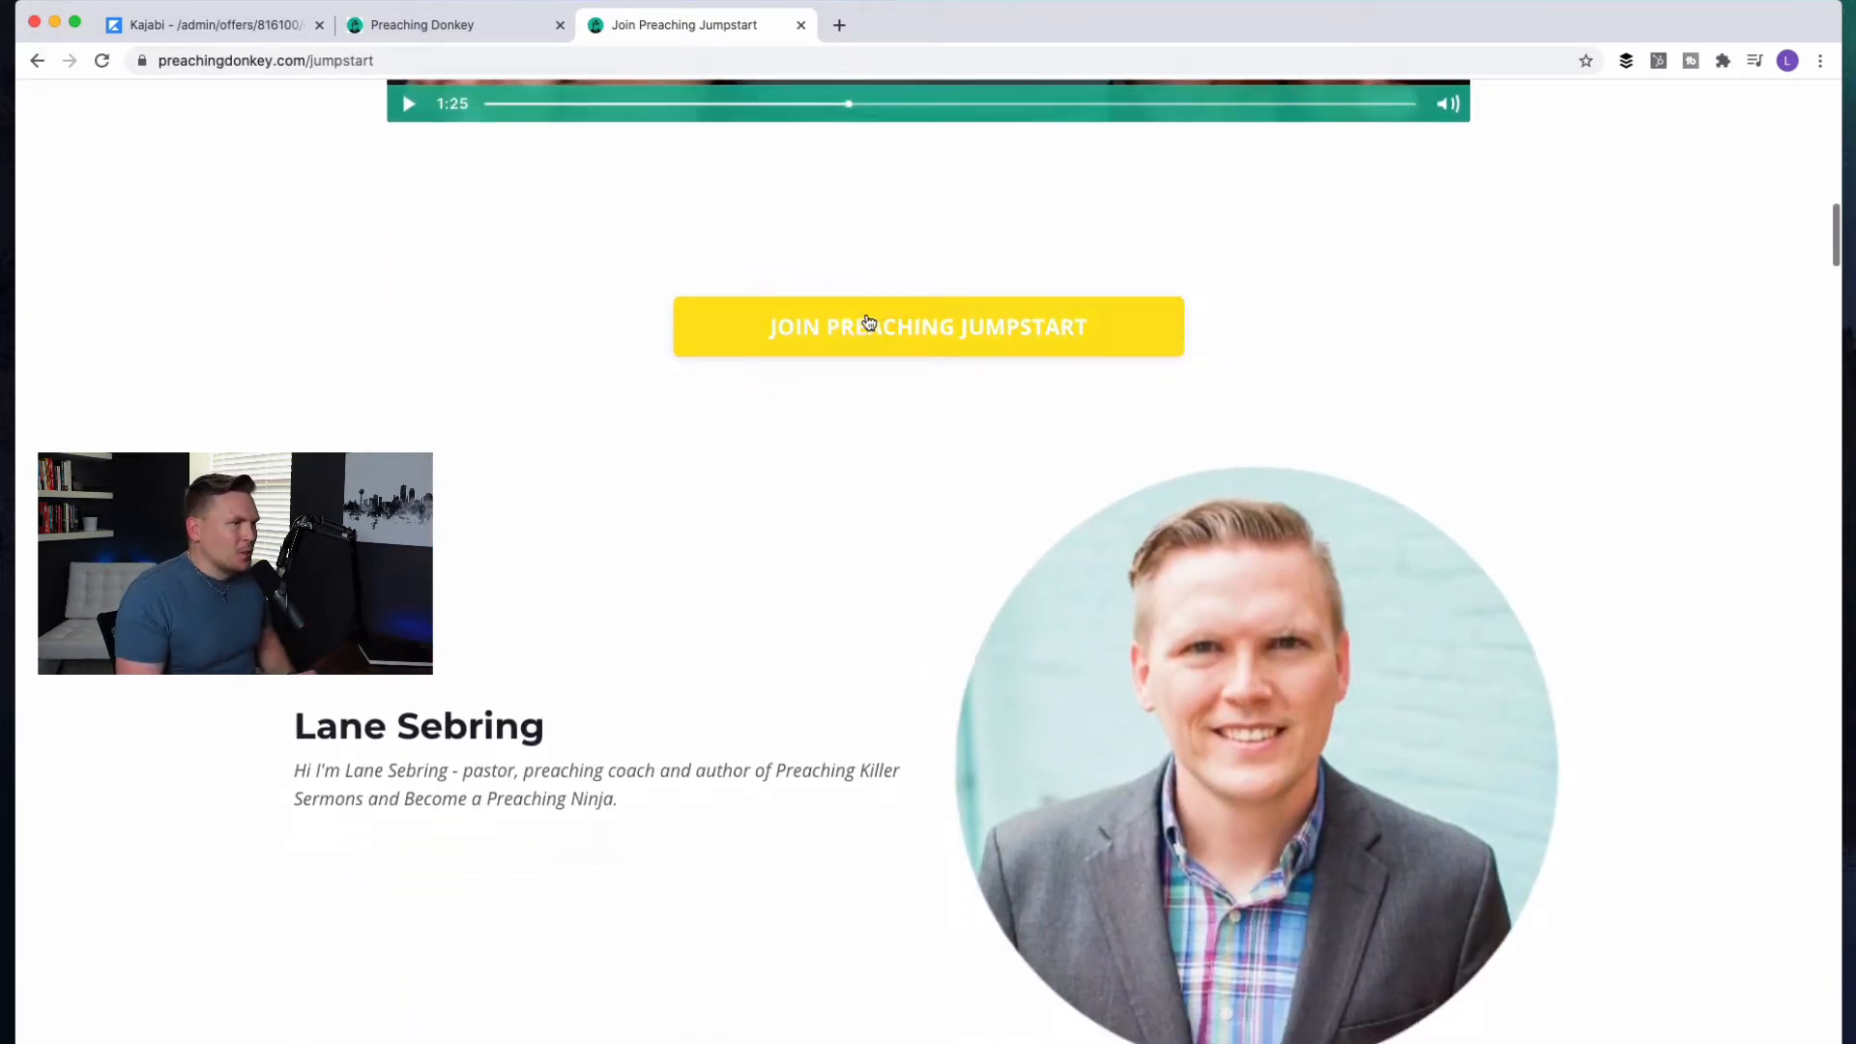
pyautogui.scroll(-3)
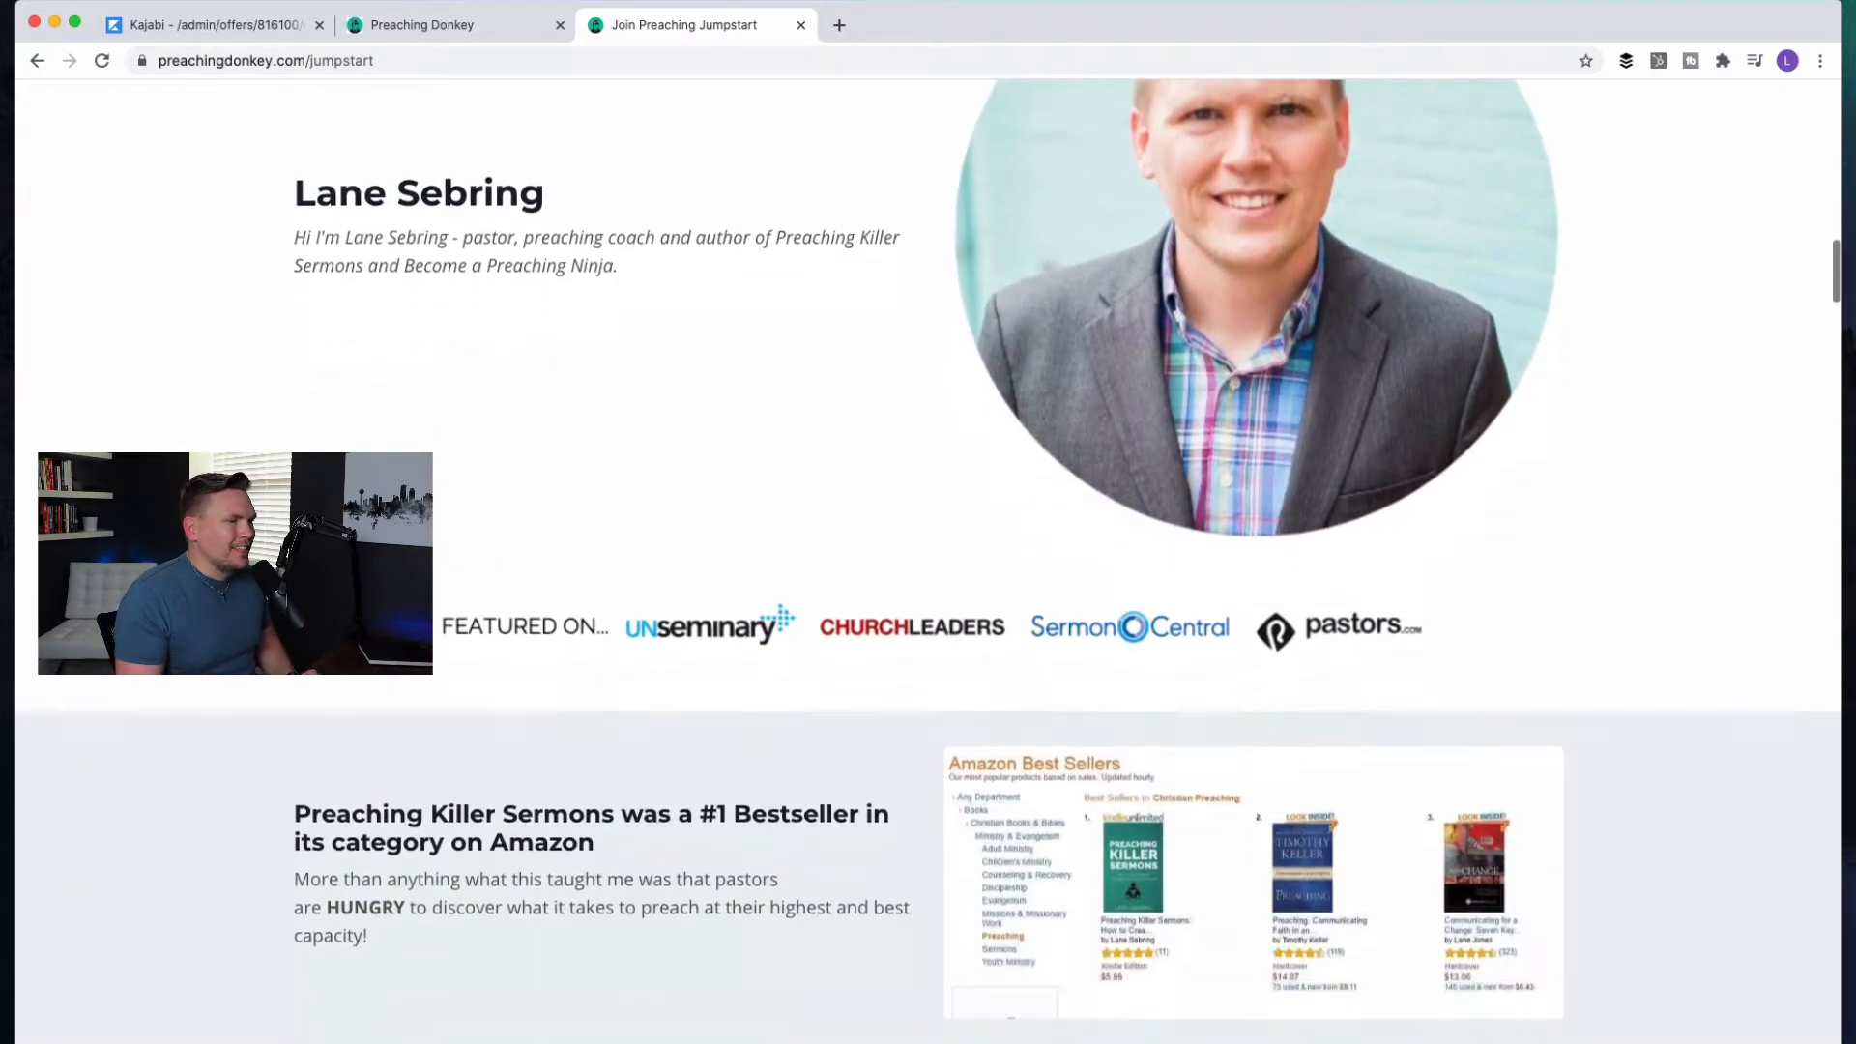
pyautogui.scroll(-3)
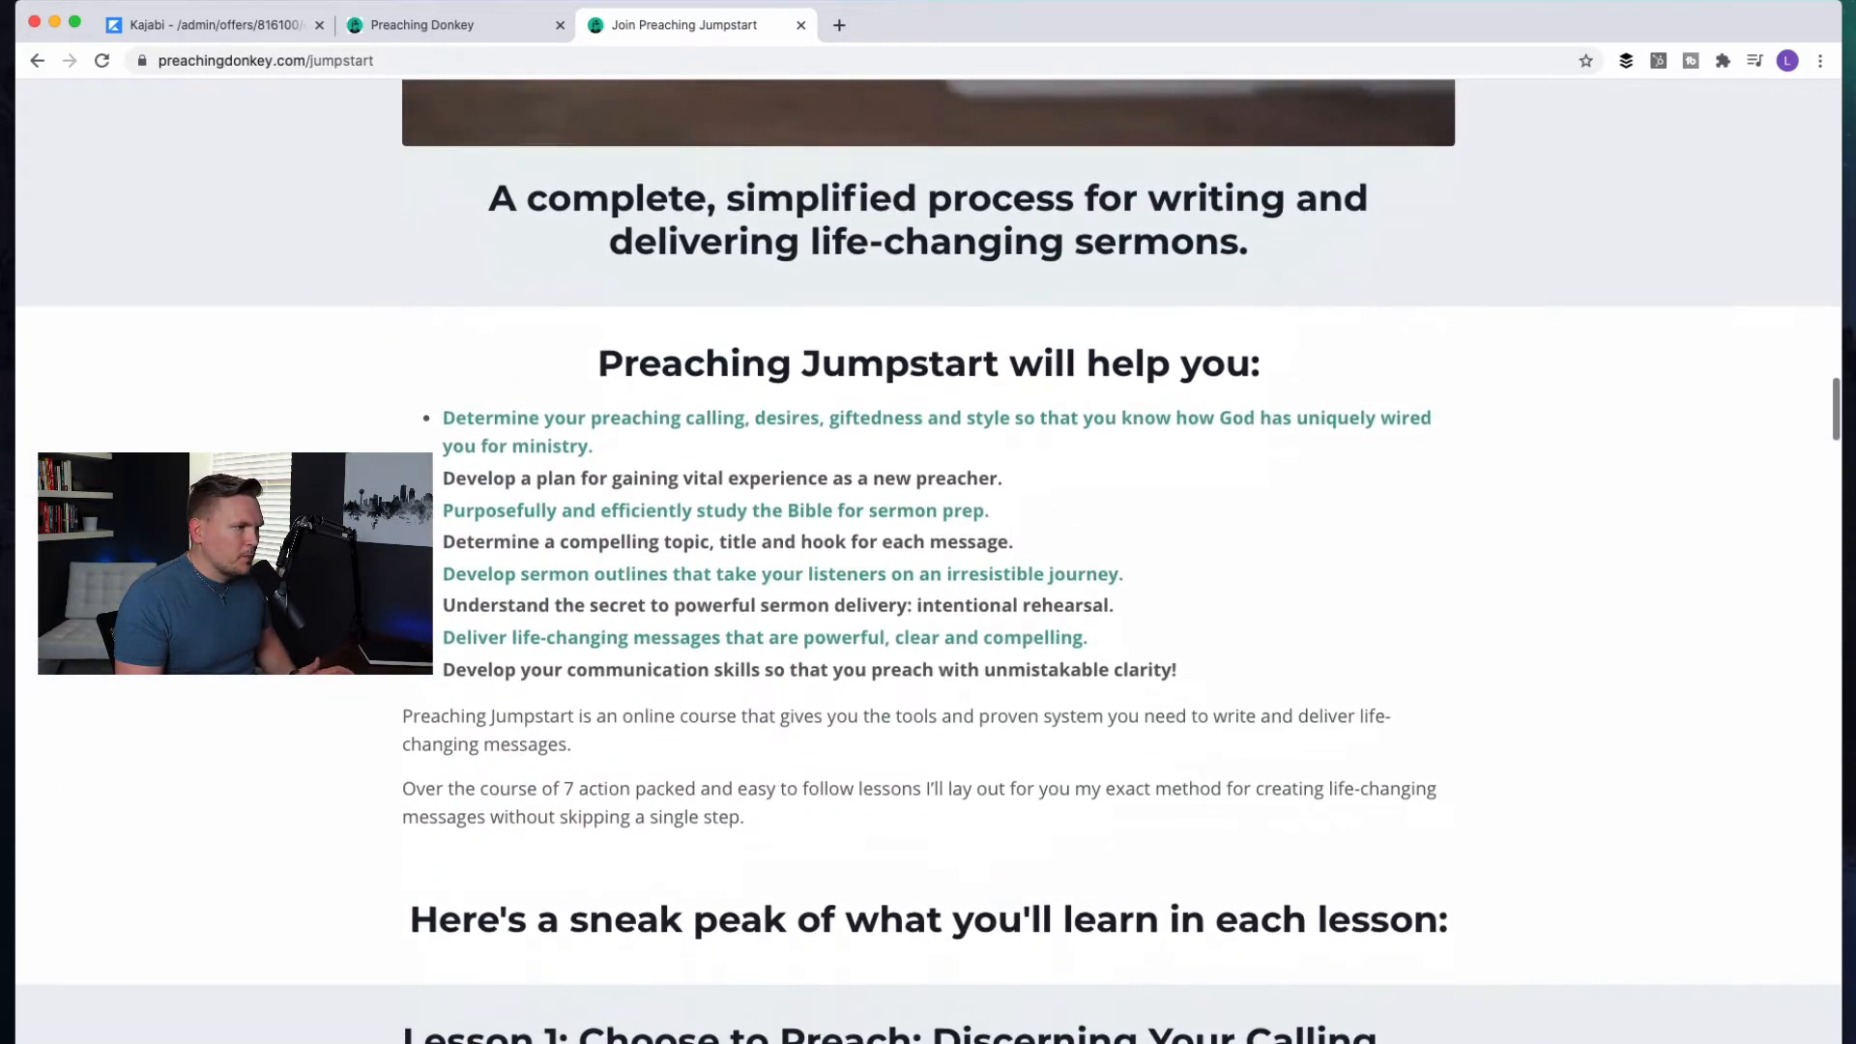
pyautogui.scroll(-3)
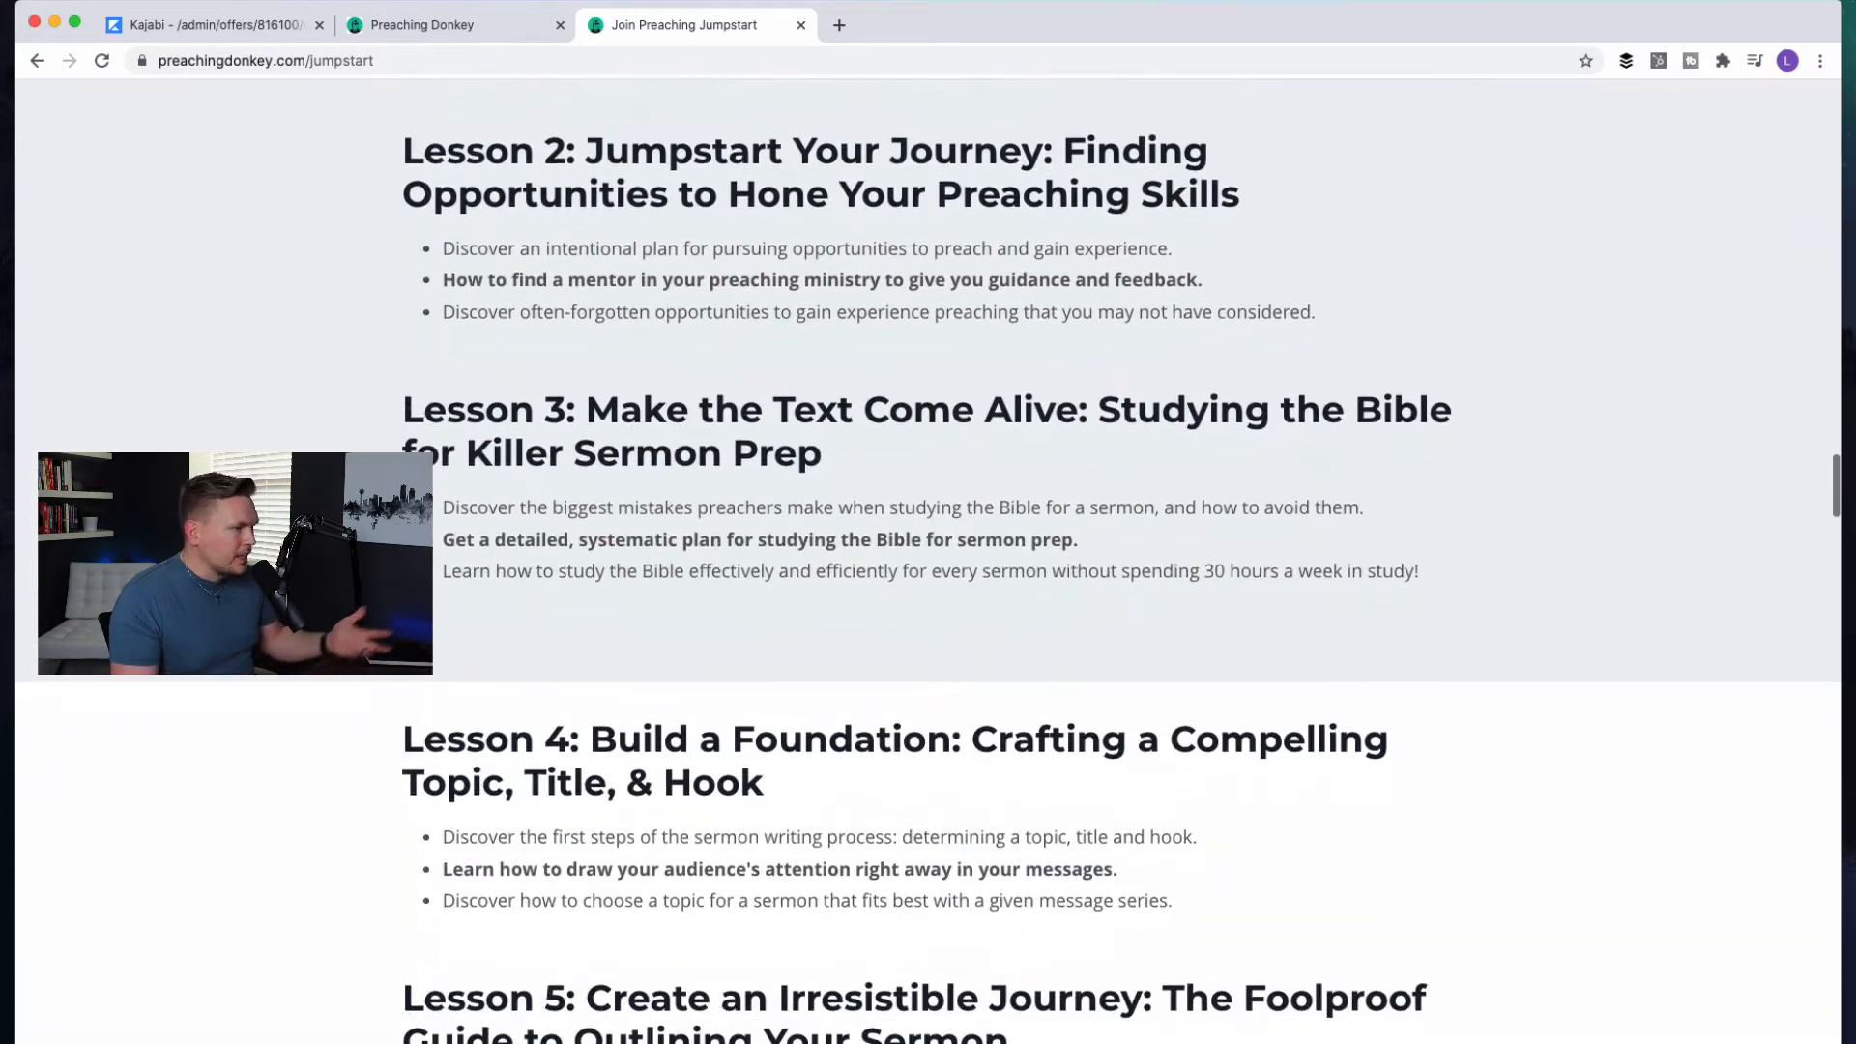
pyautogui.scroll(3)
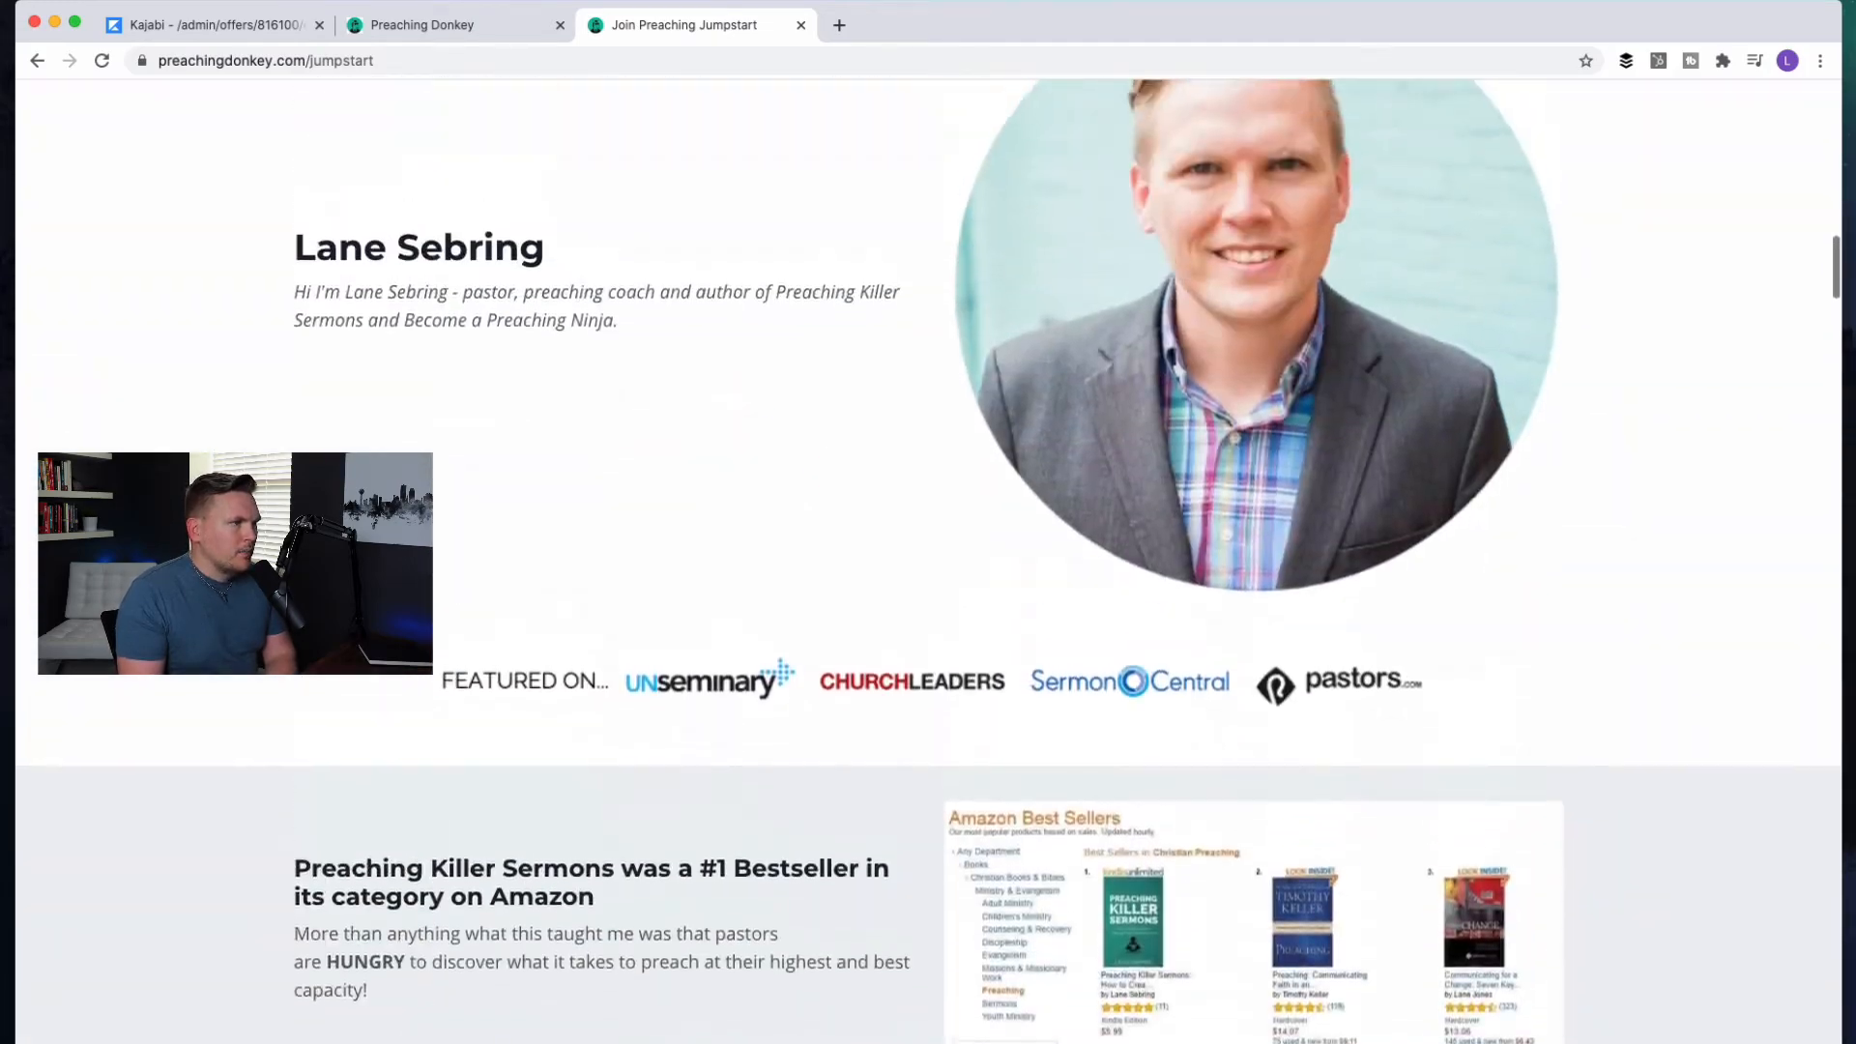
pyautogui.scroll(-3)
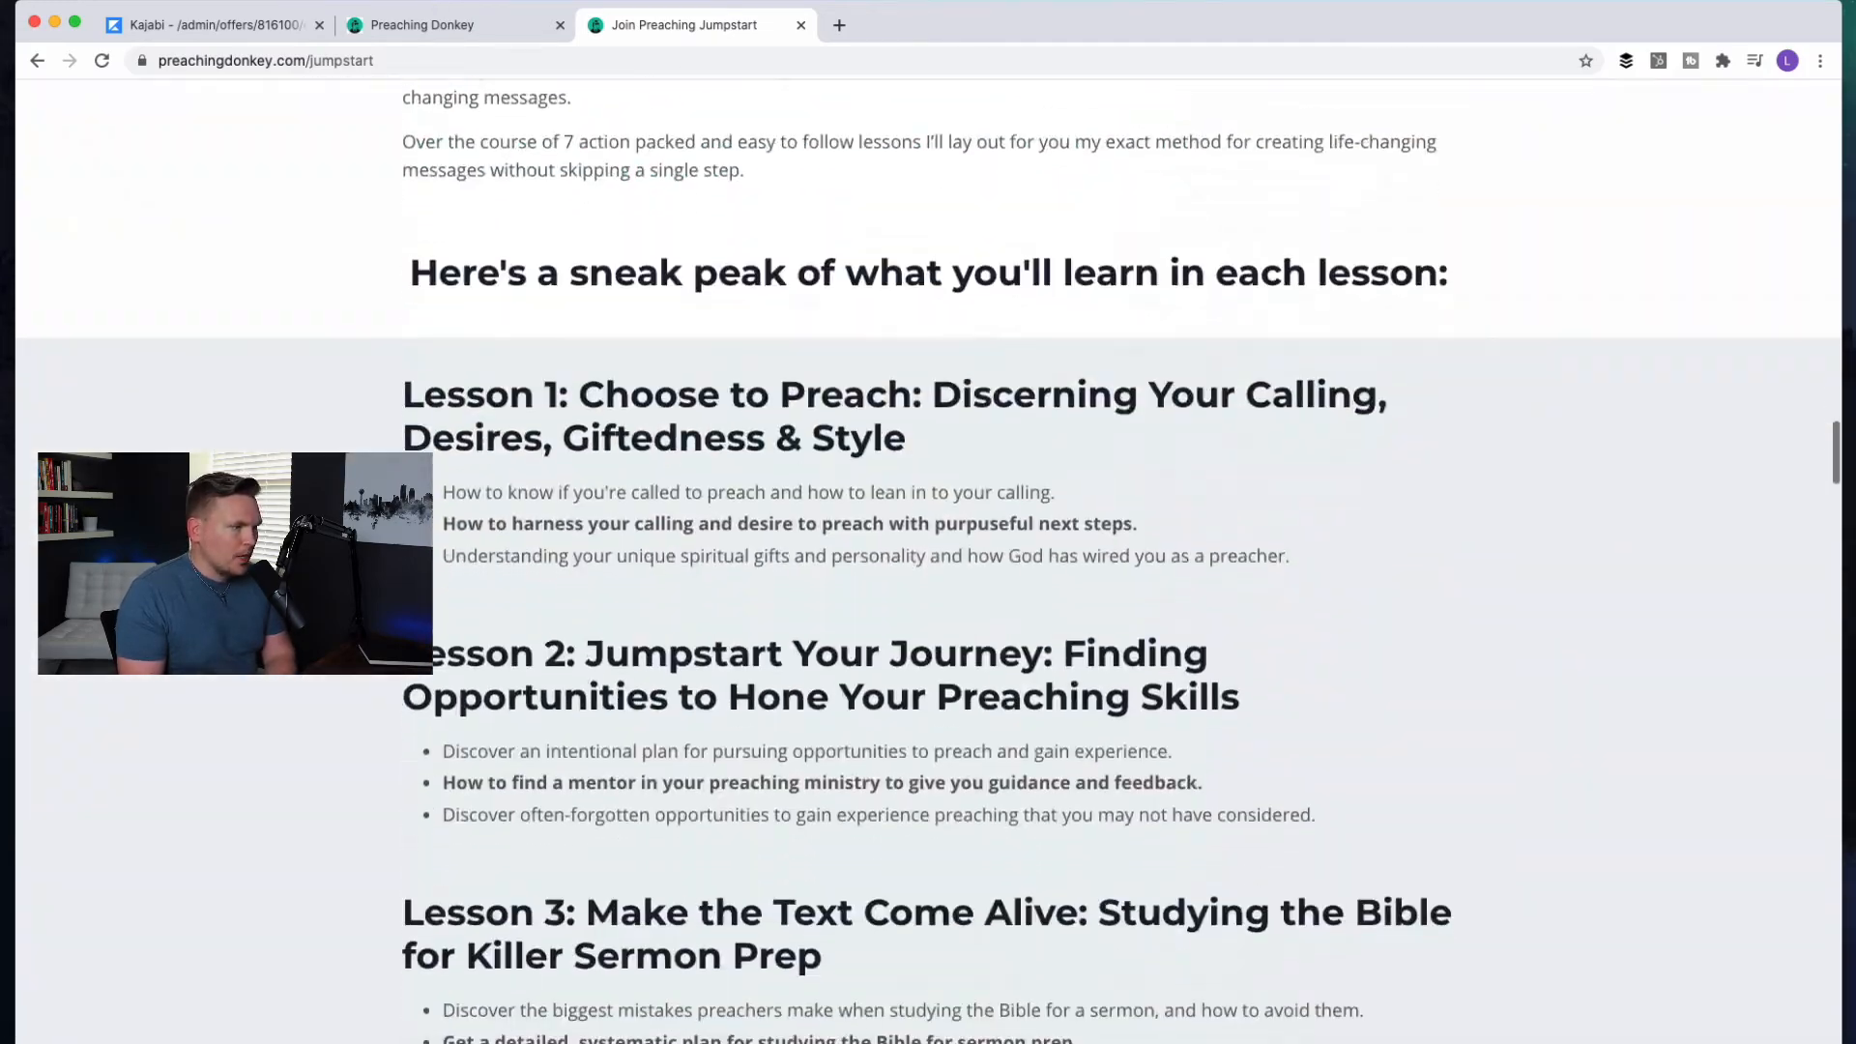
pyautogui.scroll(-3)
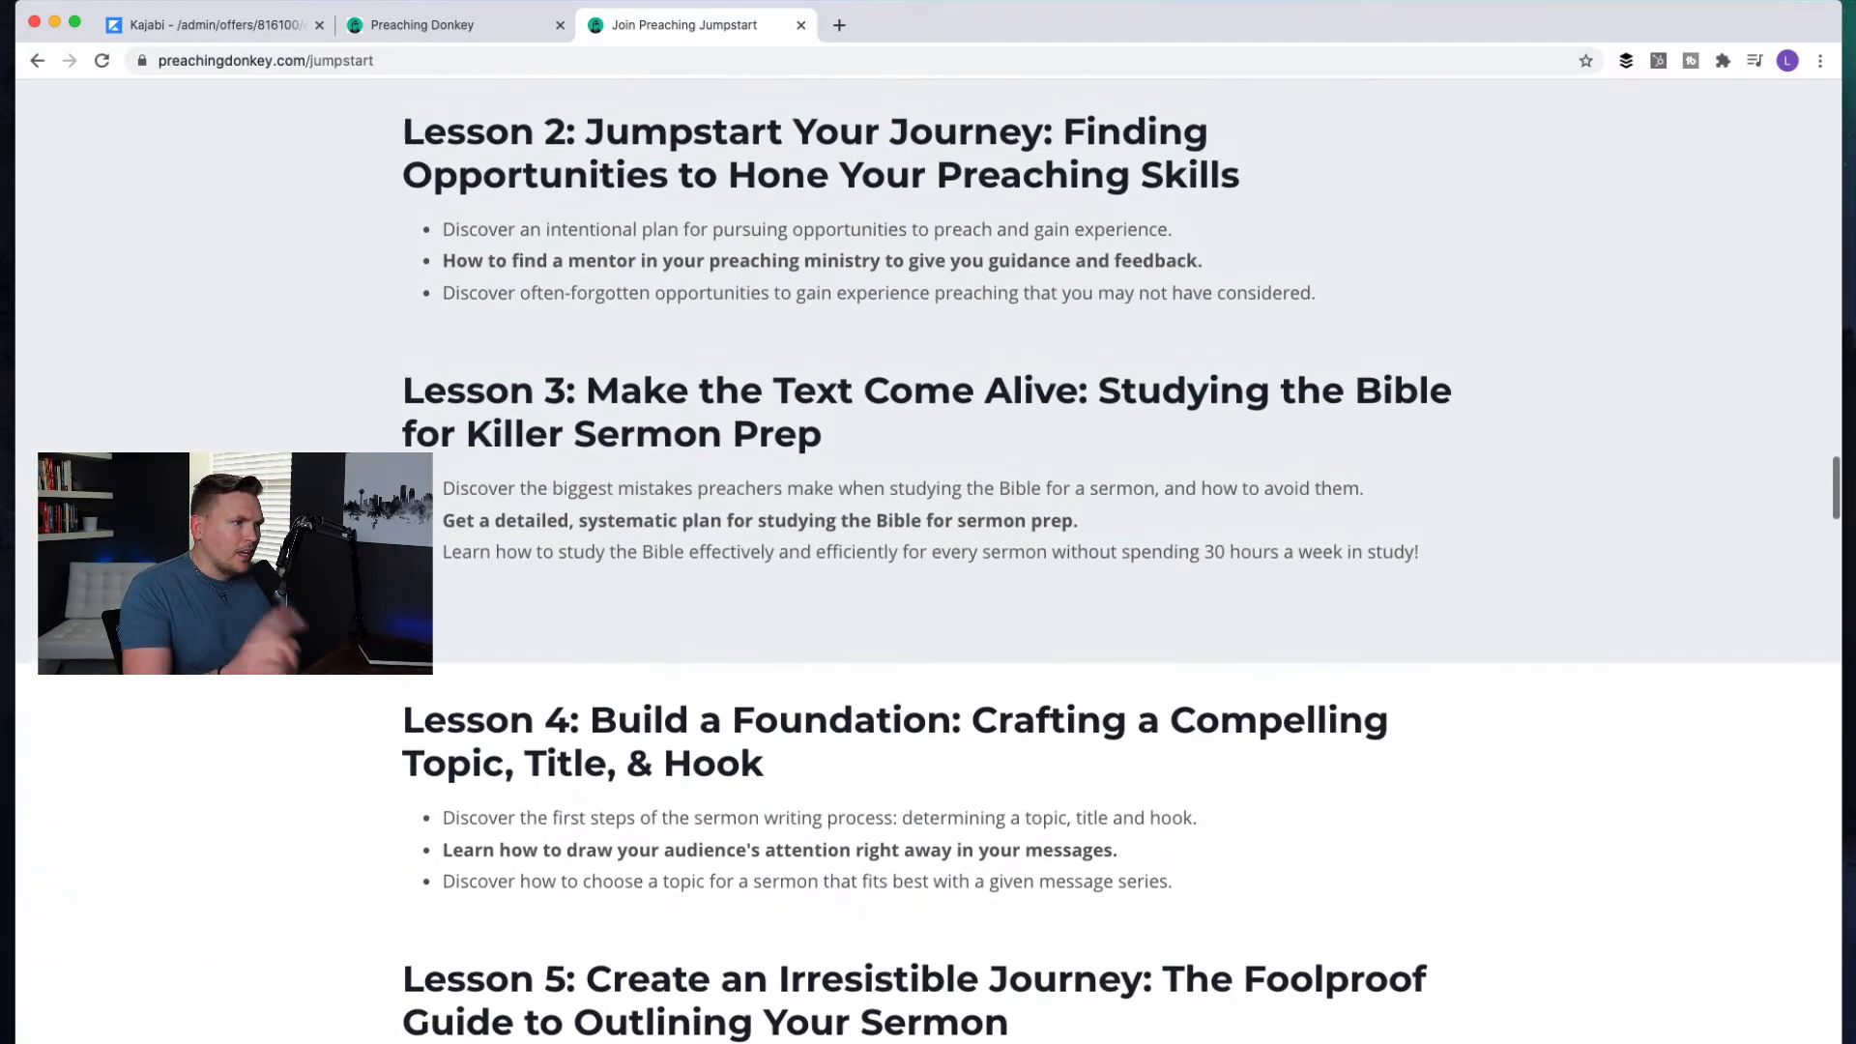
pyautogui.scroll(3)
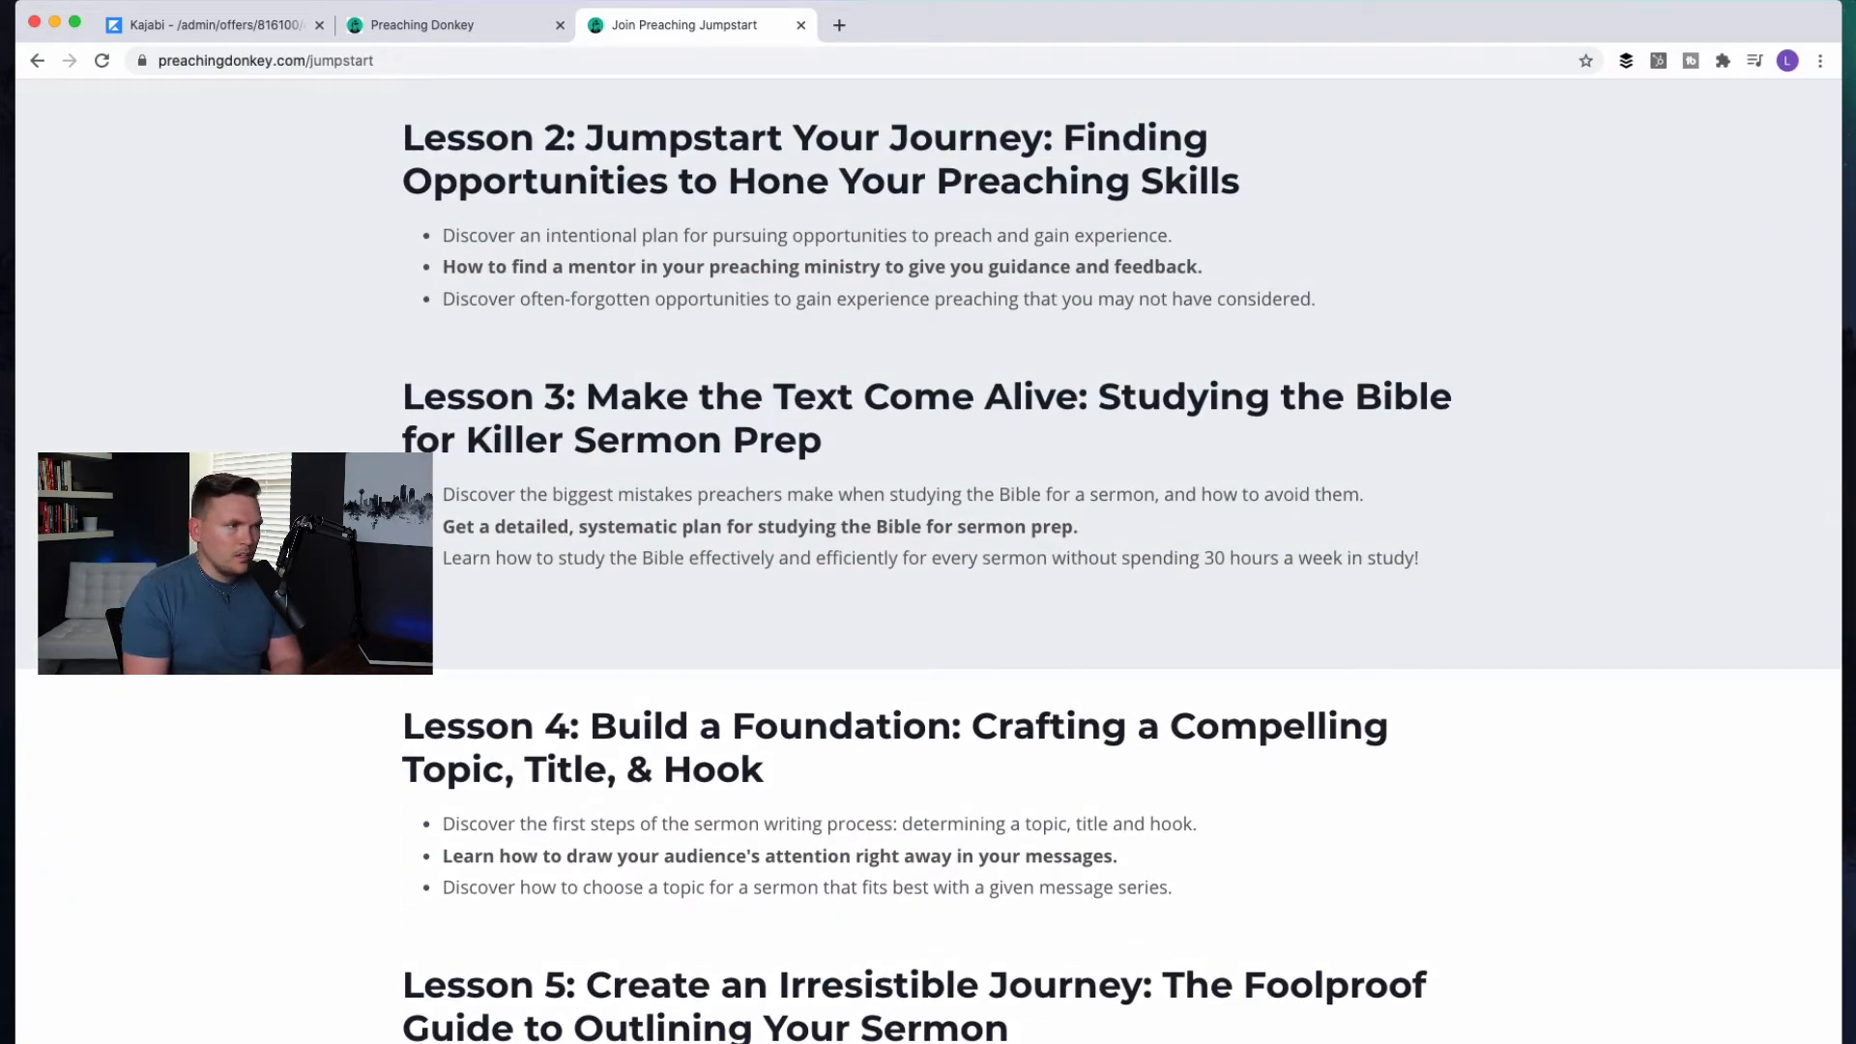
pyautogui.scroll(3)
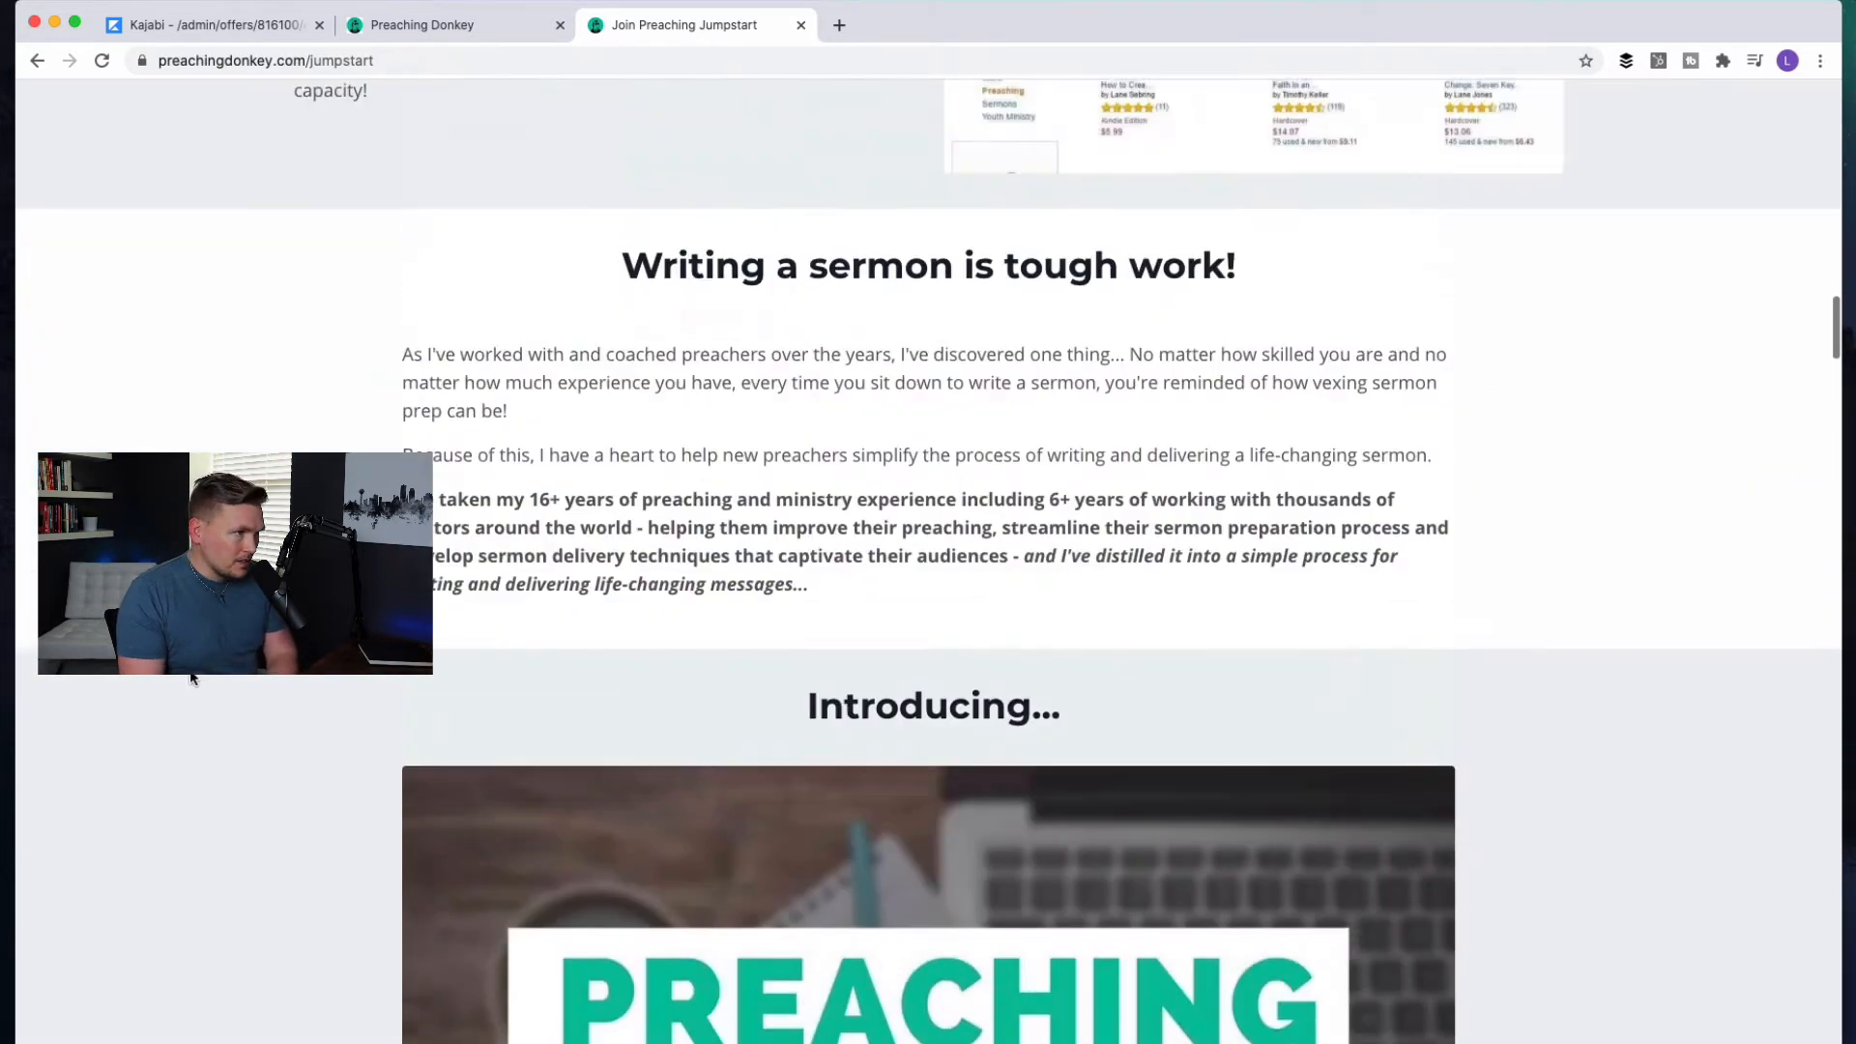
pyautogui.scroll(-3)
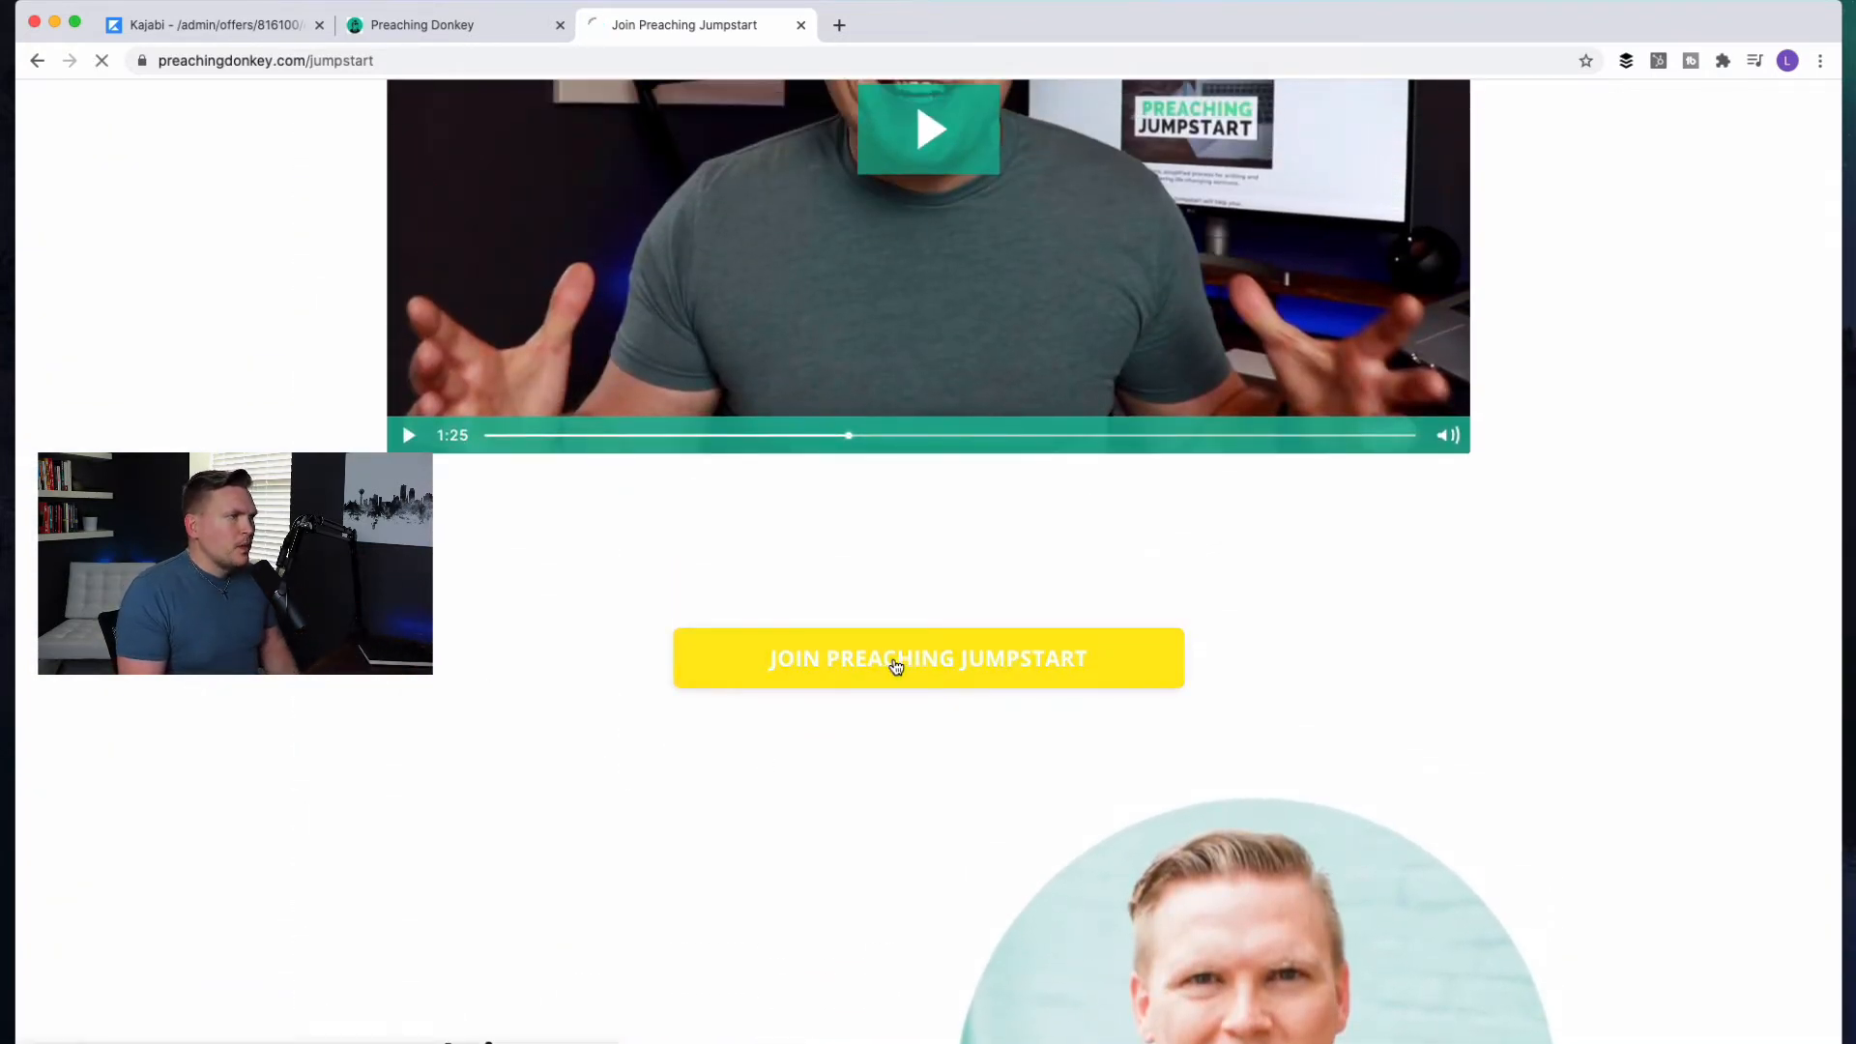
# Open the Jumpstart pricing options page and scroll to the $97 Basic plan
pyautogui.click(927, 659)
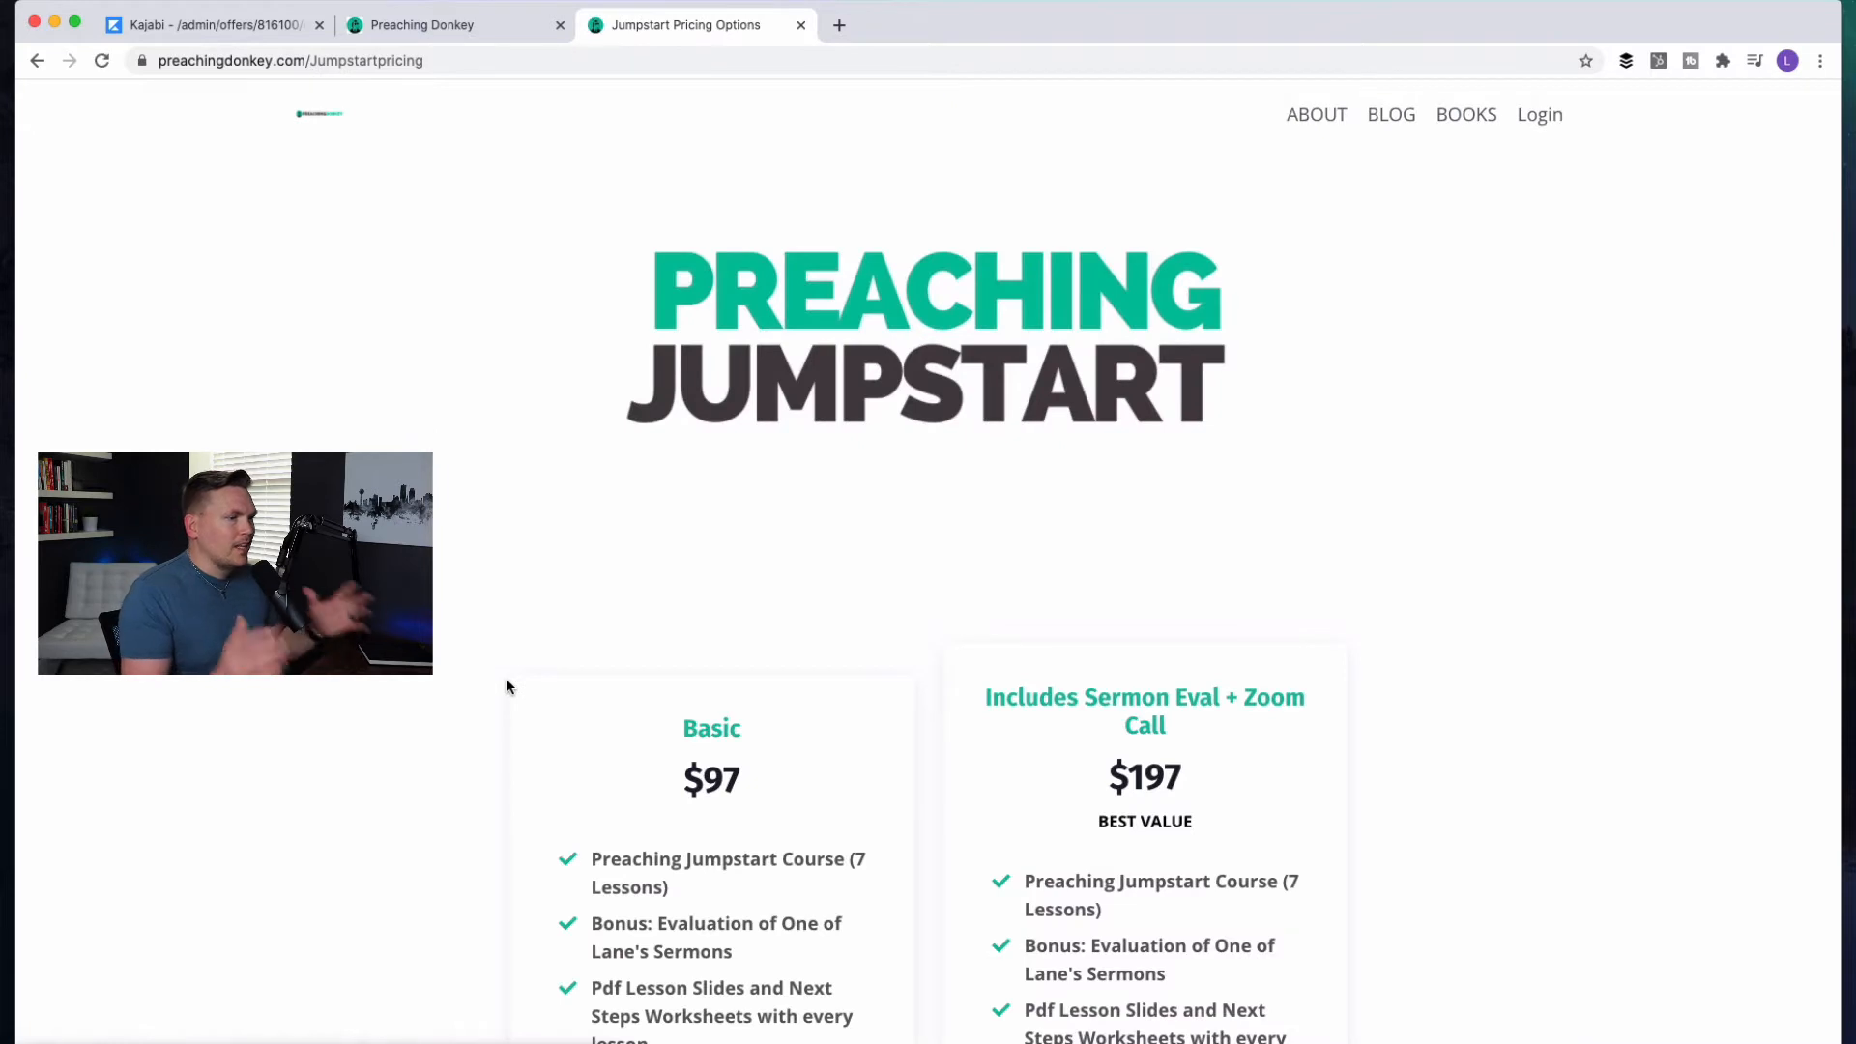
pyautogui.scroll(-3)
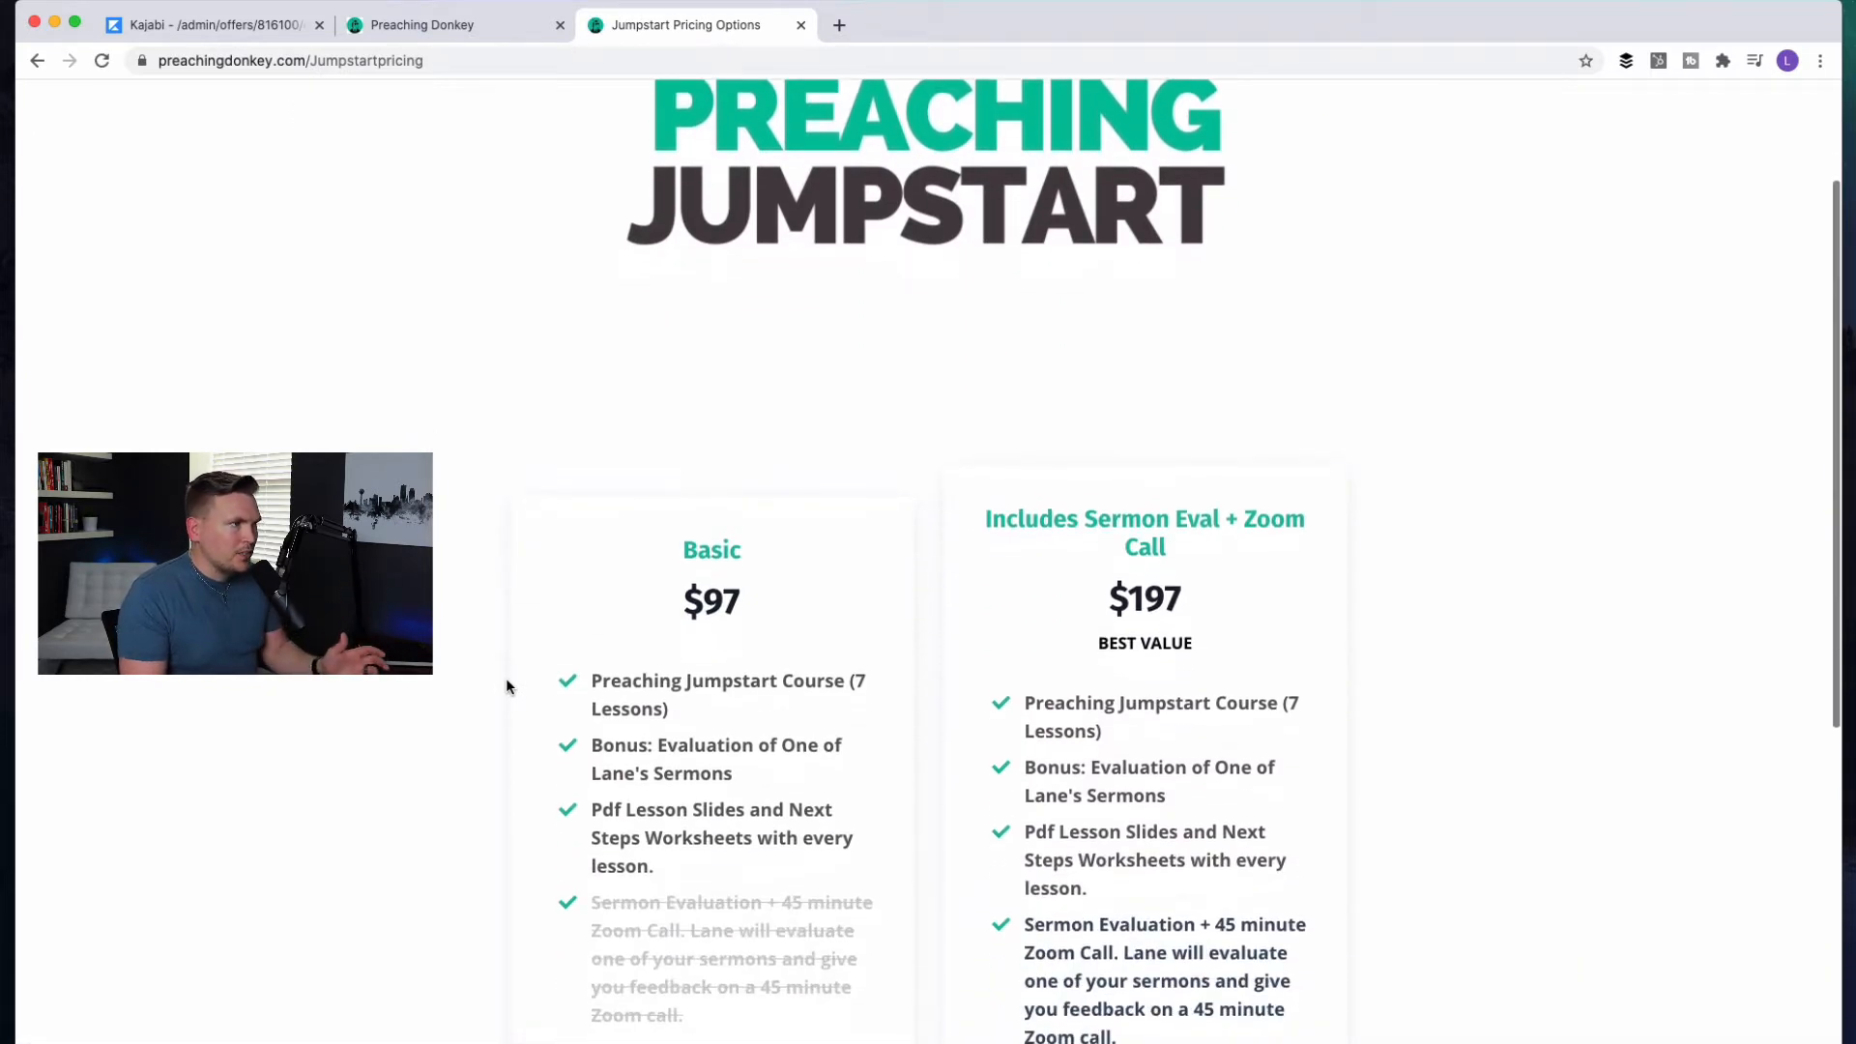
pyautogui.scroll(3)
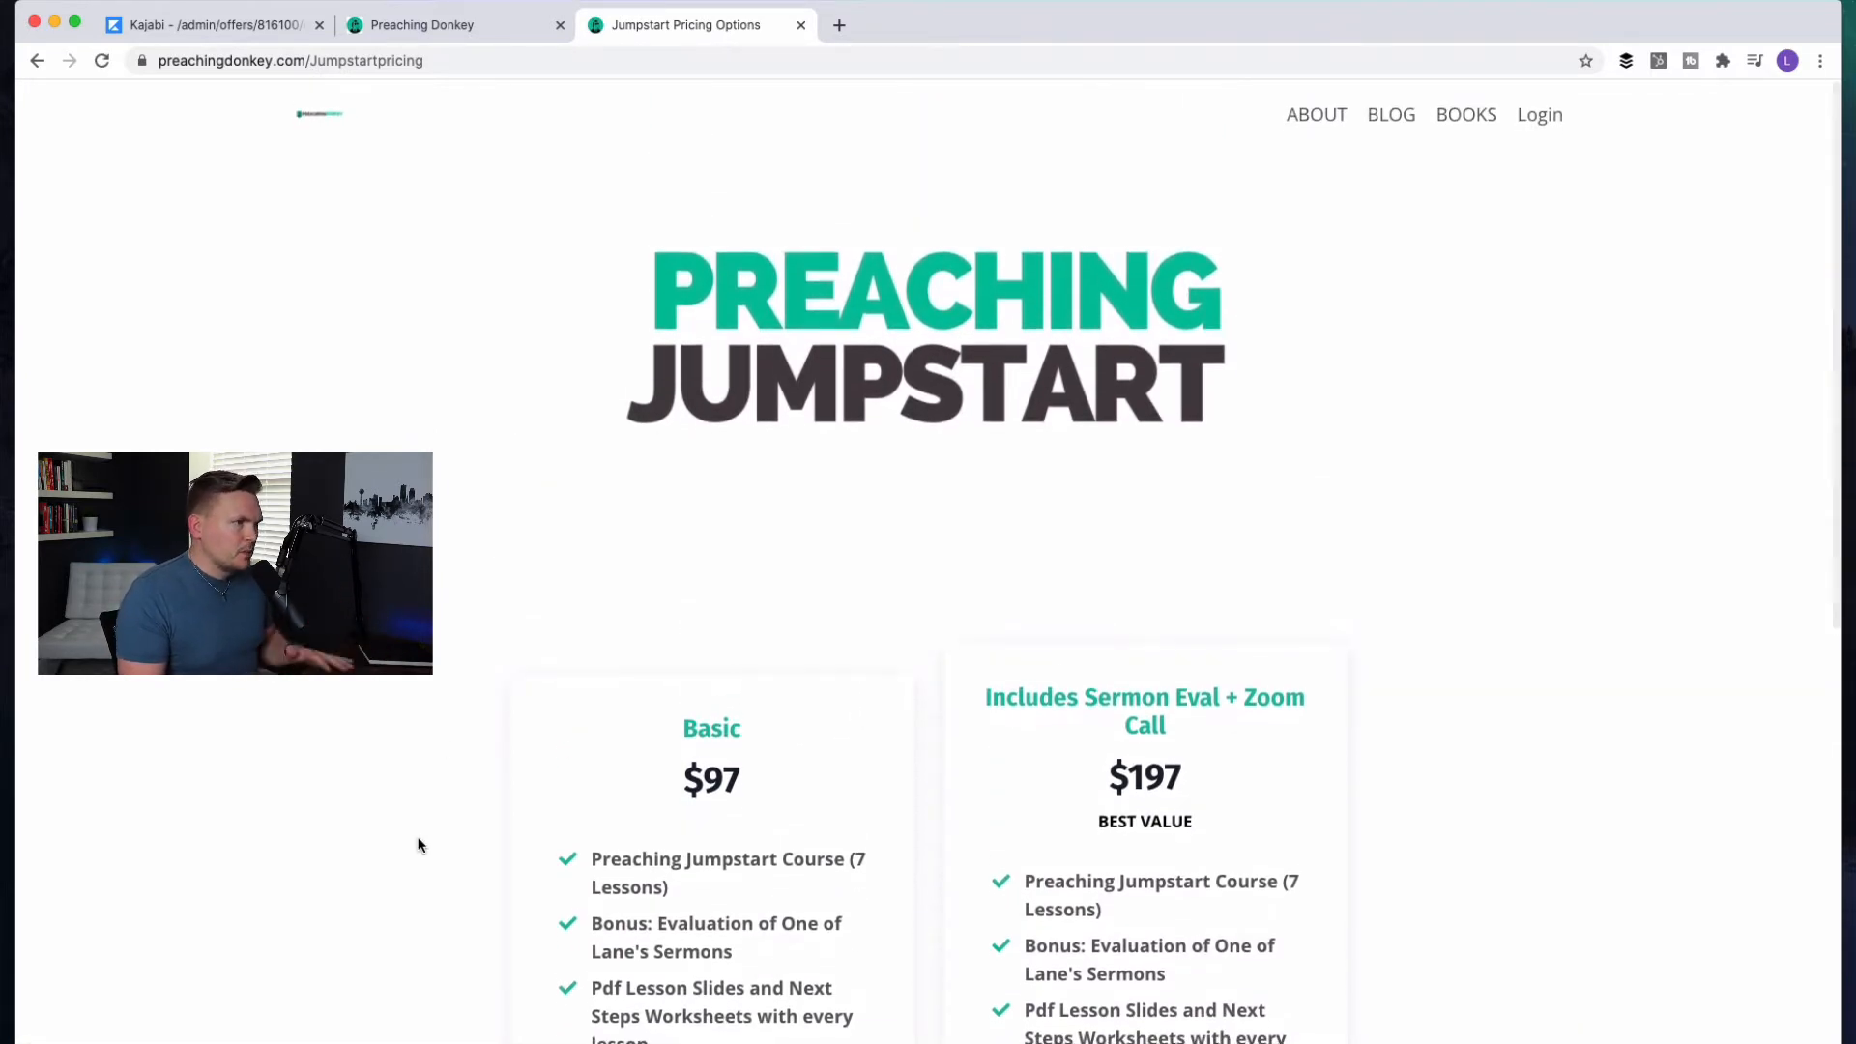
pyautogui.scroll(-3)
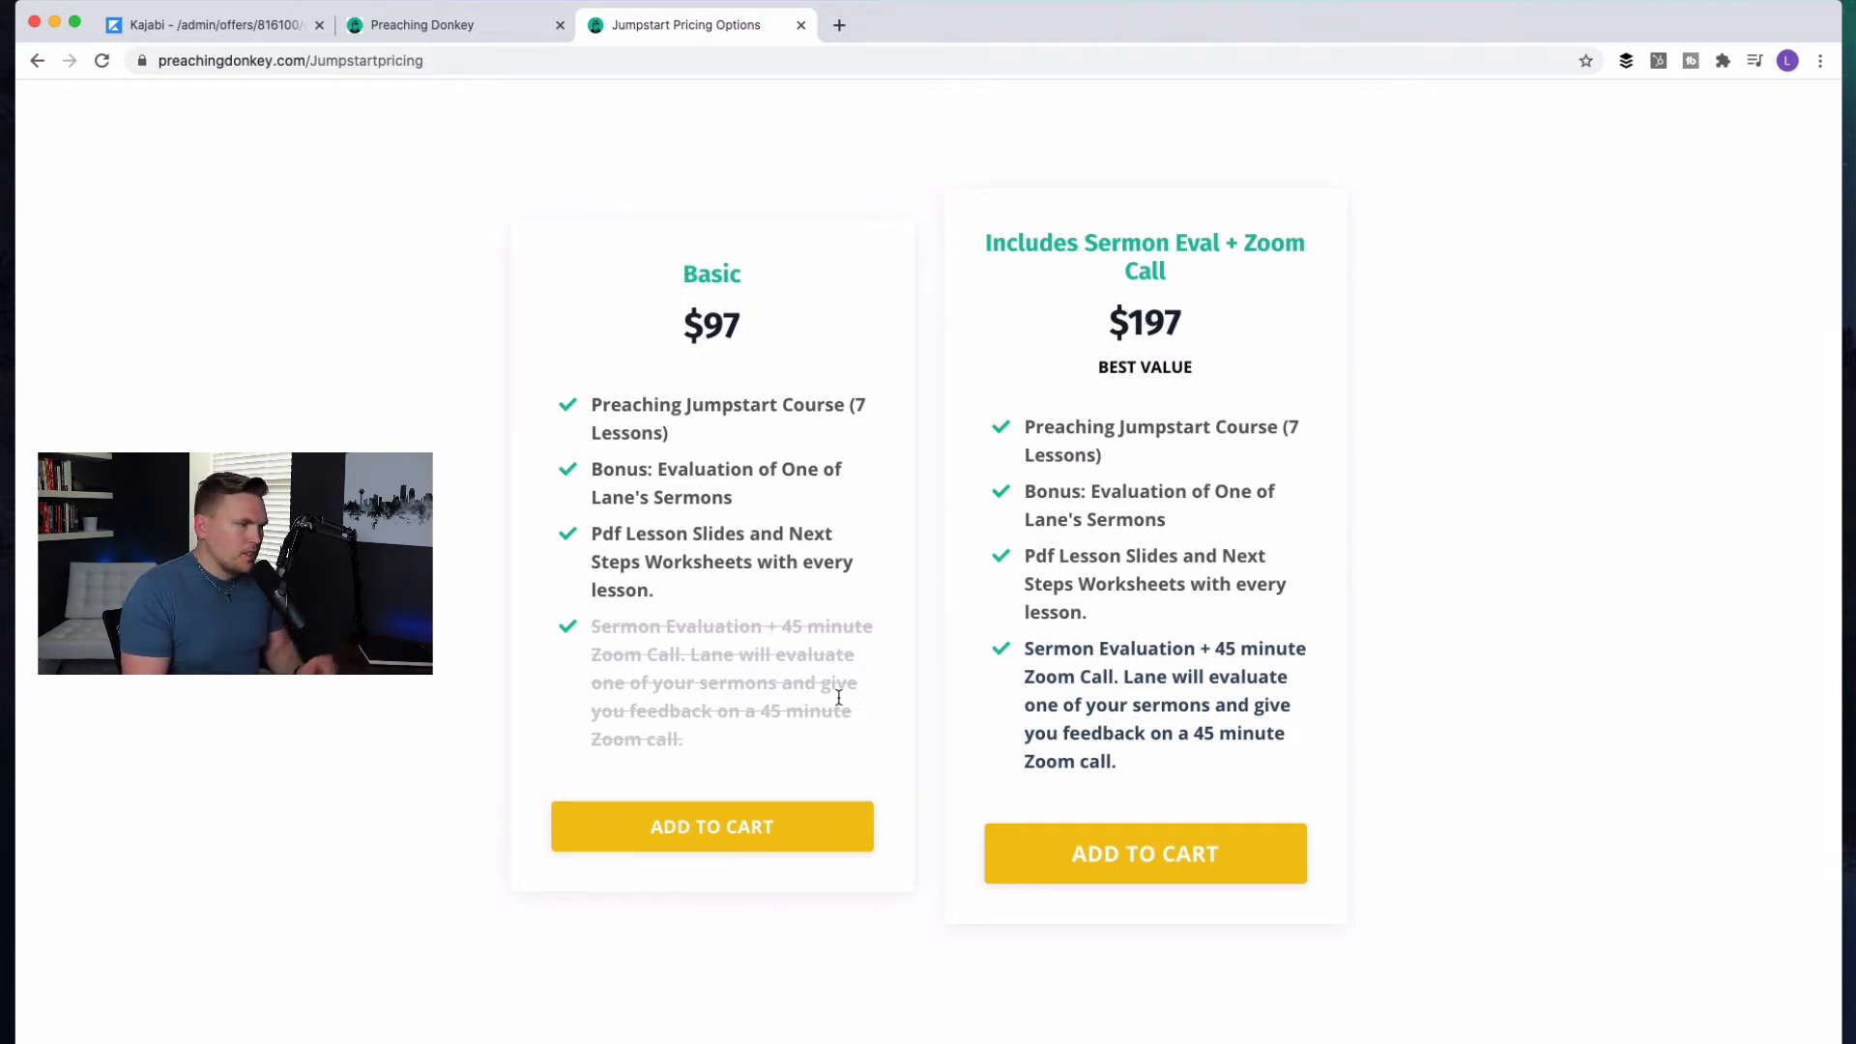
pyautogui.moveTo(459, 492)
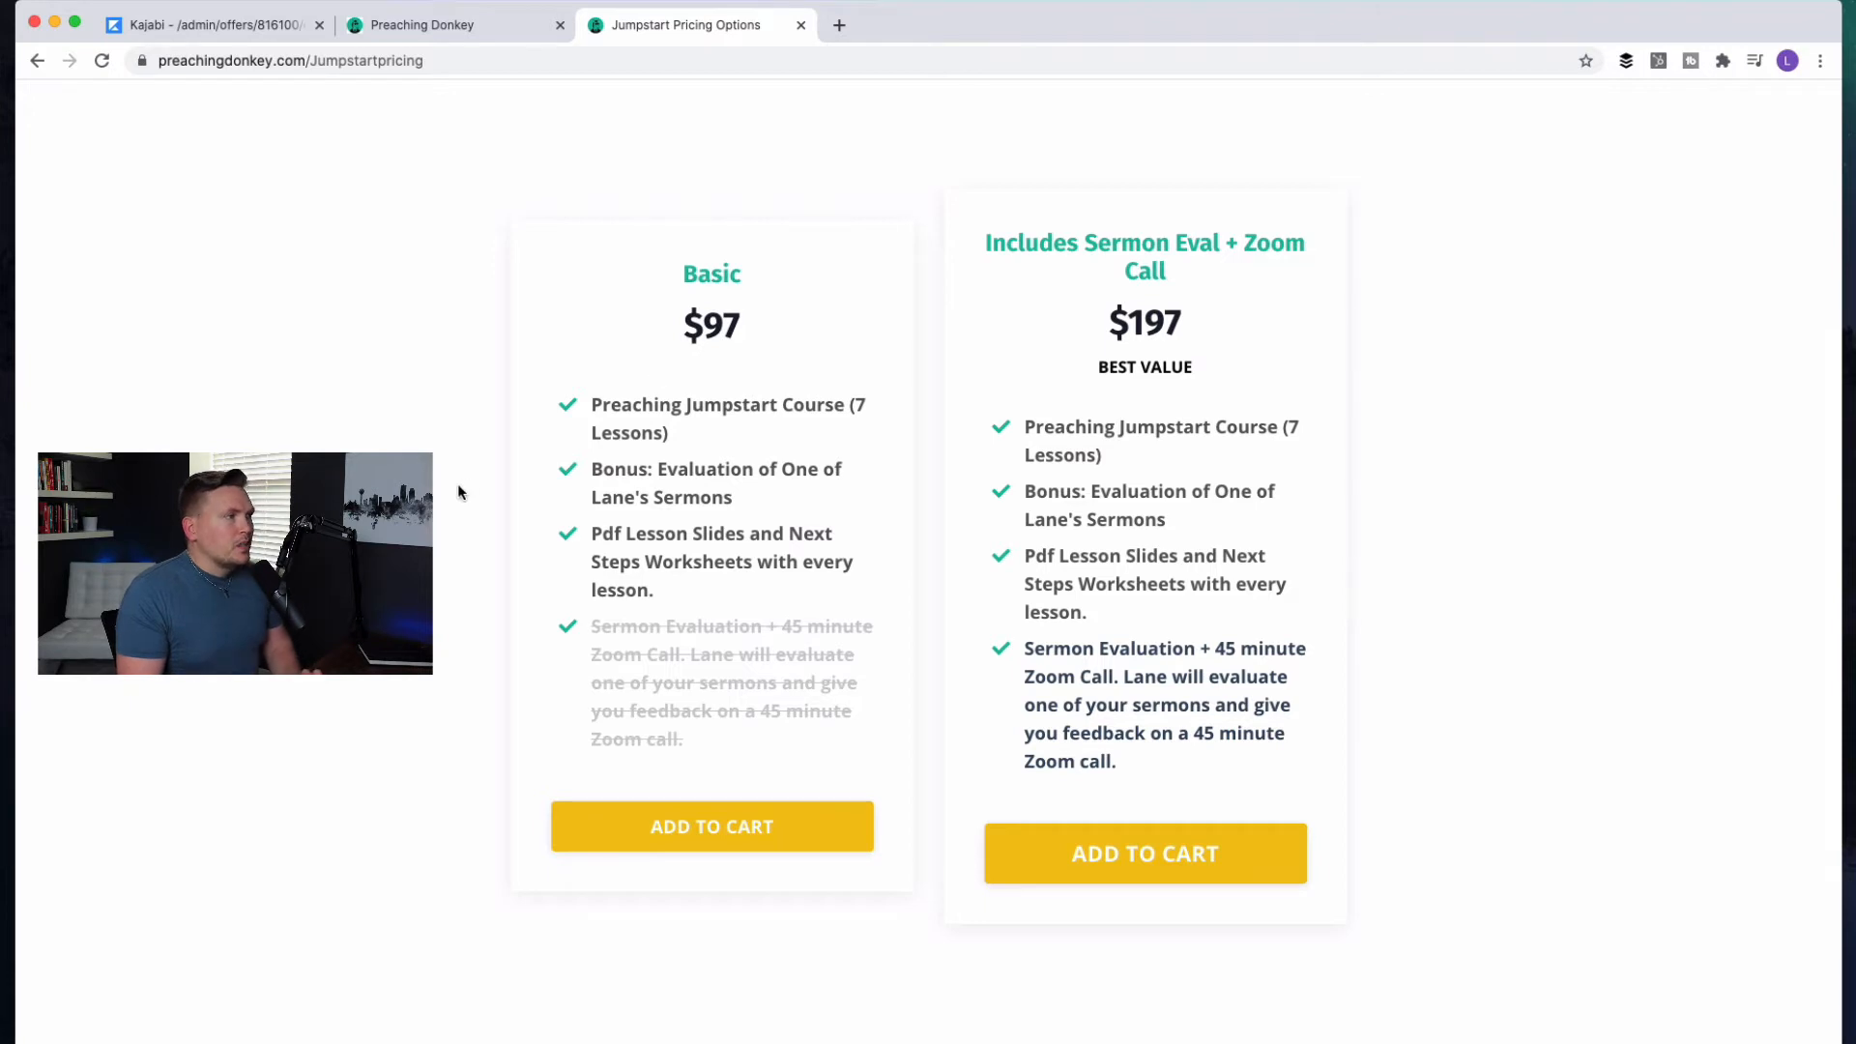
pyautogui.scroll(3)
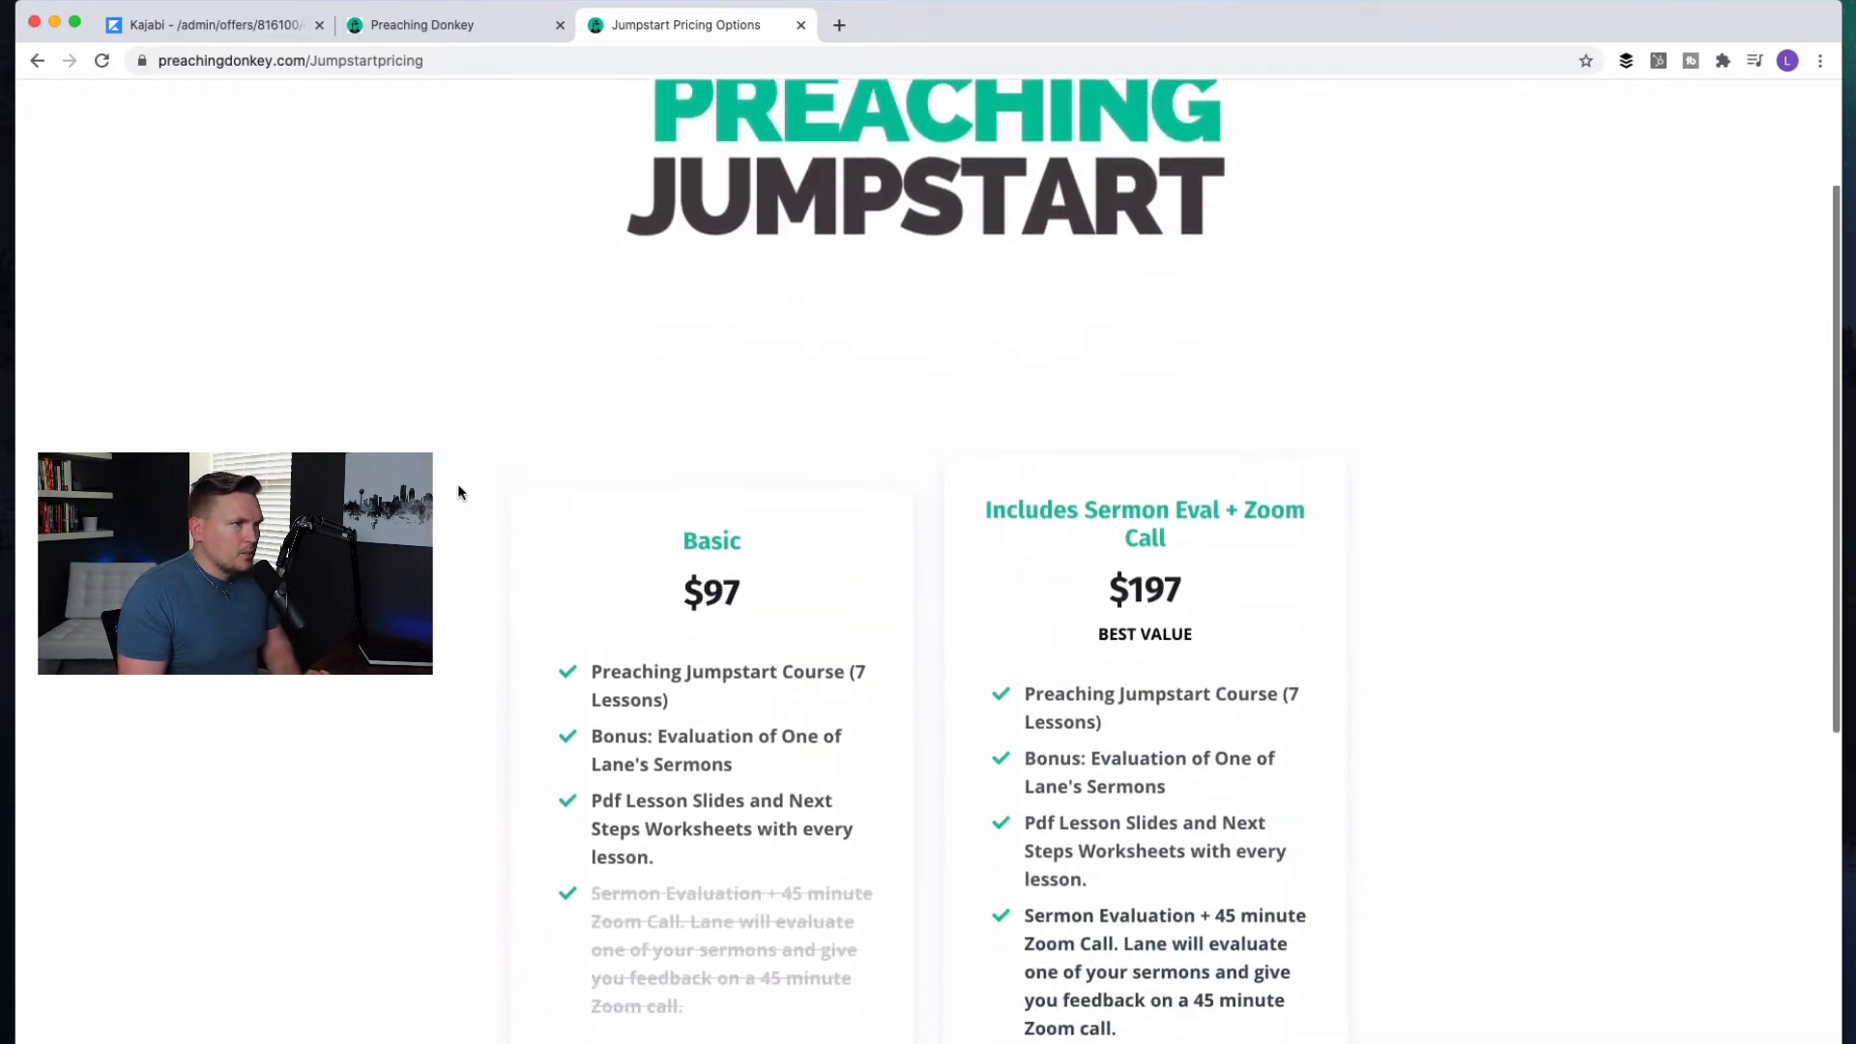
pyautogui.scroll(-3)
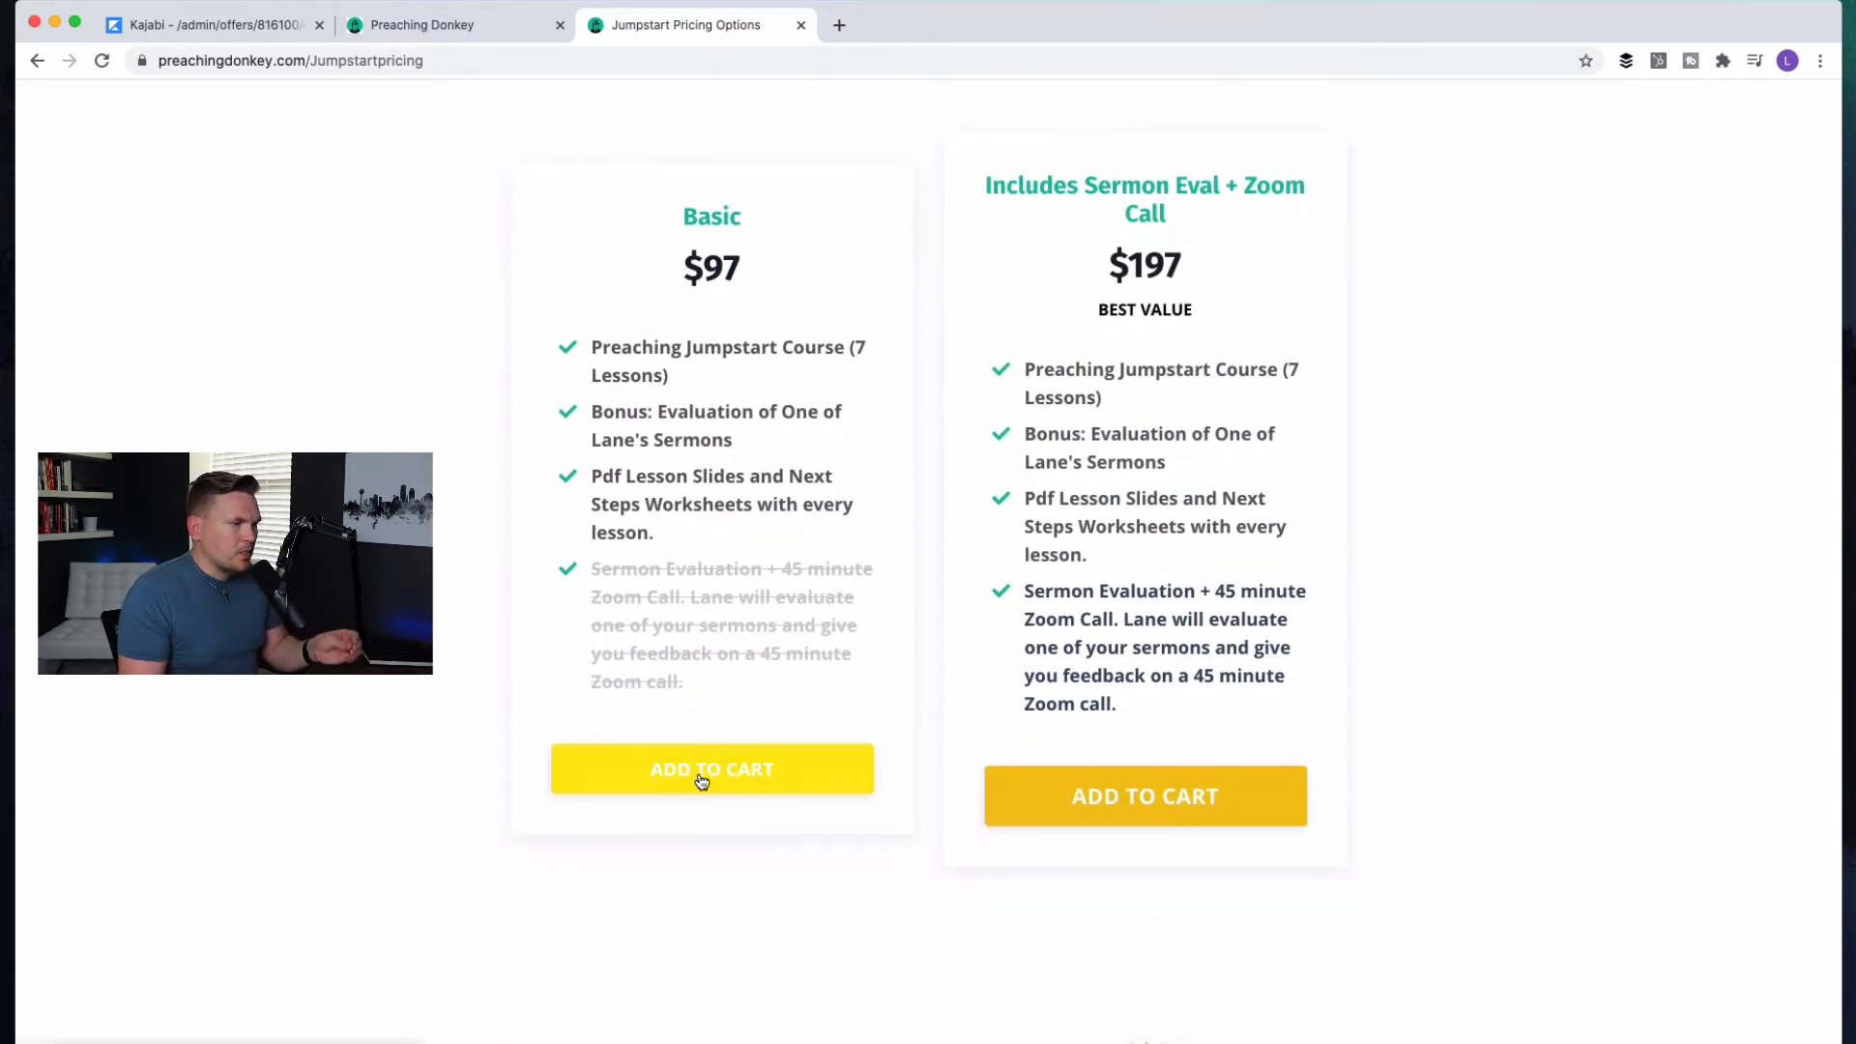
# Start the $97 Basic plan checkout, then switch back to the Kajabi offer admin tab
pyautogui.click(711, 770)
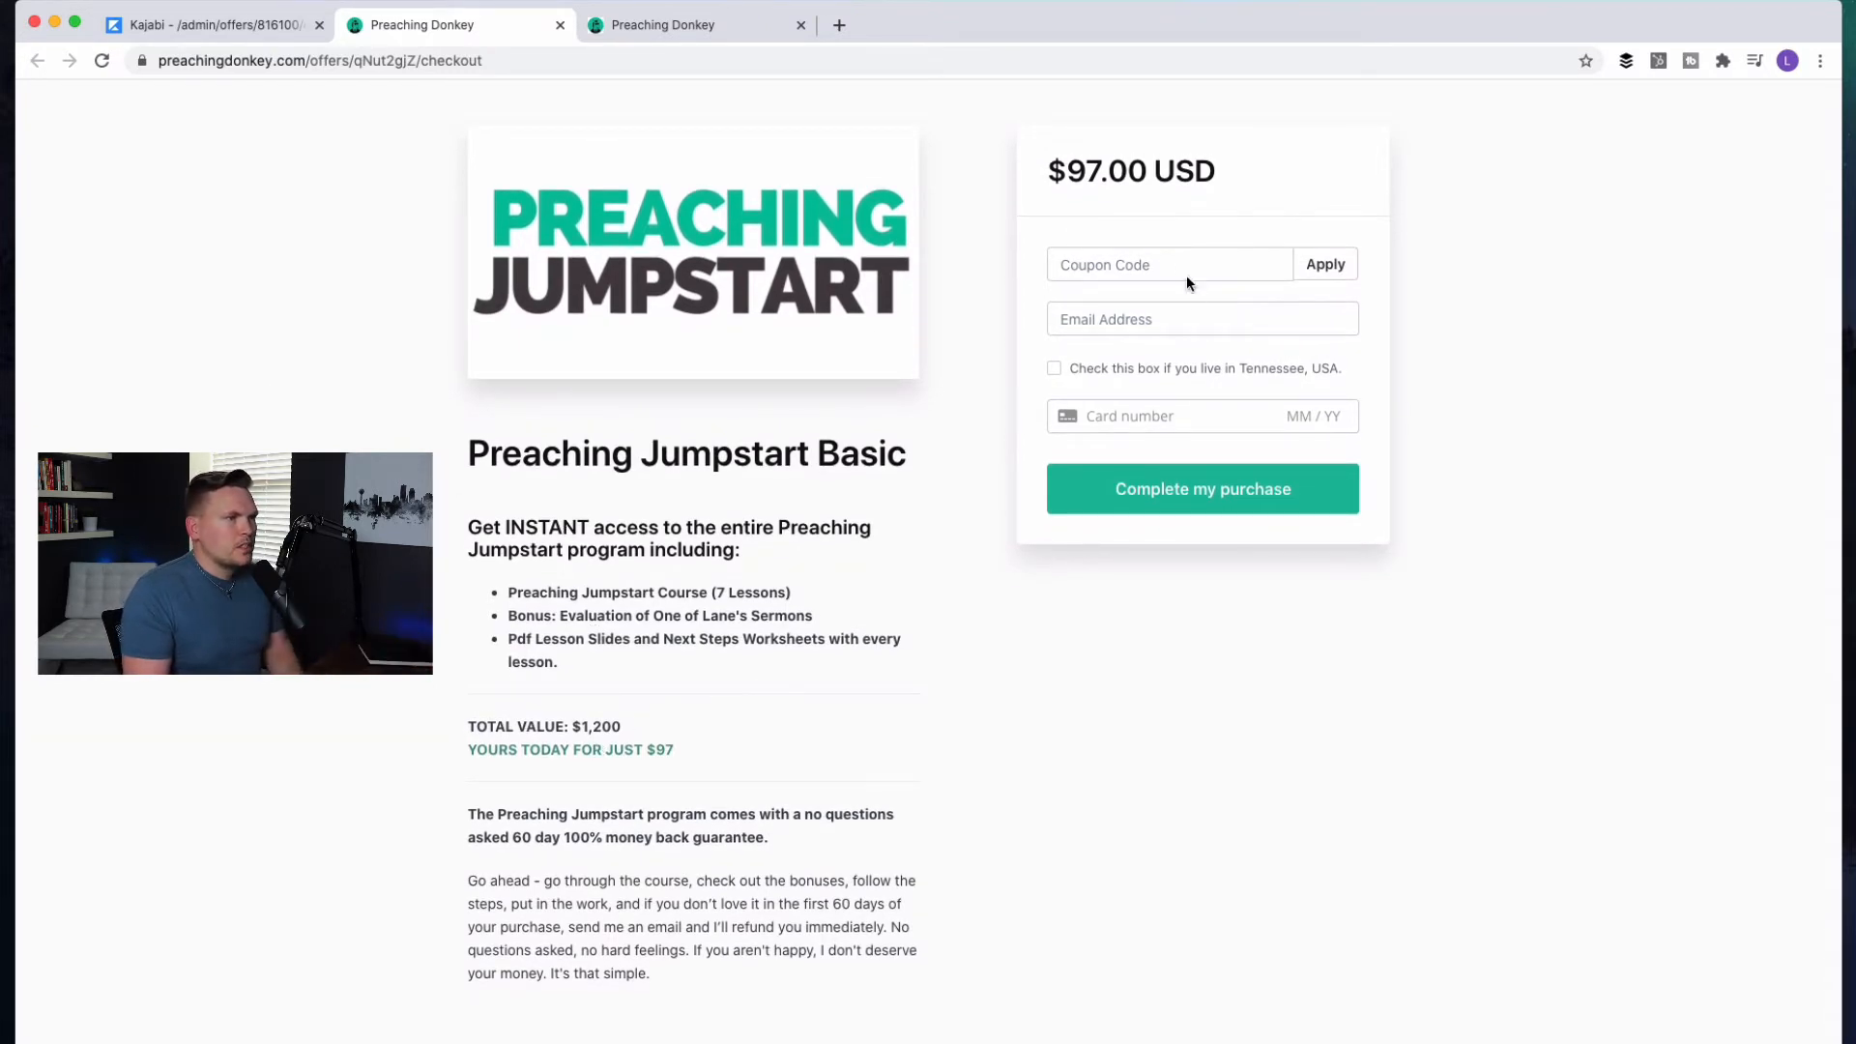
pyautogui.moveTo(897, 542)
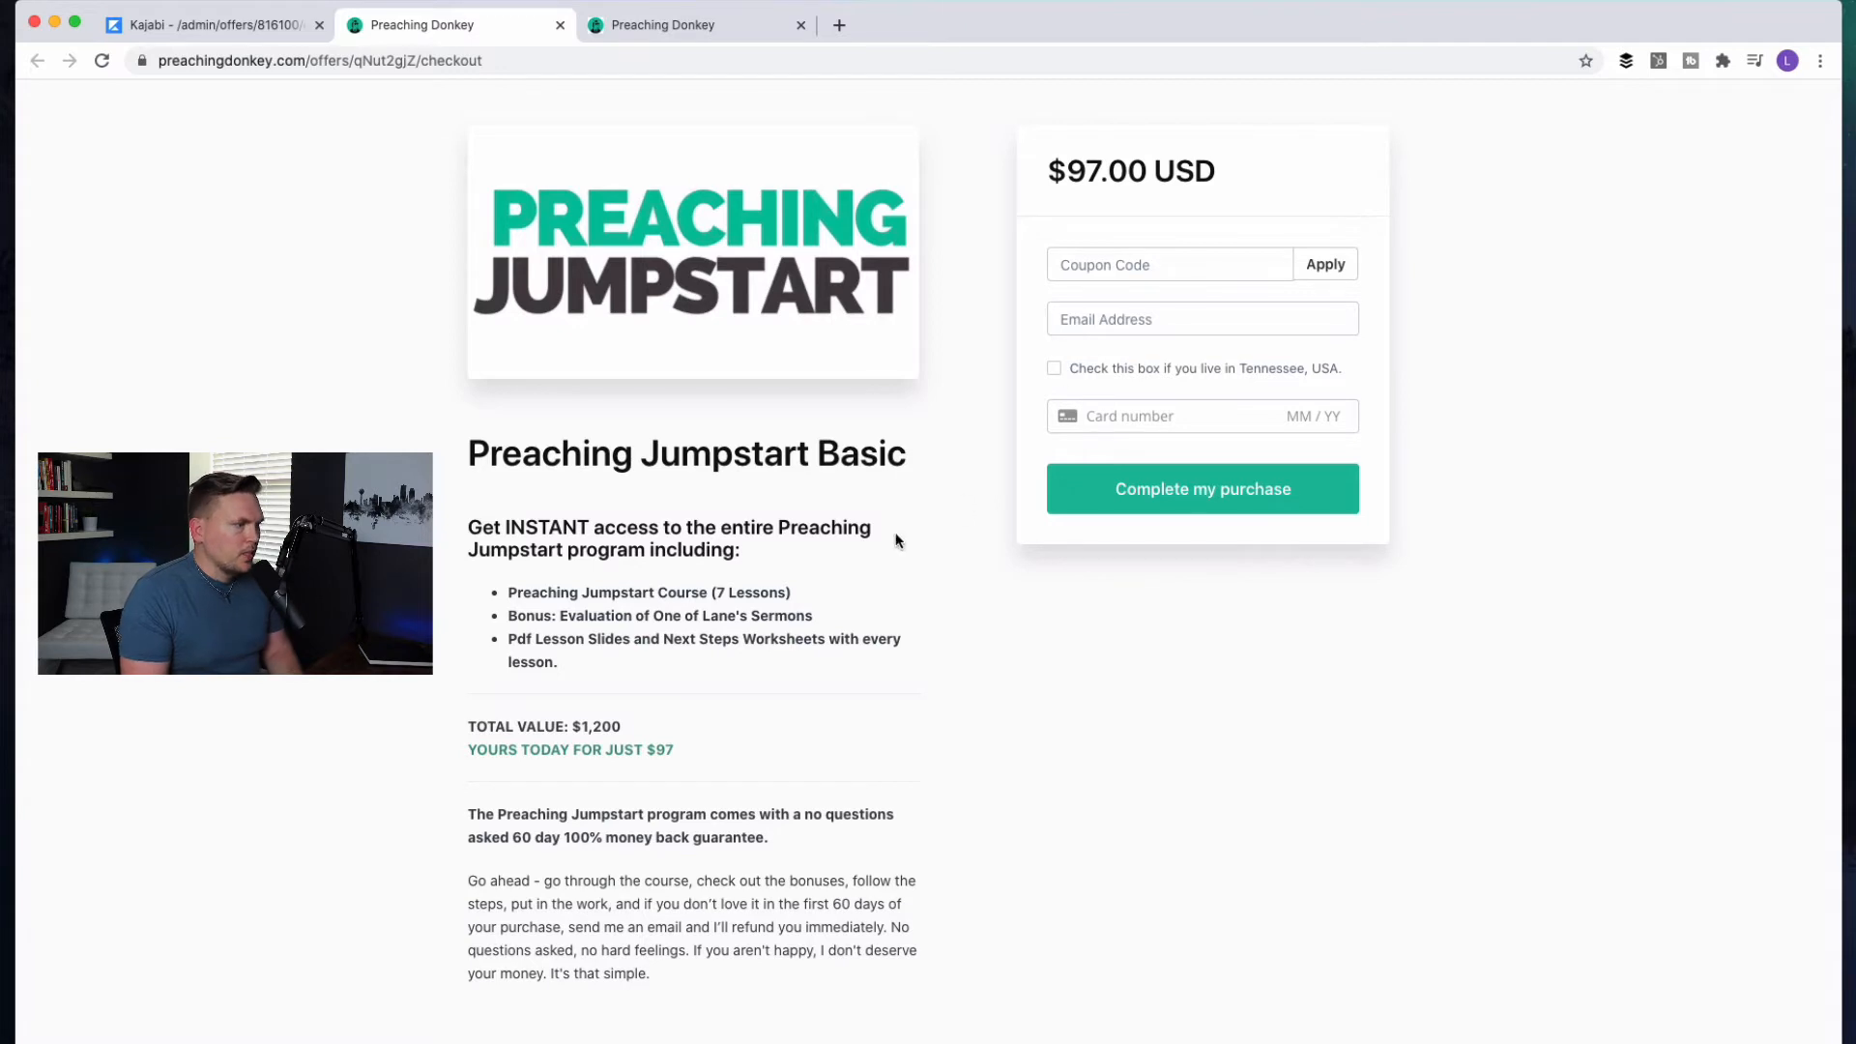
pyautogui.moveTo(585, 363)
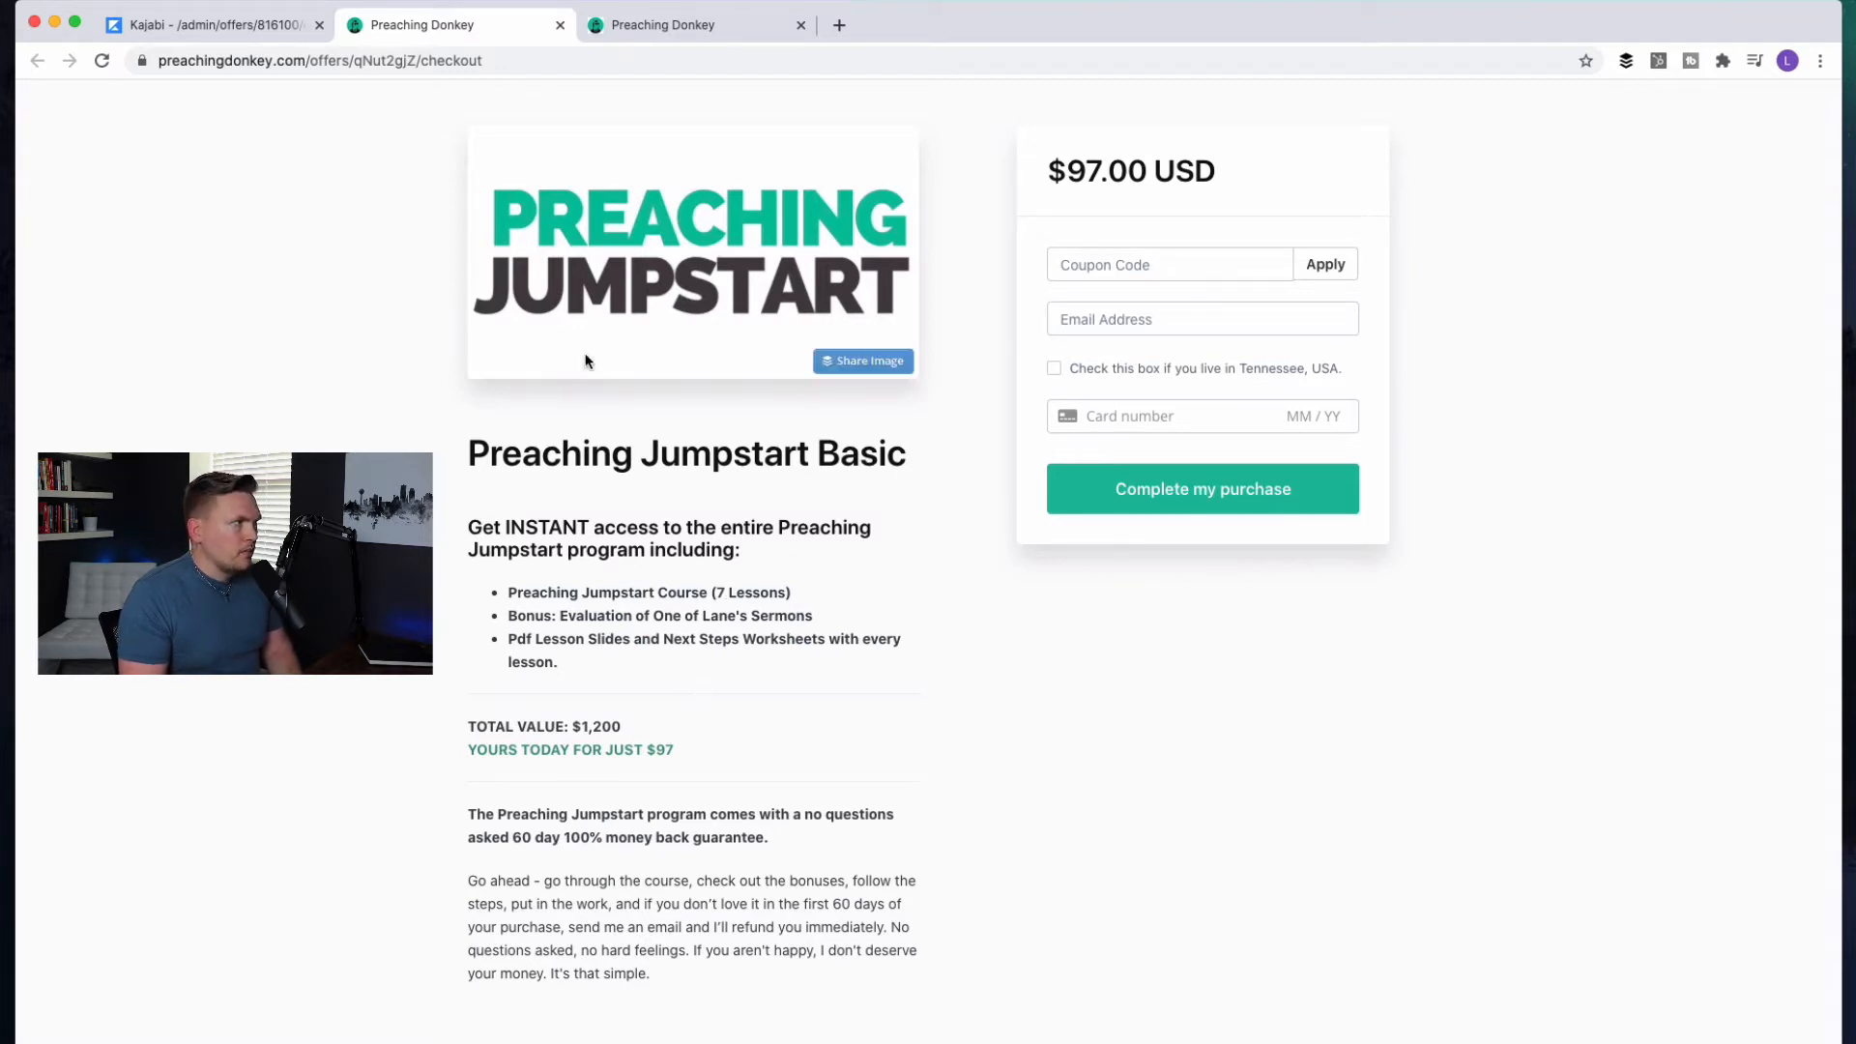
pyautogui.click(206, 23)
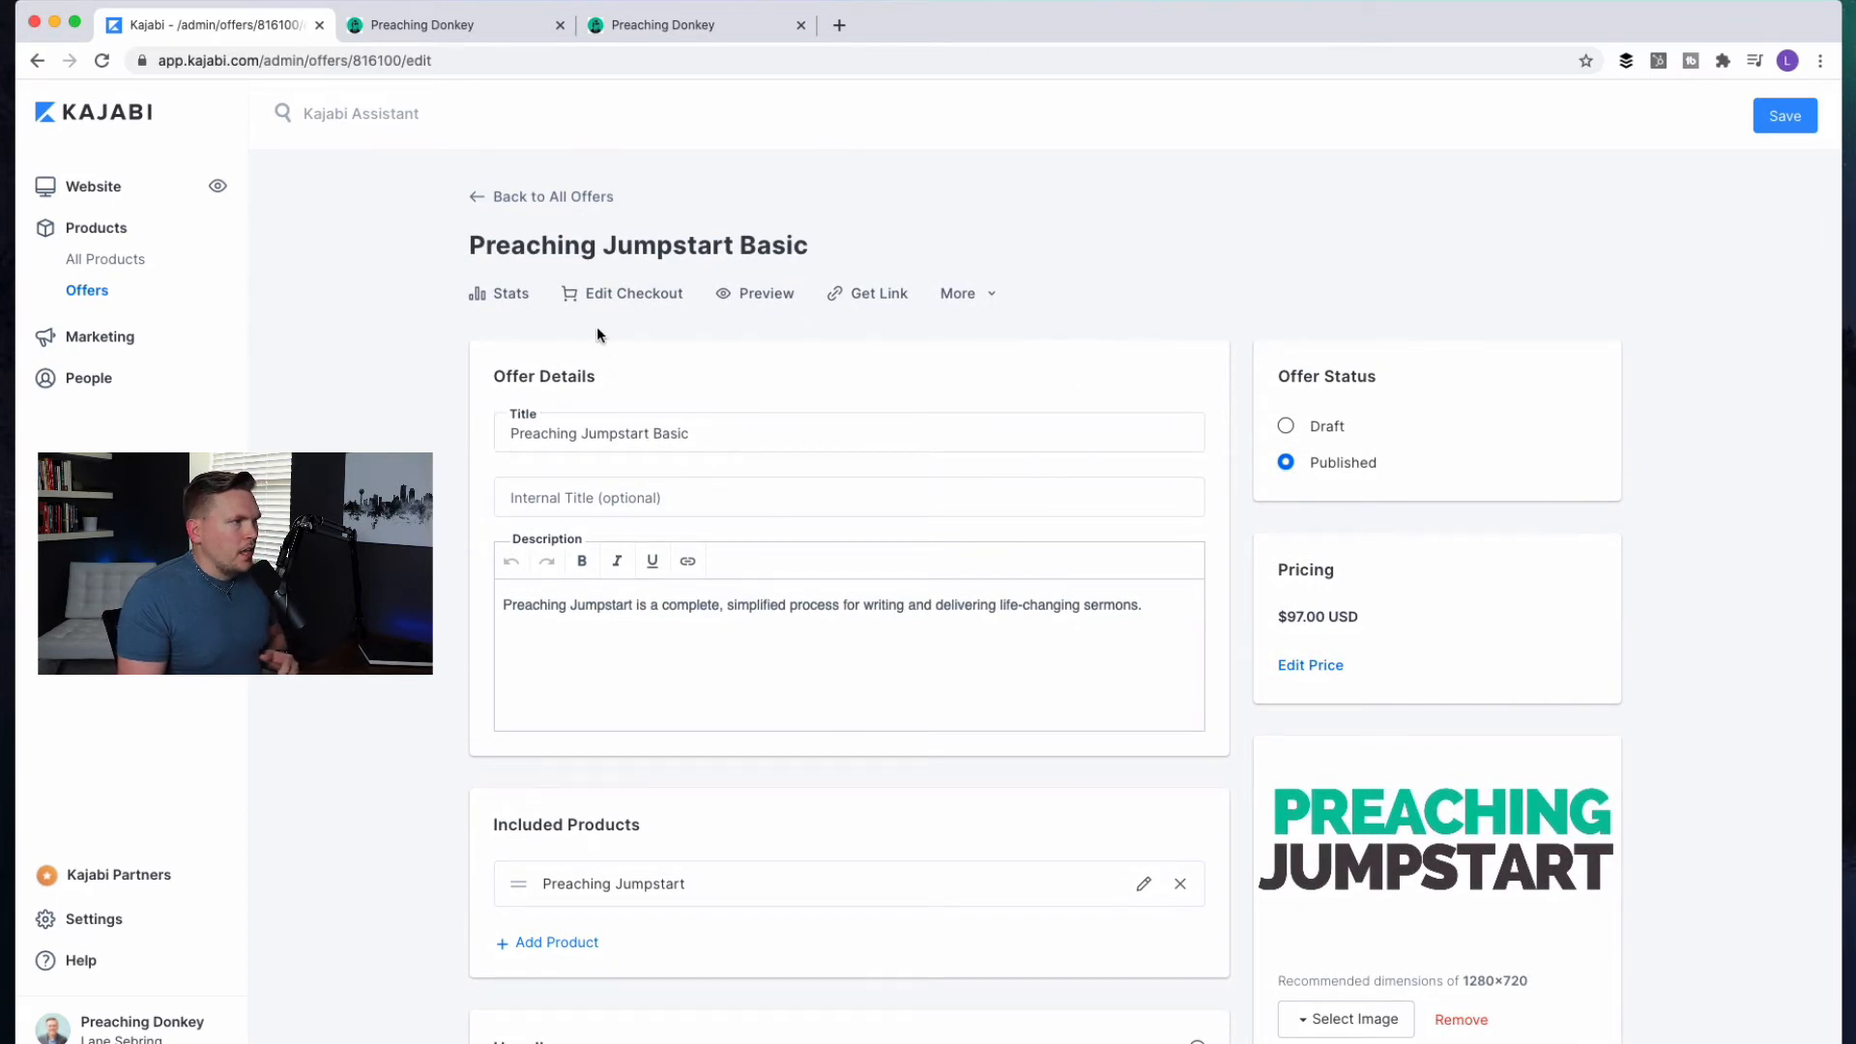
# Open Edit Checkout for Preaching Jumpstart Basic and go back to the settings list
pyautogui.click(629, 292)
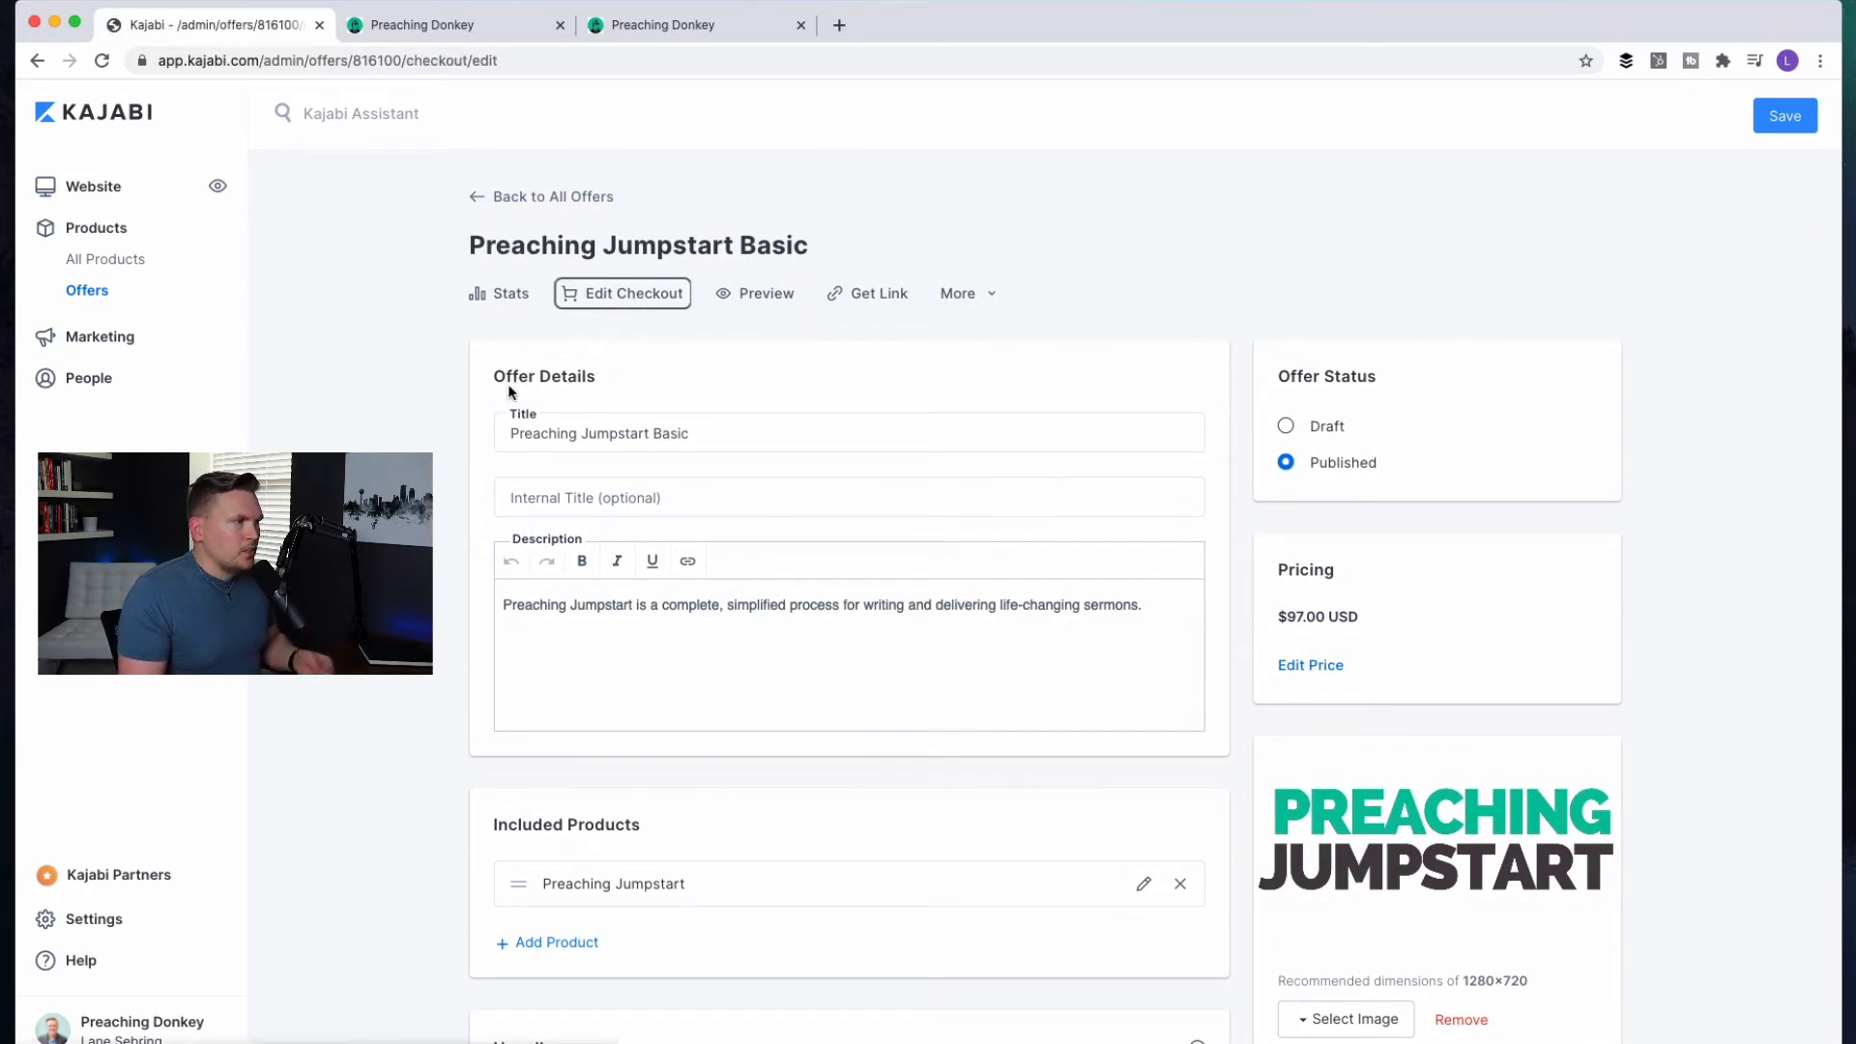
pyautogui.click(621, 292)
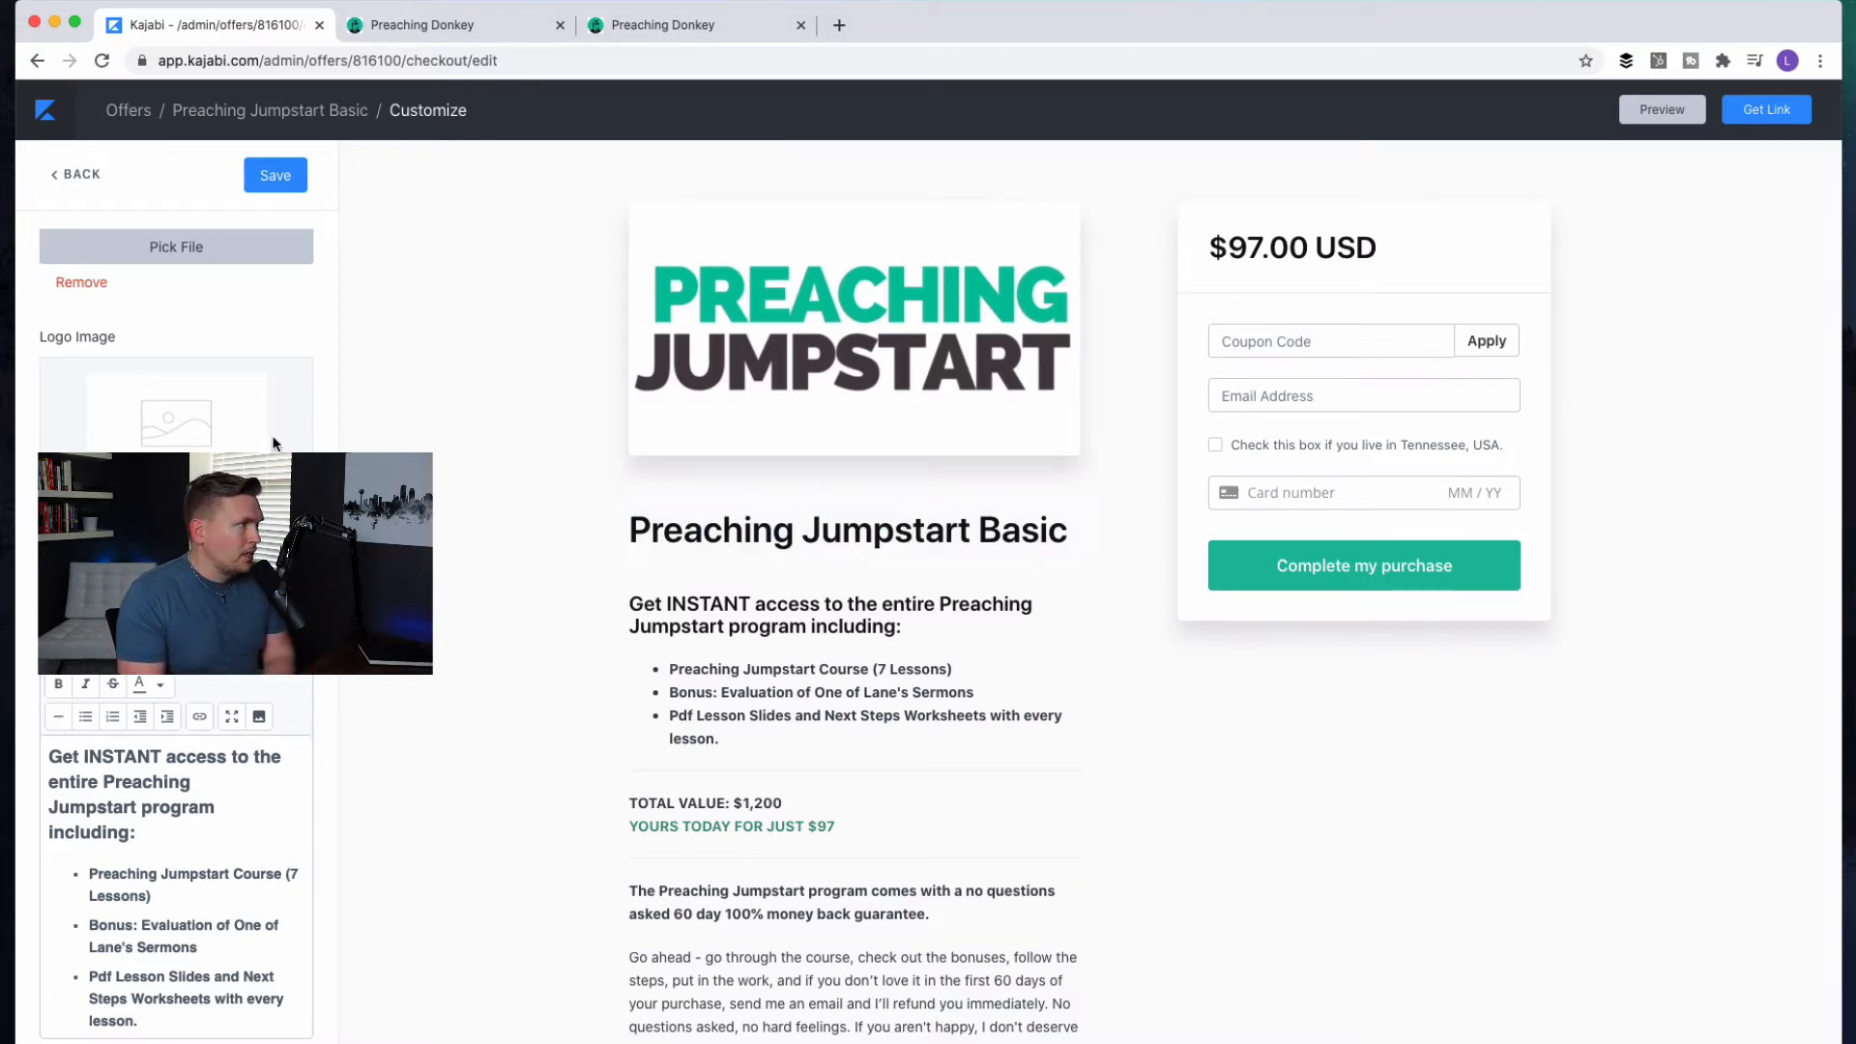
pyautogui.click(75, 174)
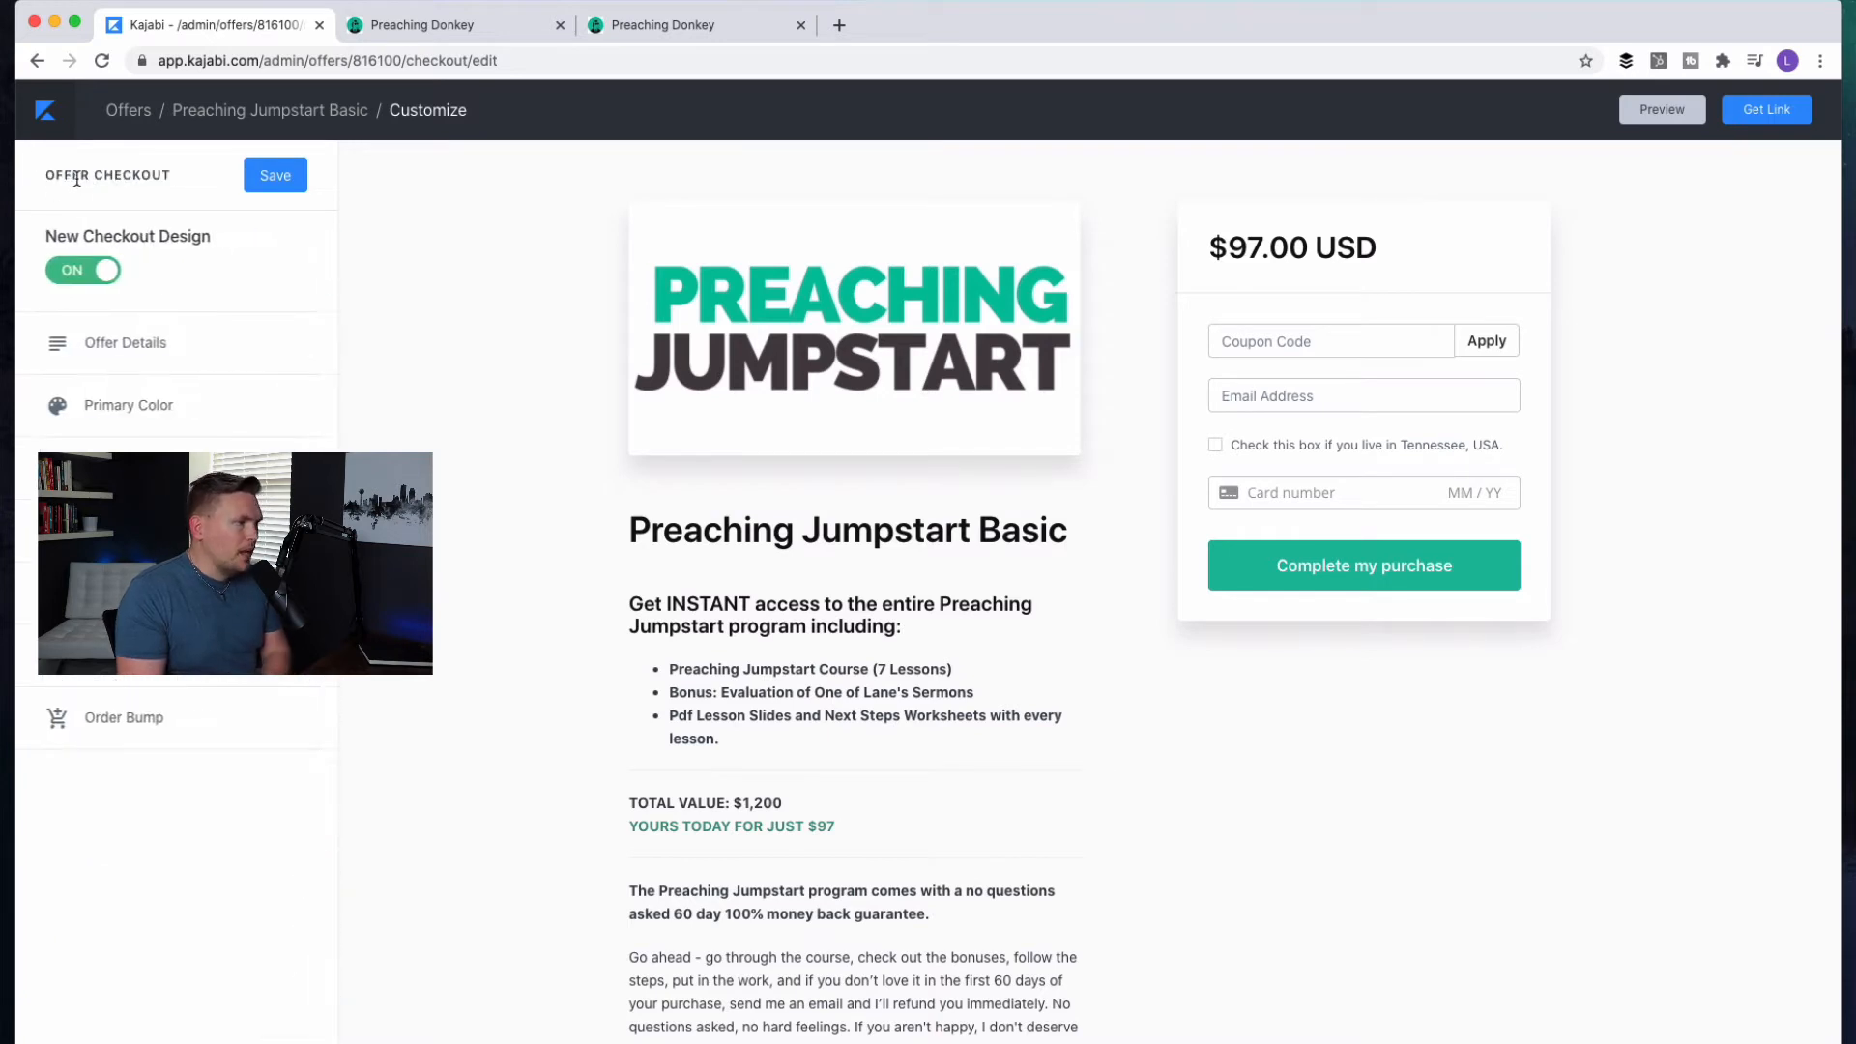
# Switch to the Preaching Donkey tab showing the $97.00 USD checkout
pyautogui.click(37, 60)
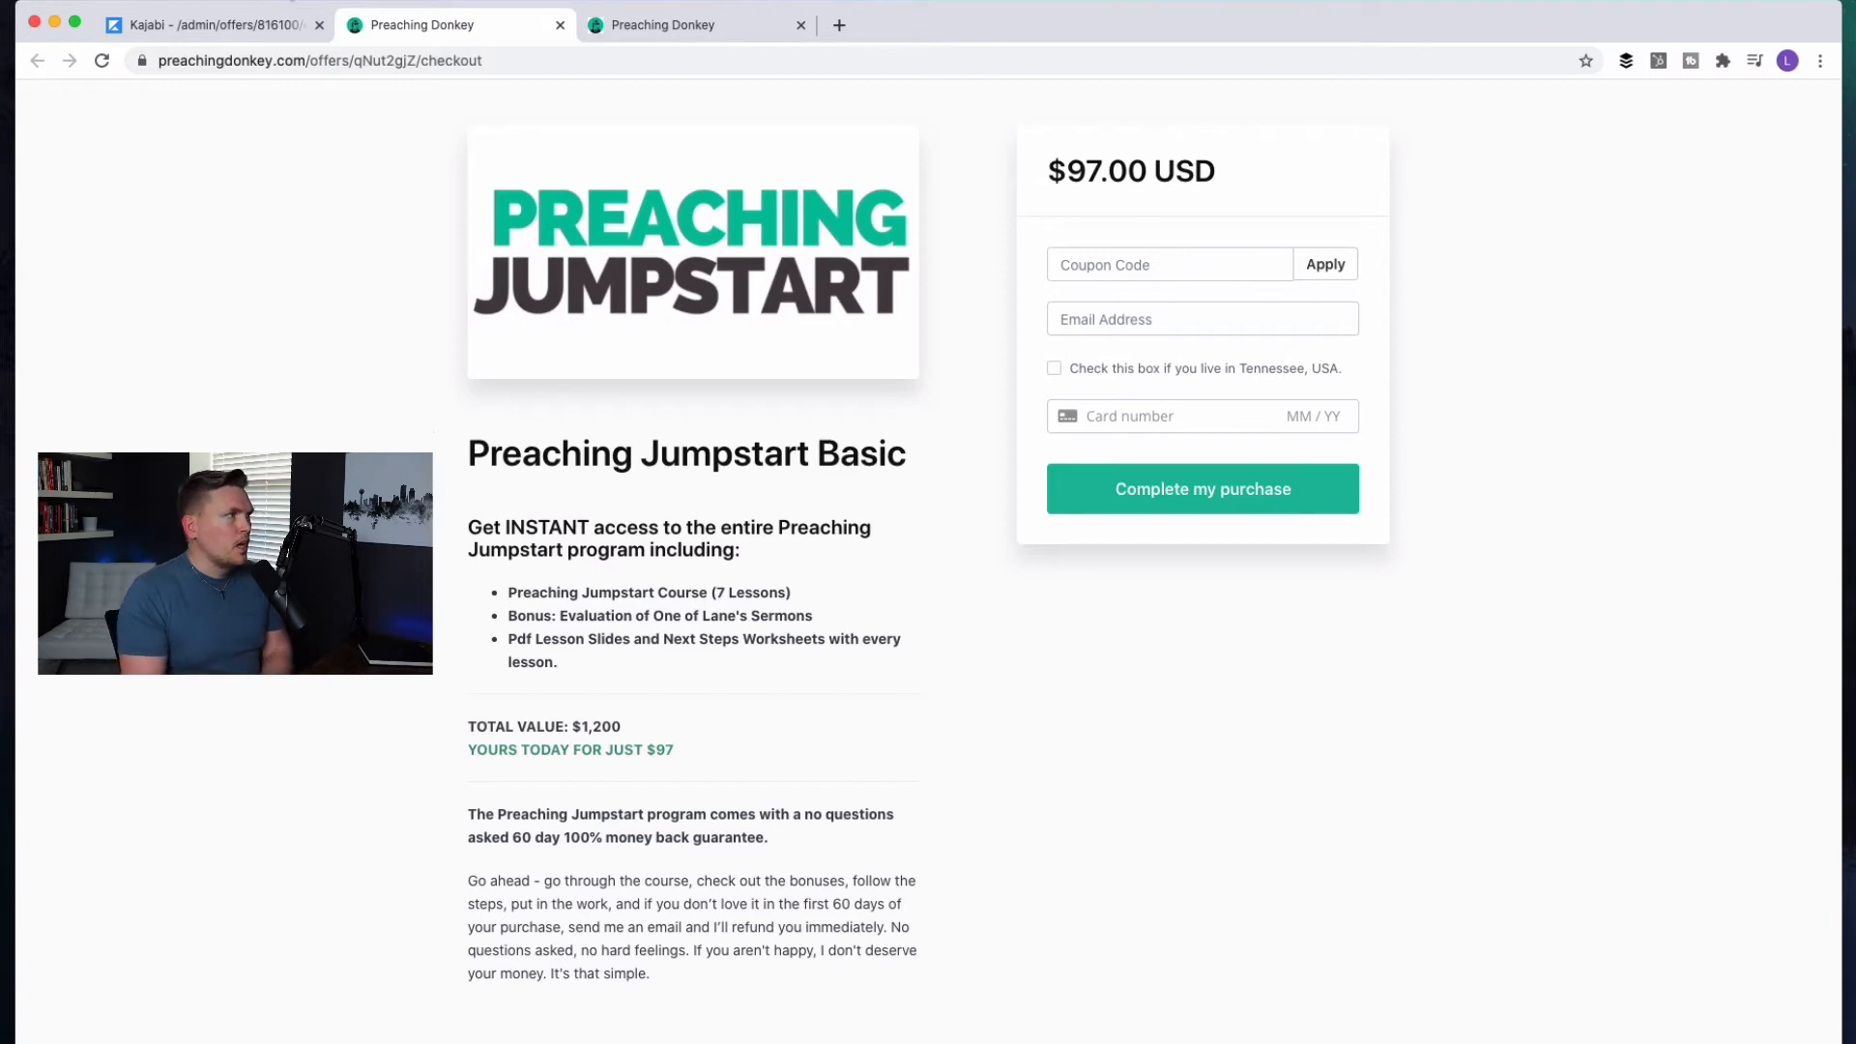
pyautogui.click(213, 25)
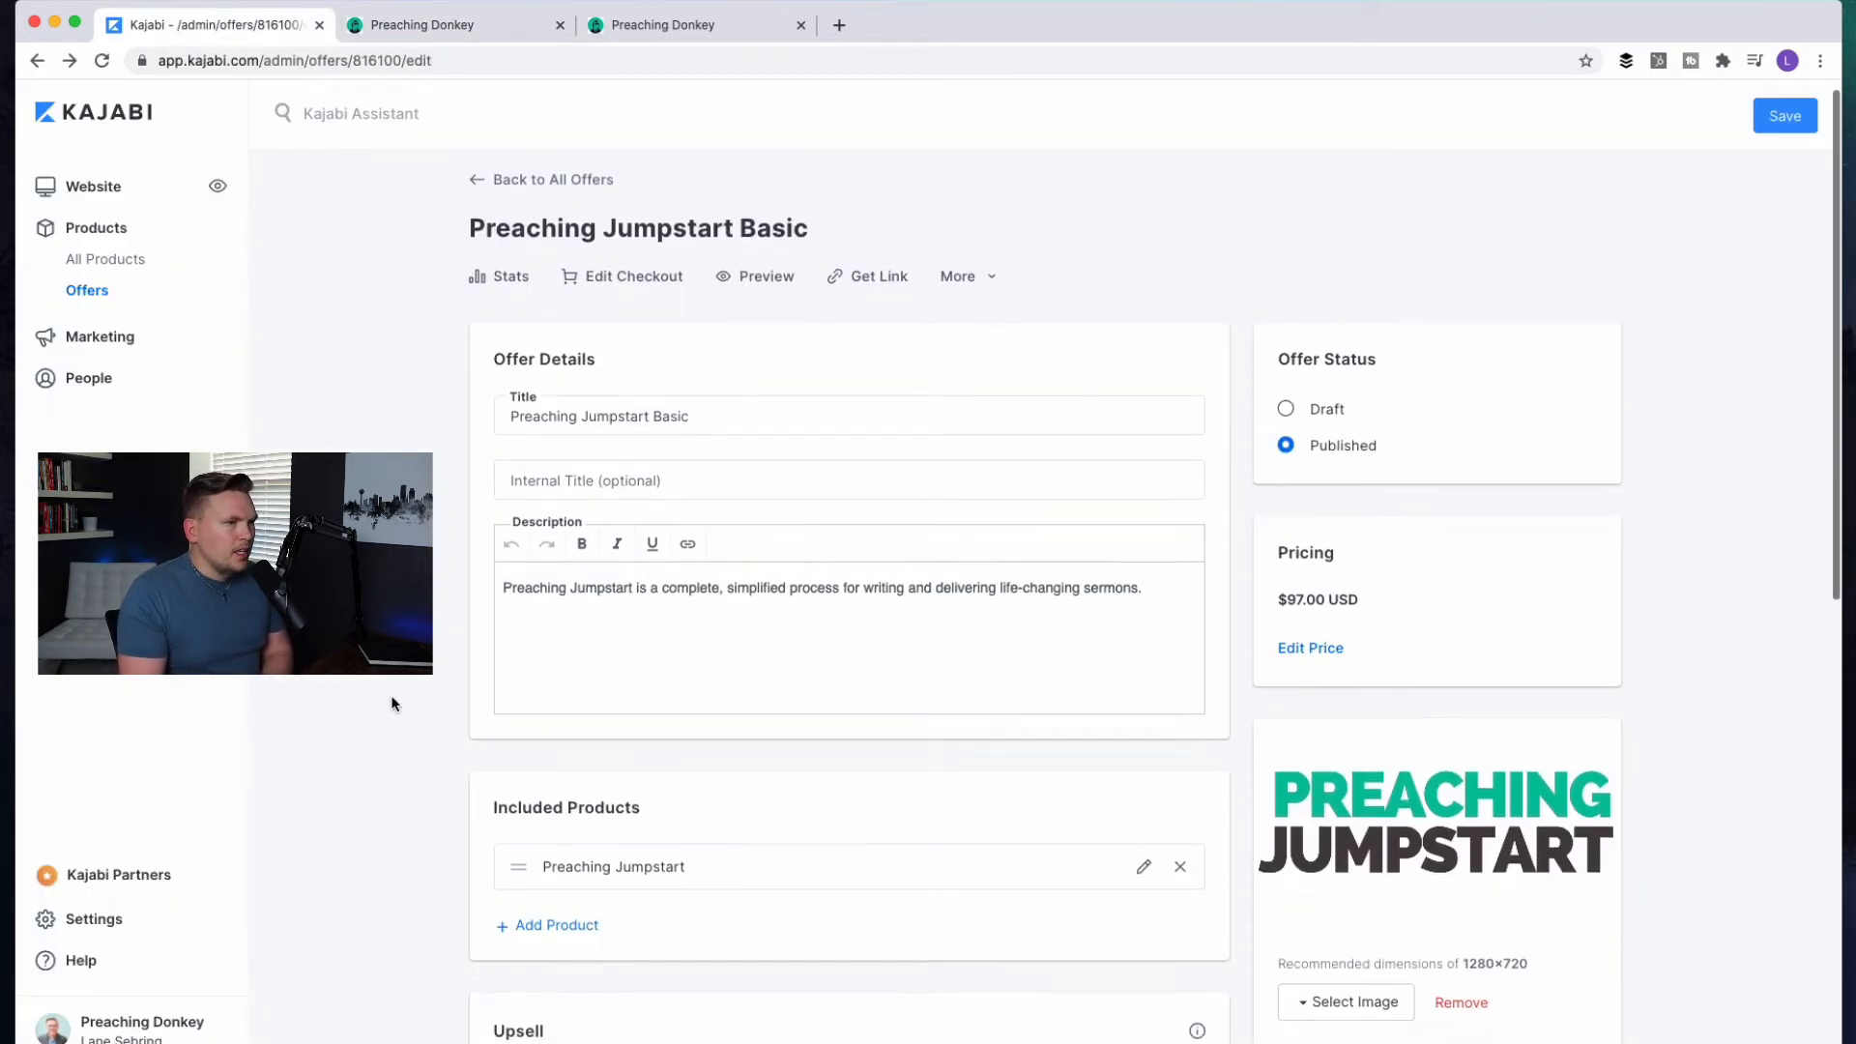
pyautogui.scroll(-3)
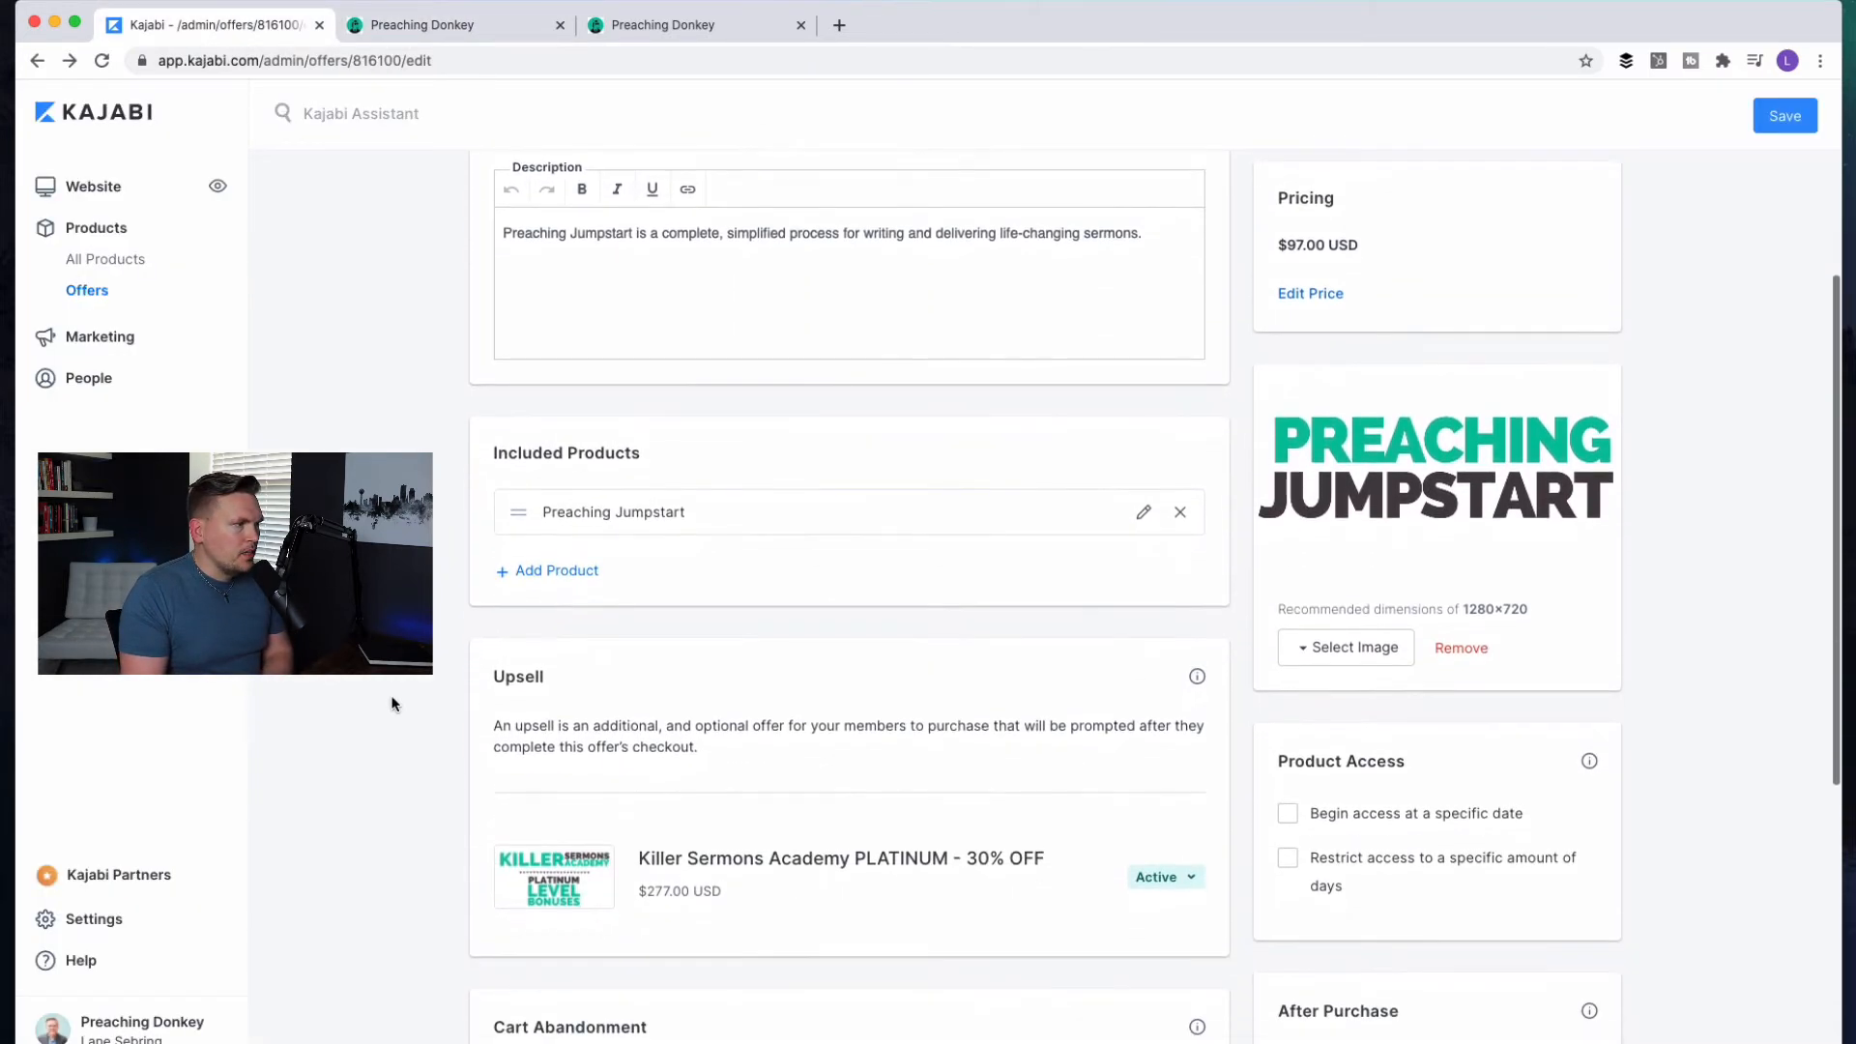
pyautogui.scroll(-3)
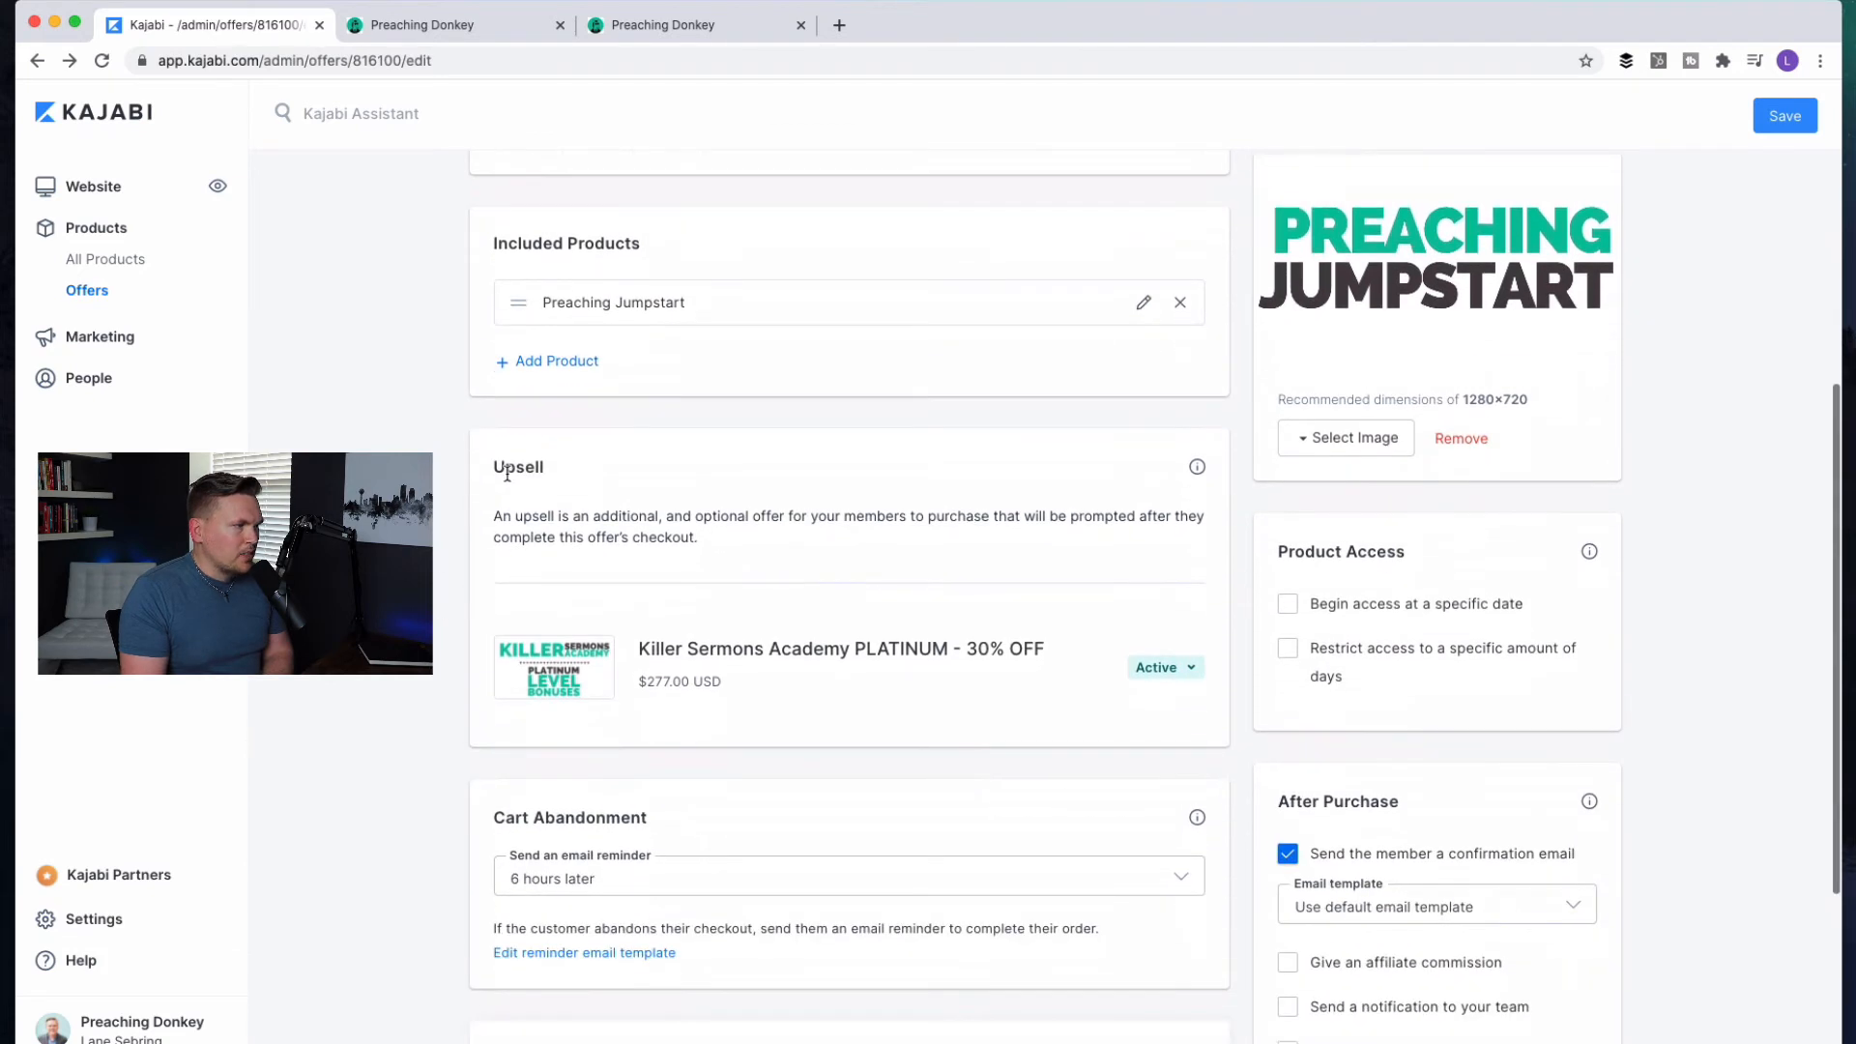
pyautogui.scroll(-3)
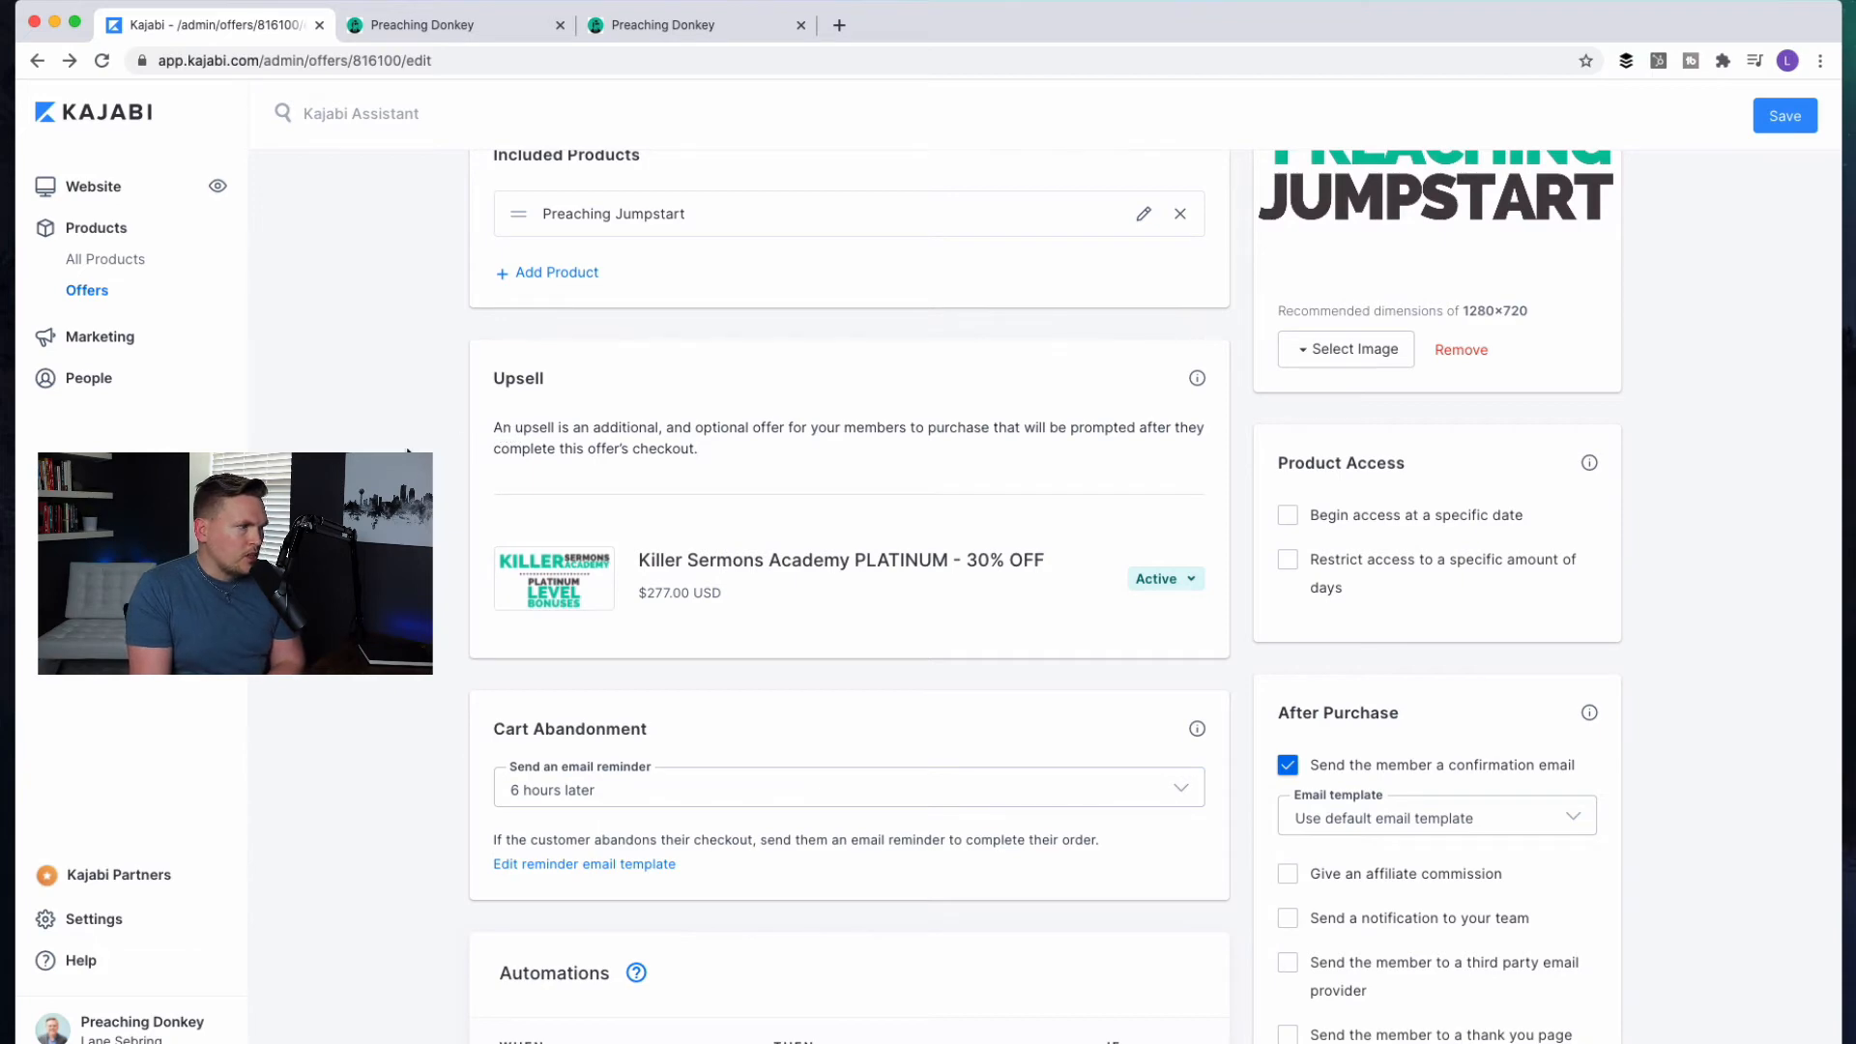
pyautogui.scroll(-3)
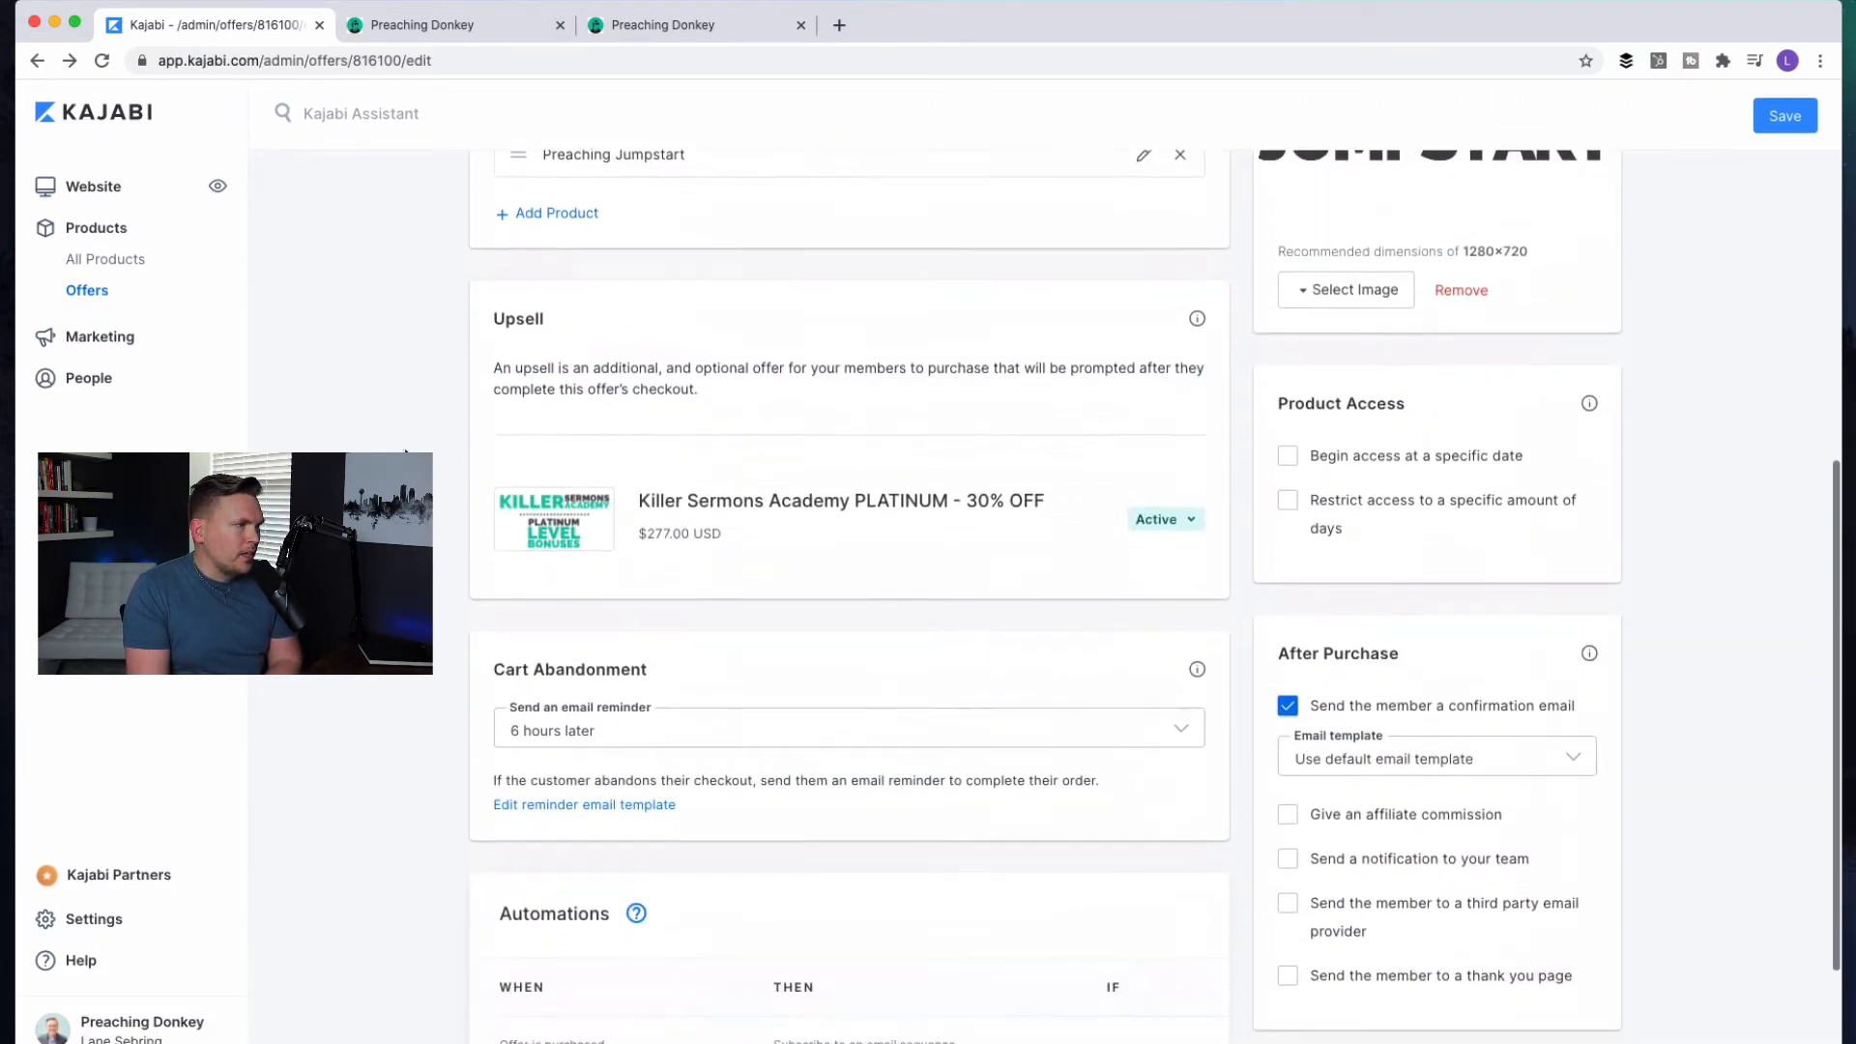
pyautogui.scroll(-3)
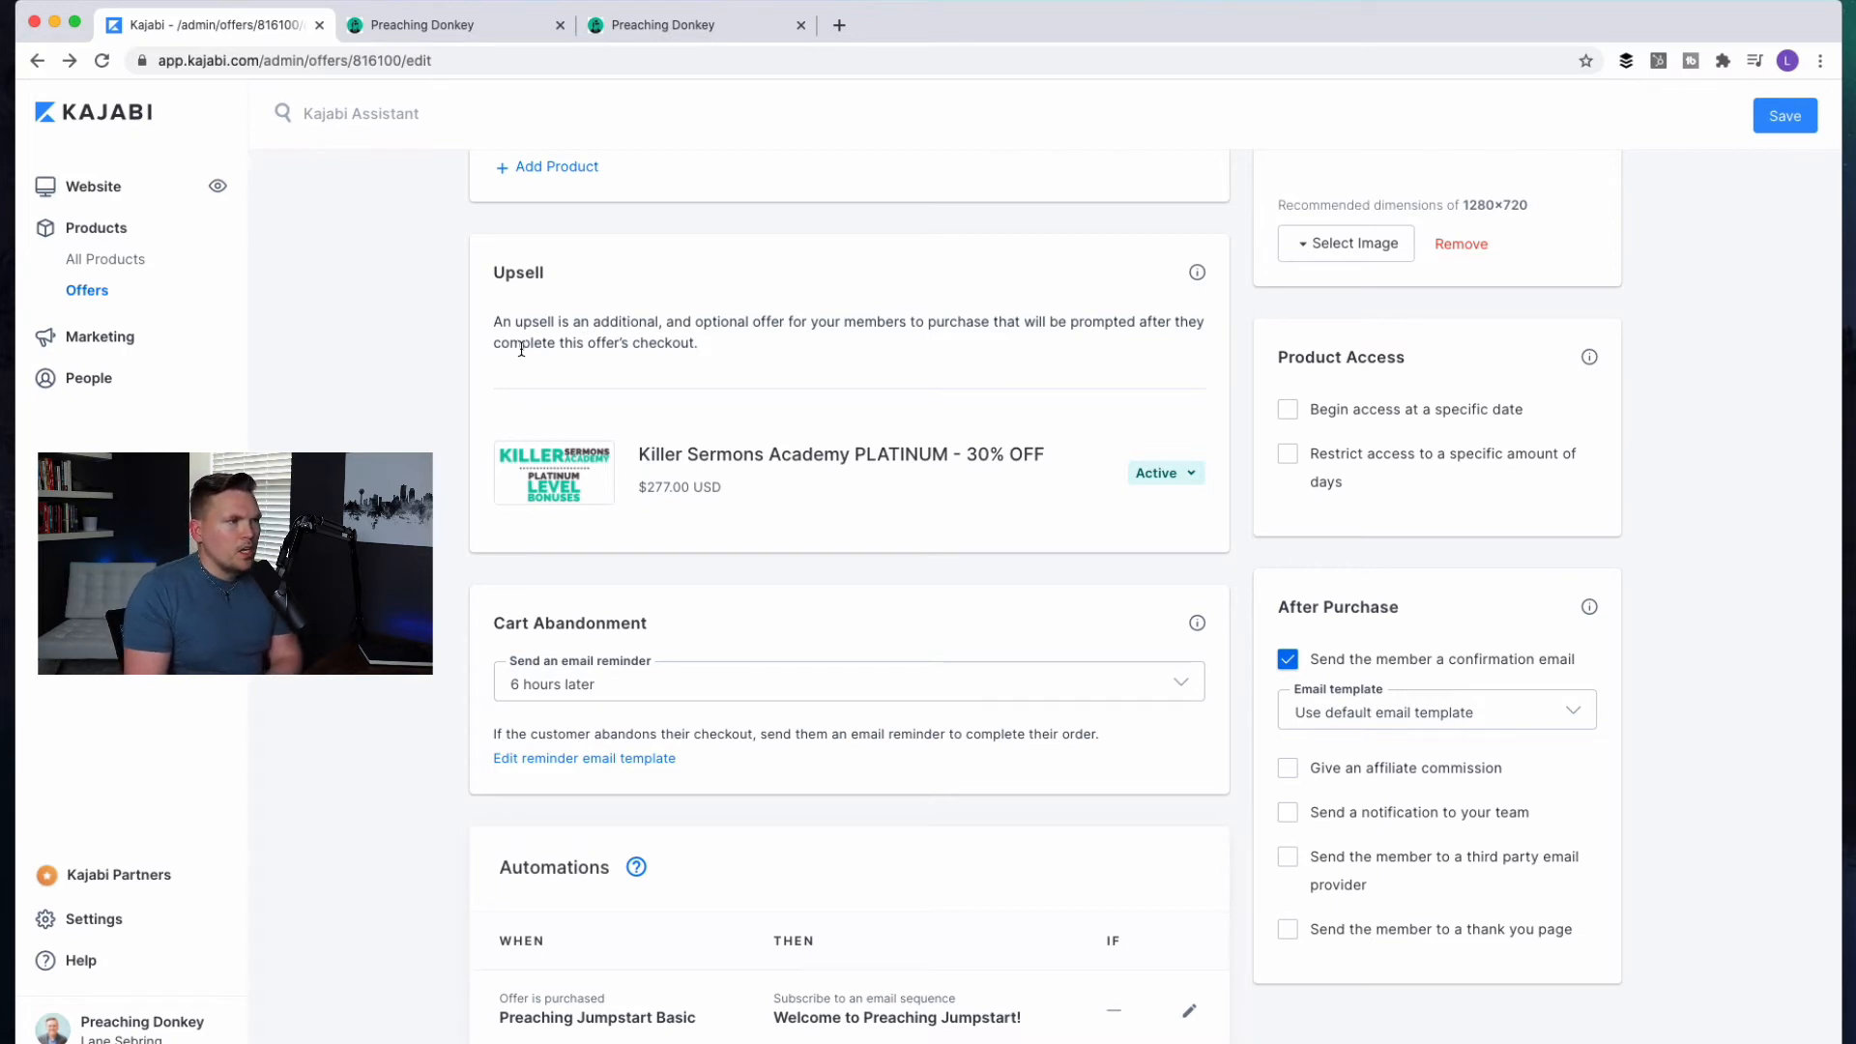
pyautogui.moveTo(966, 381)
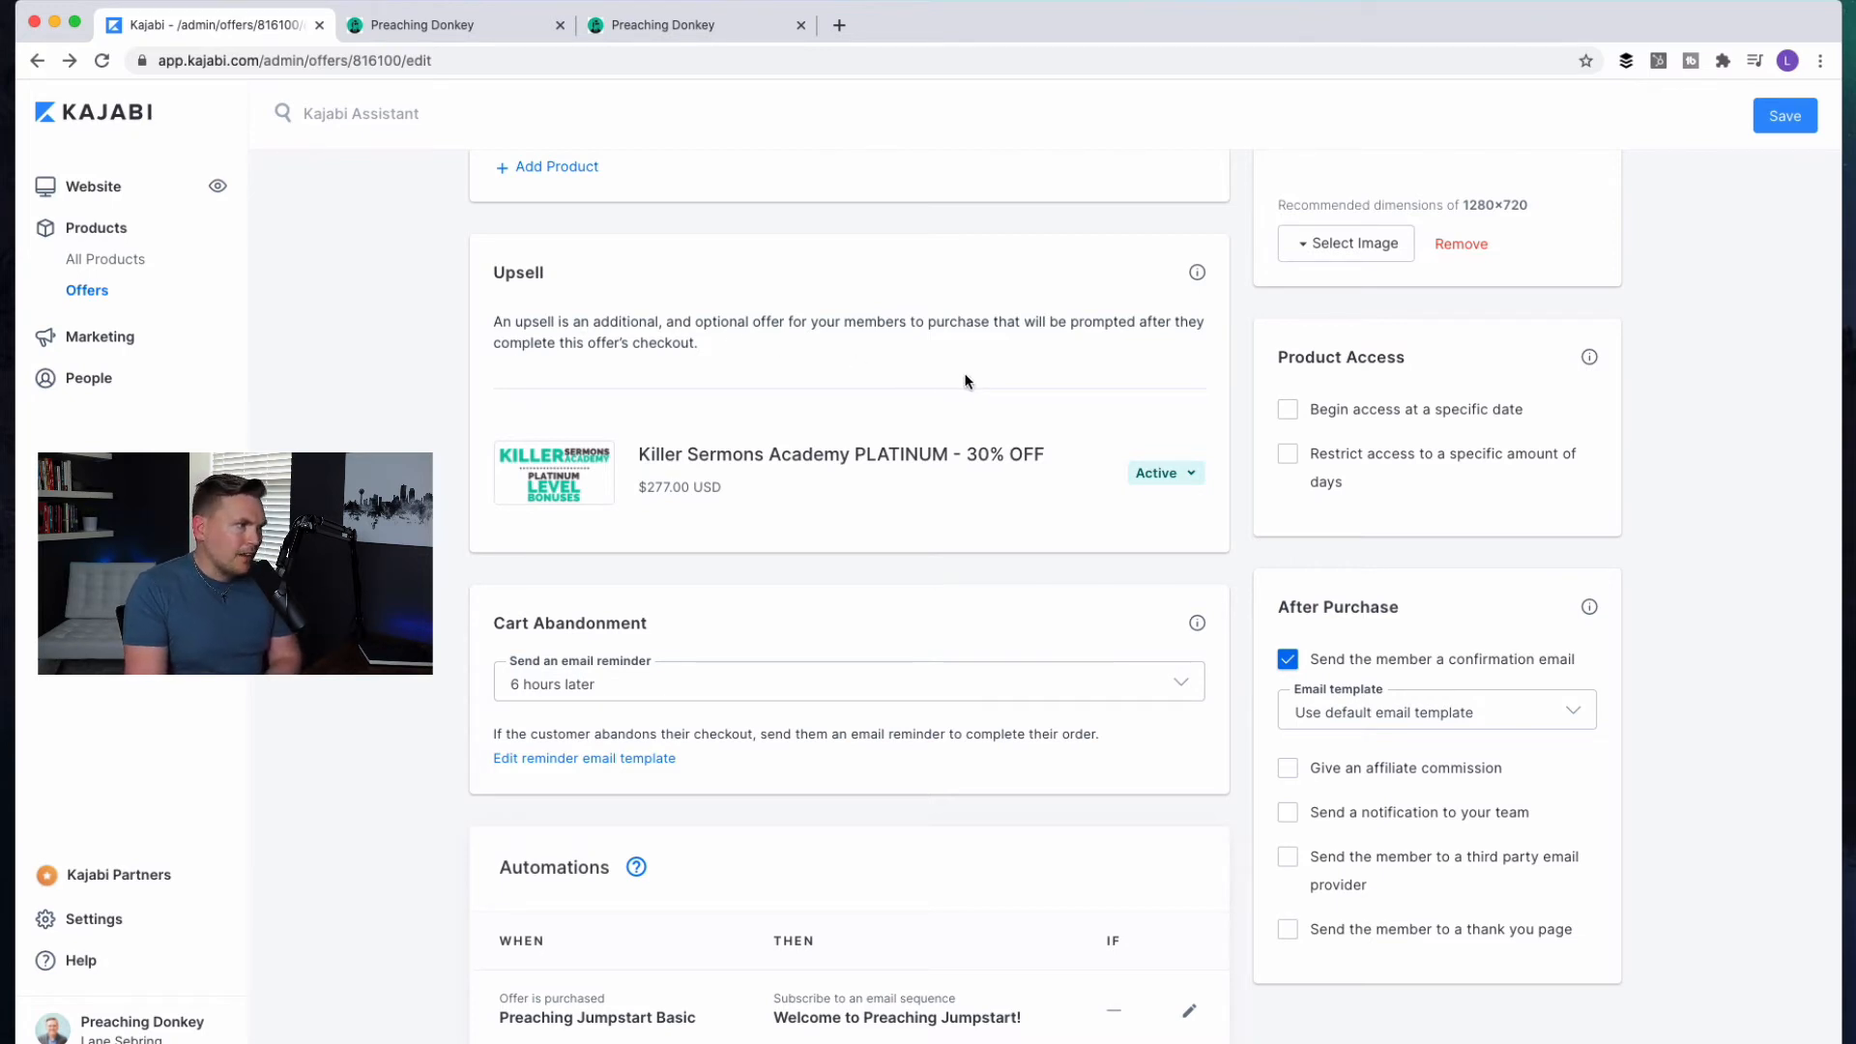
pyautogui.moveTo(766, 376)
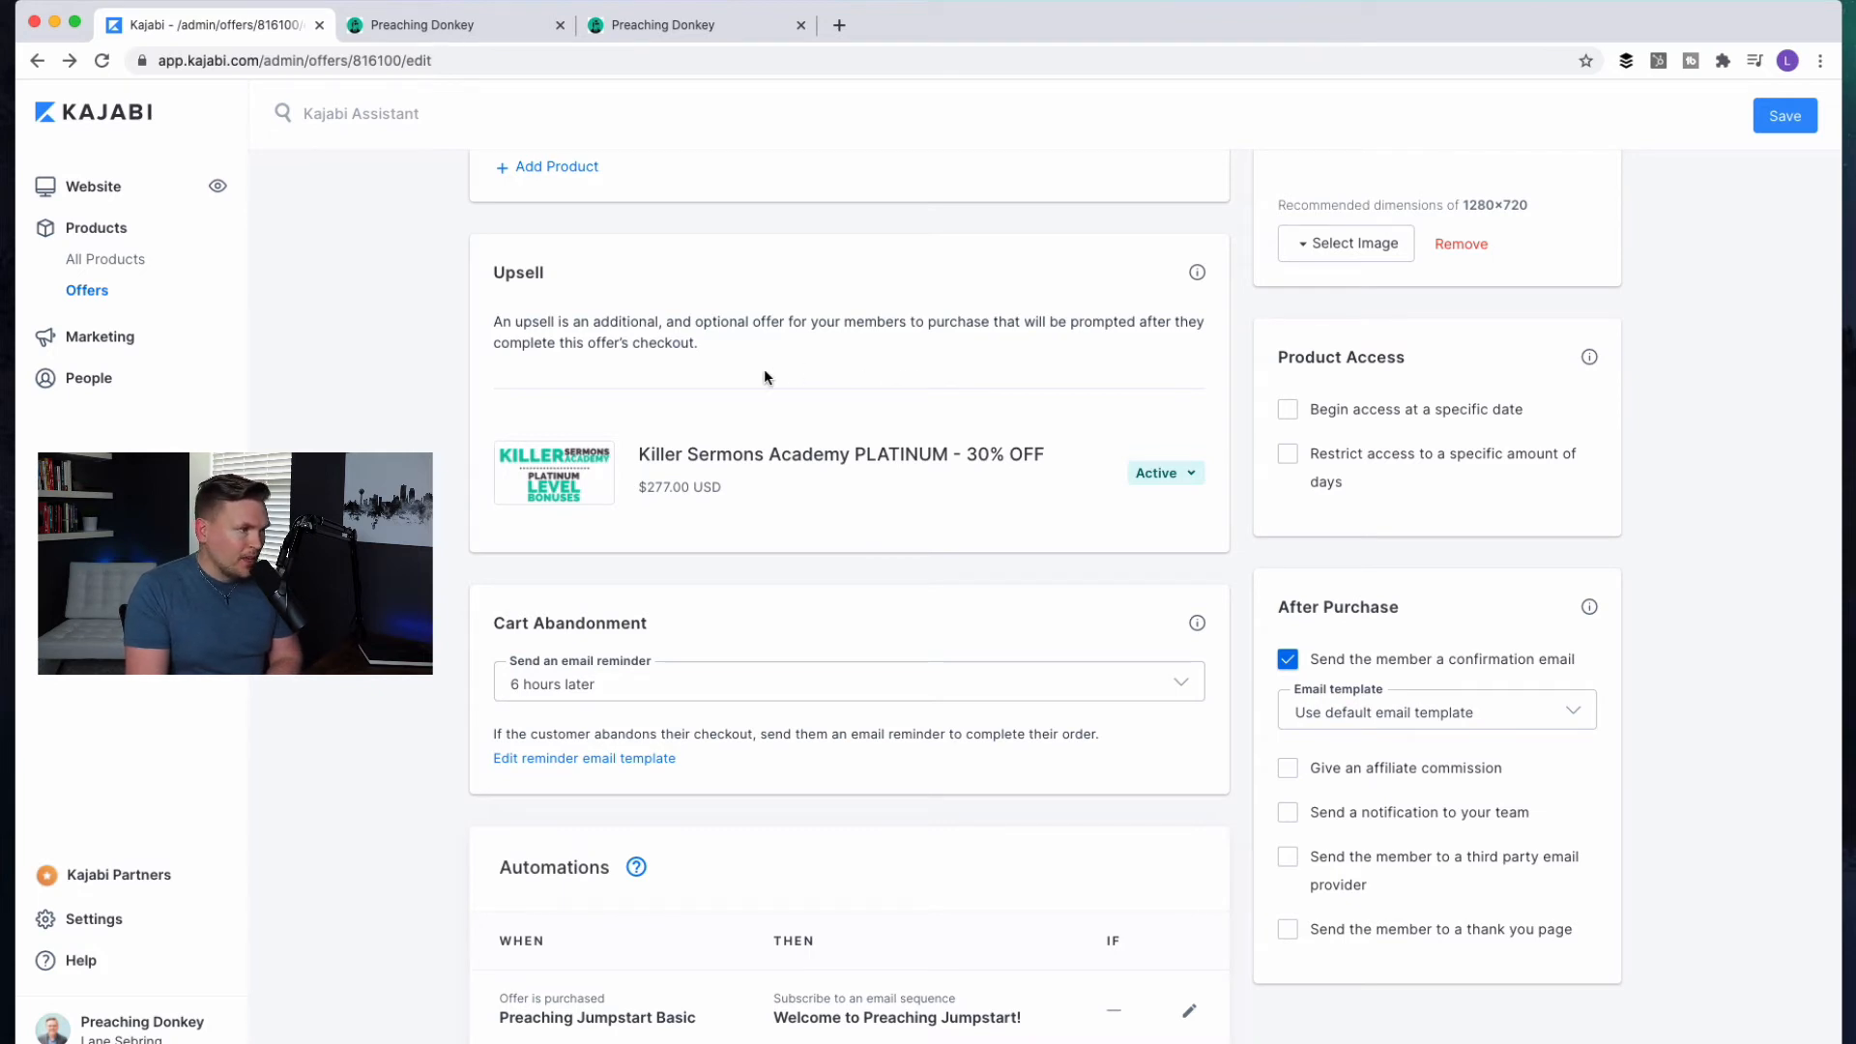
pyautogui.moveTo(698, 491)
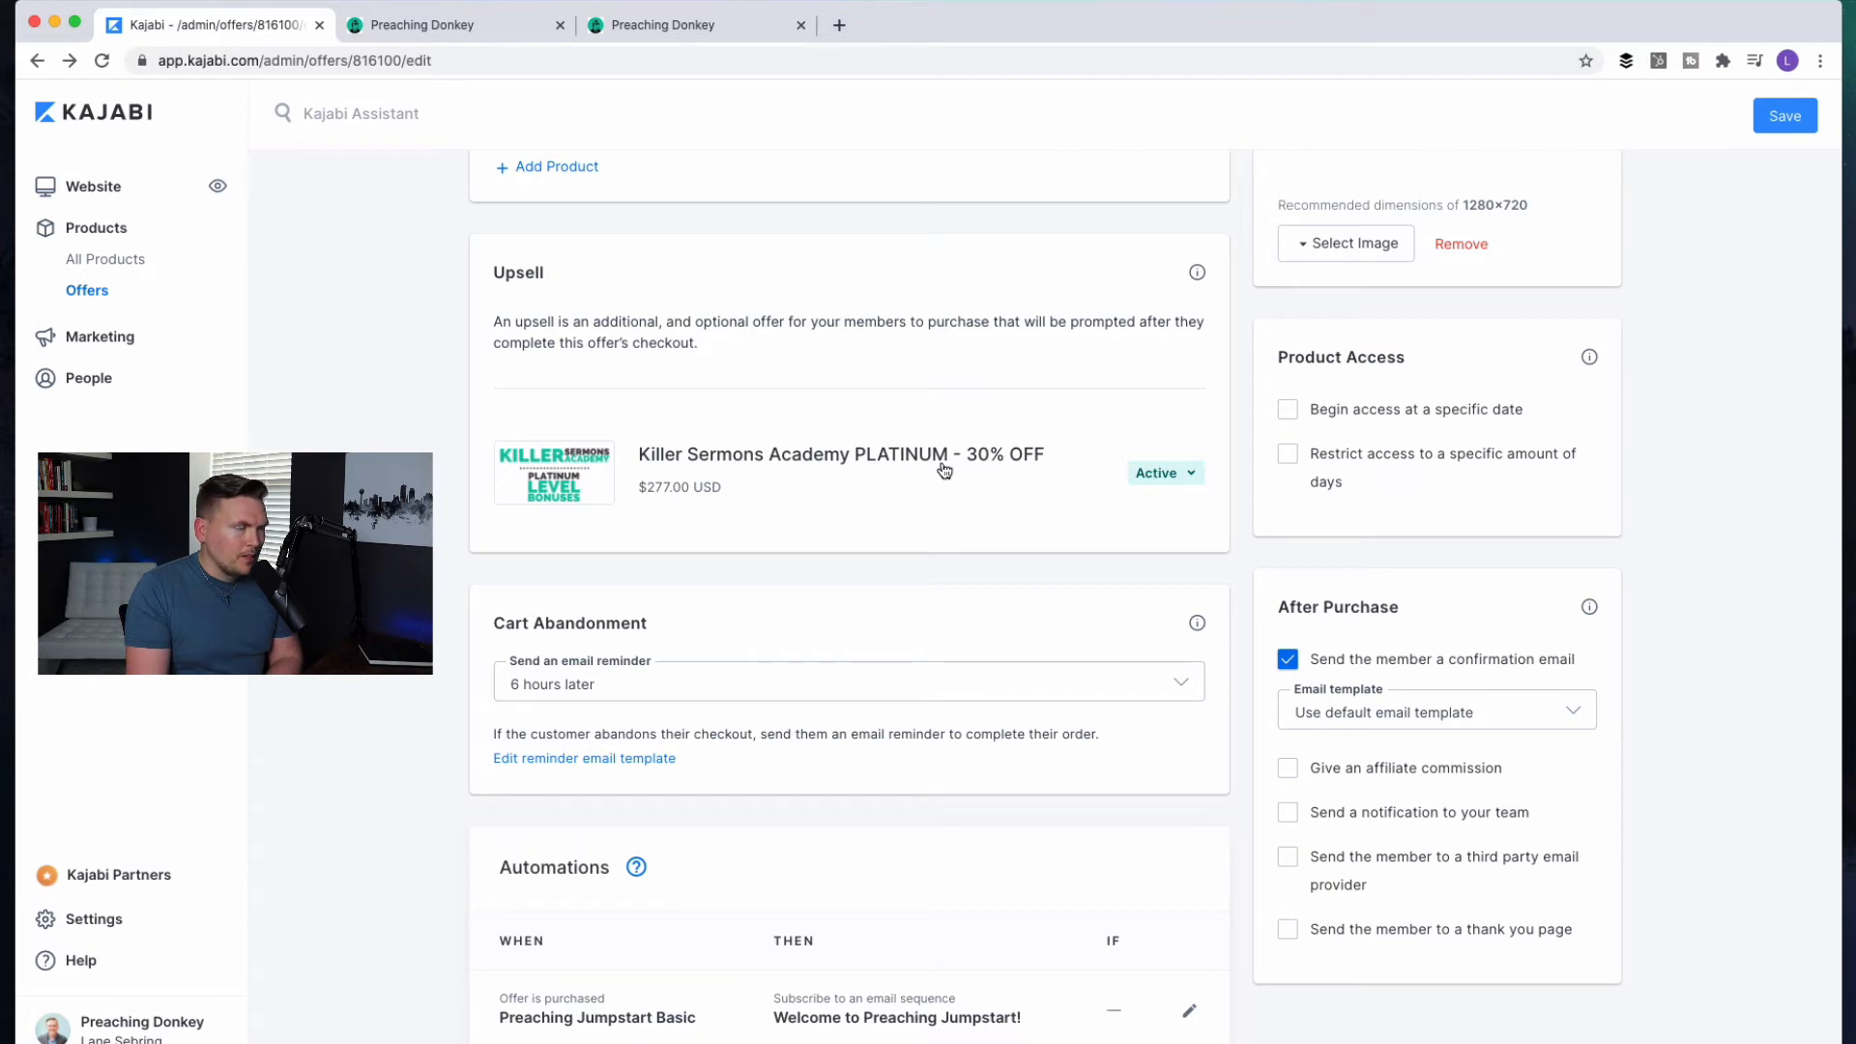
pyautogui.moveTo(893, 496)
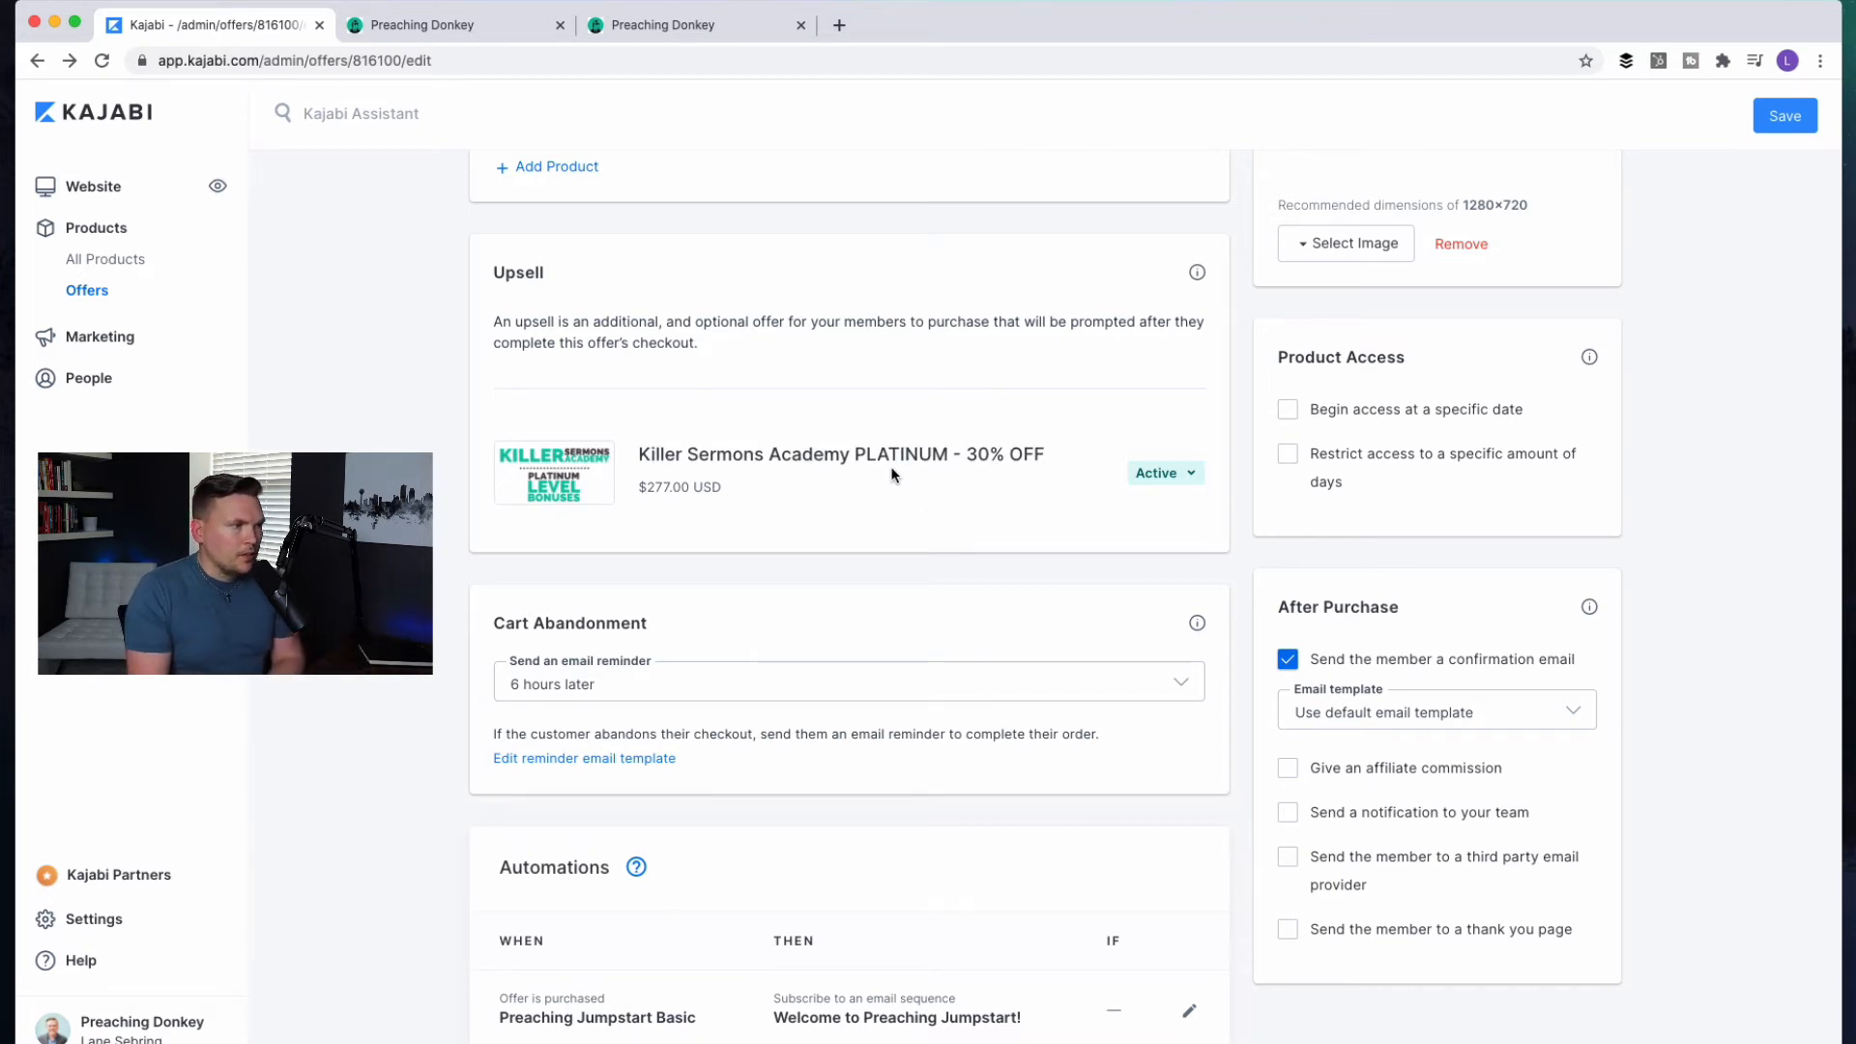
pyautogui.moveTo(834, 491)
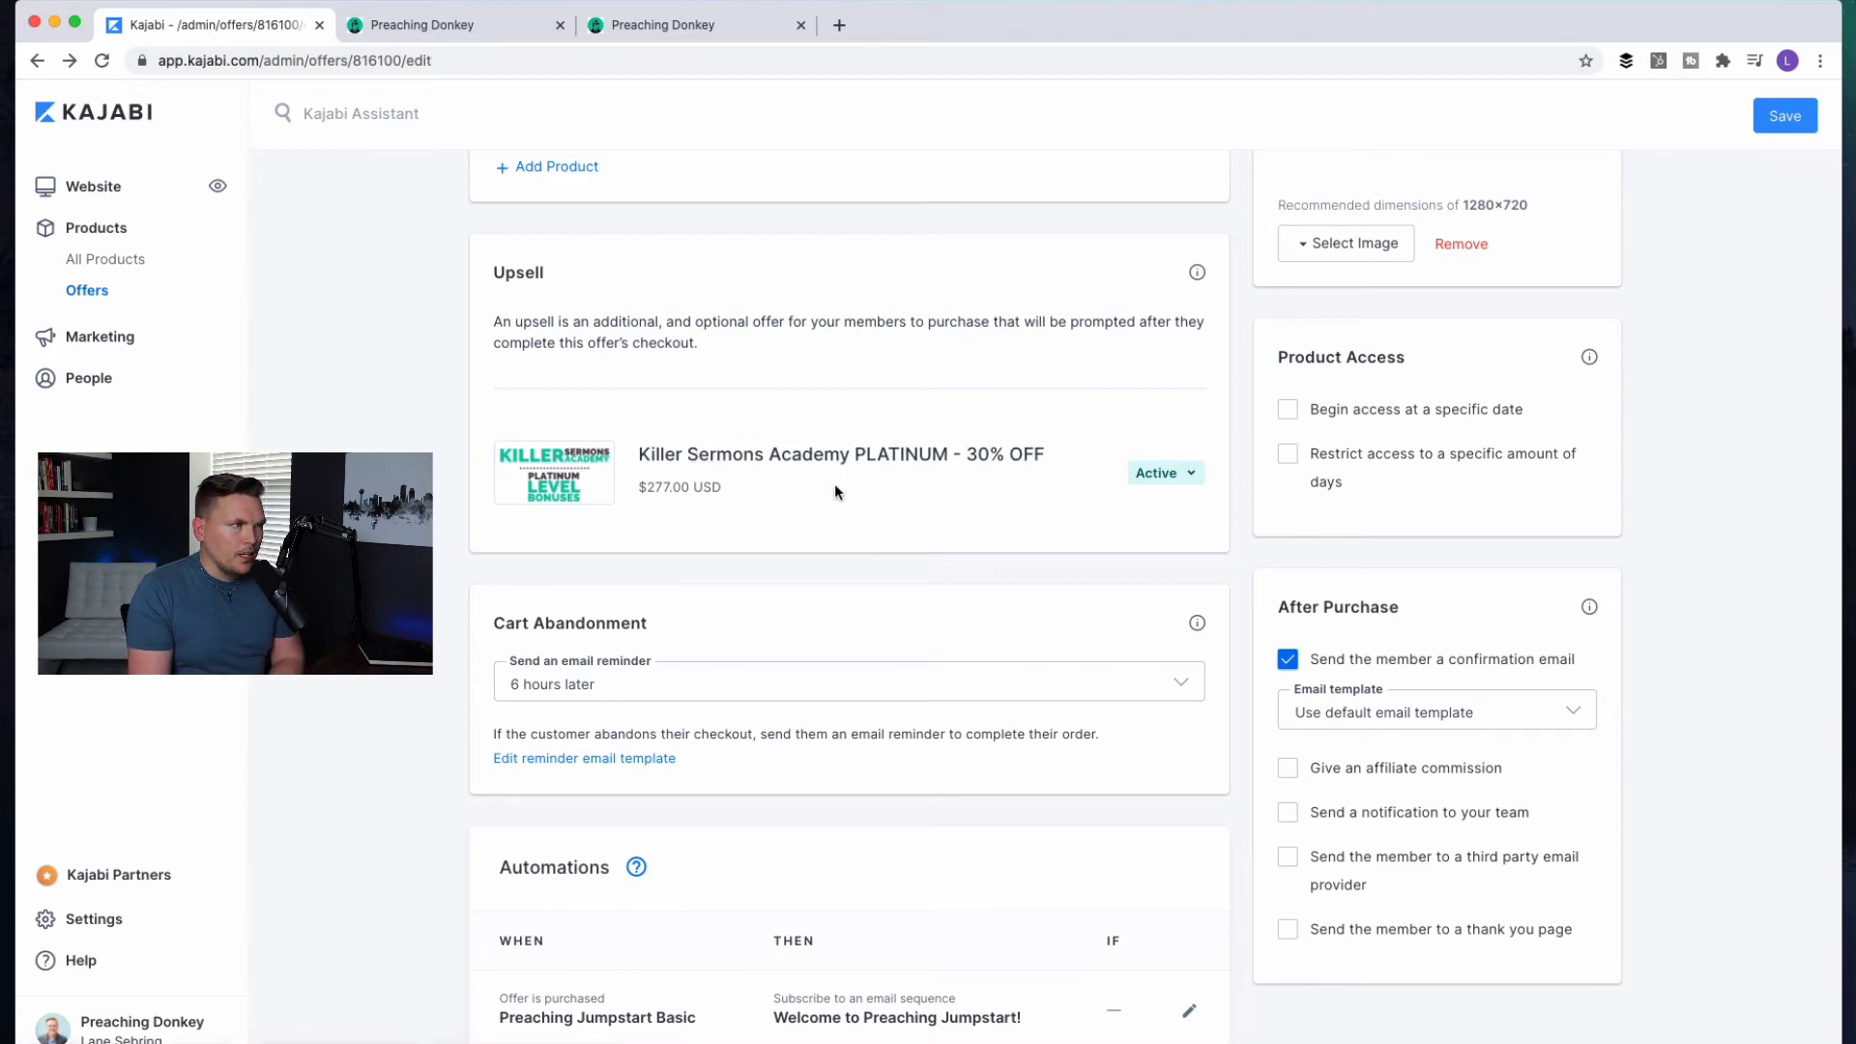
pyautogui.scroll(-3)
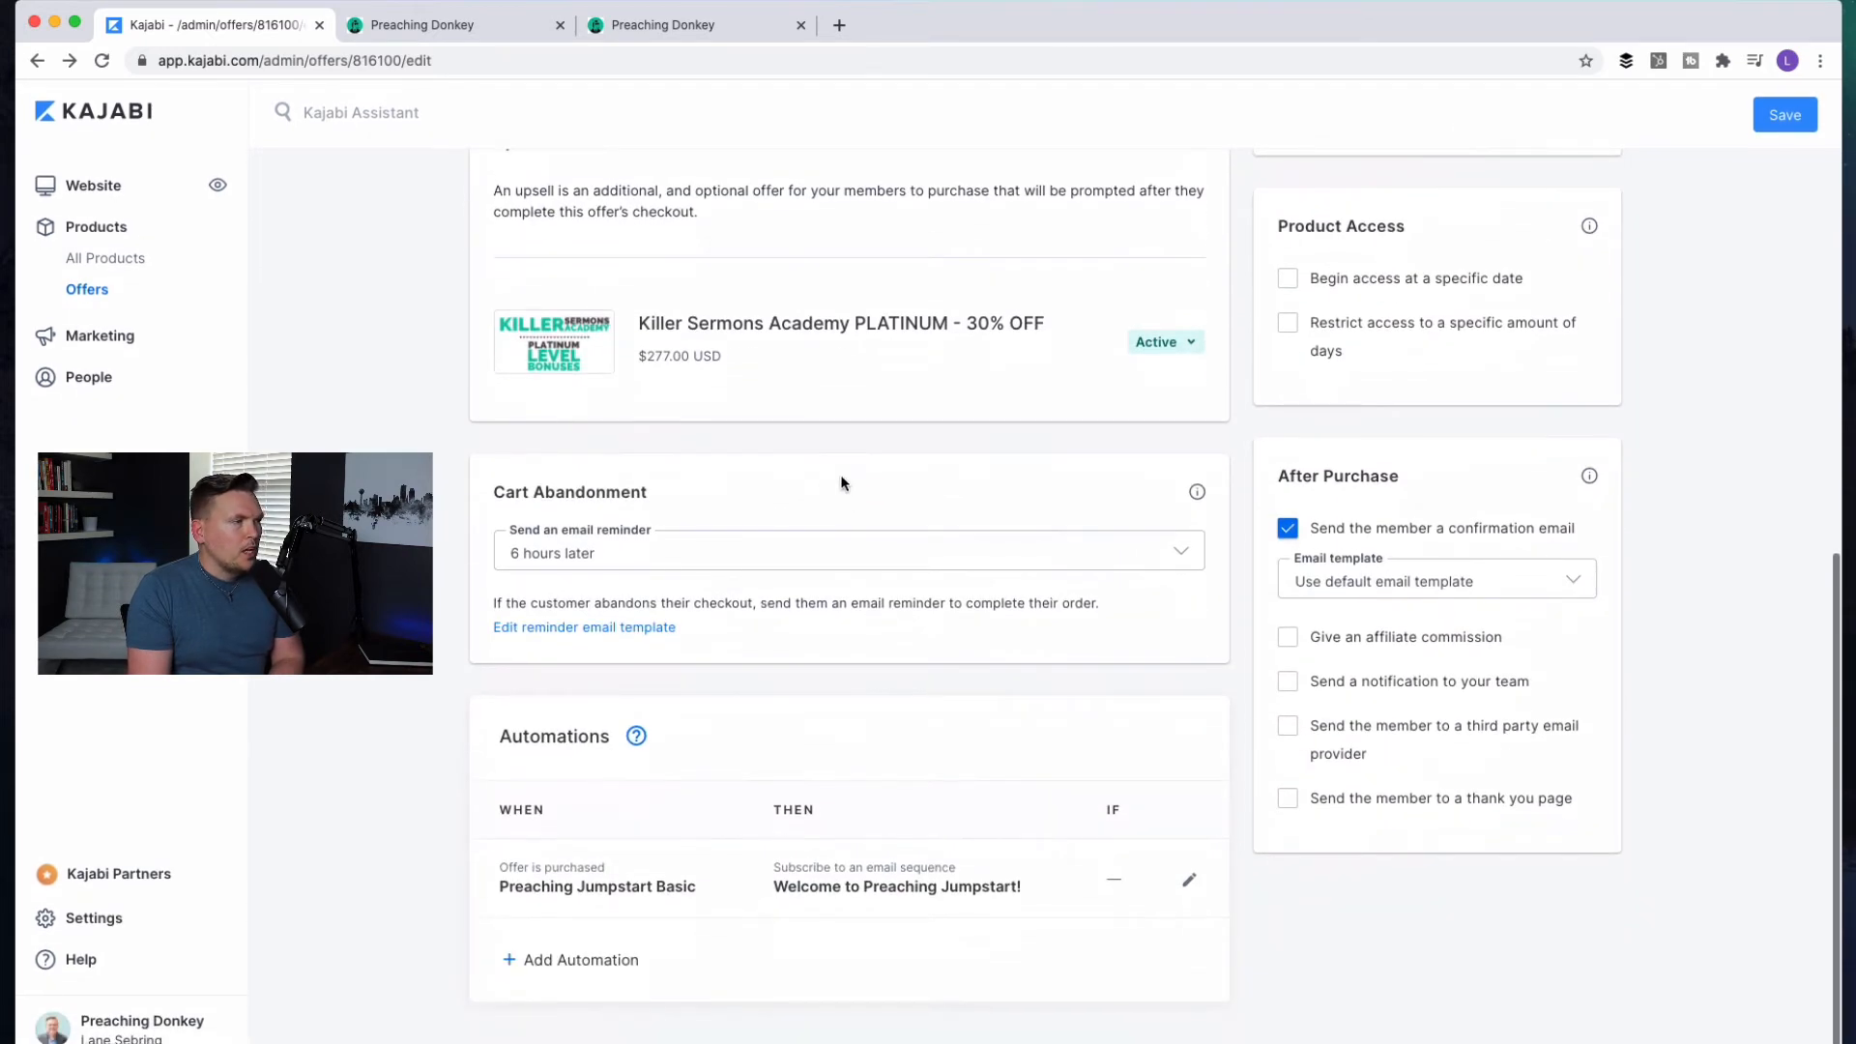
pyautogui.moveTo(897, 347)
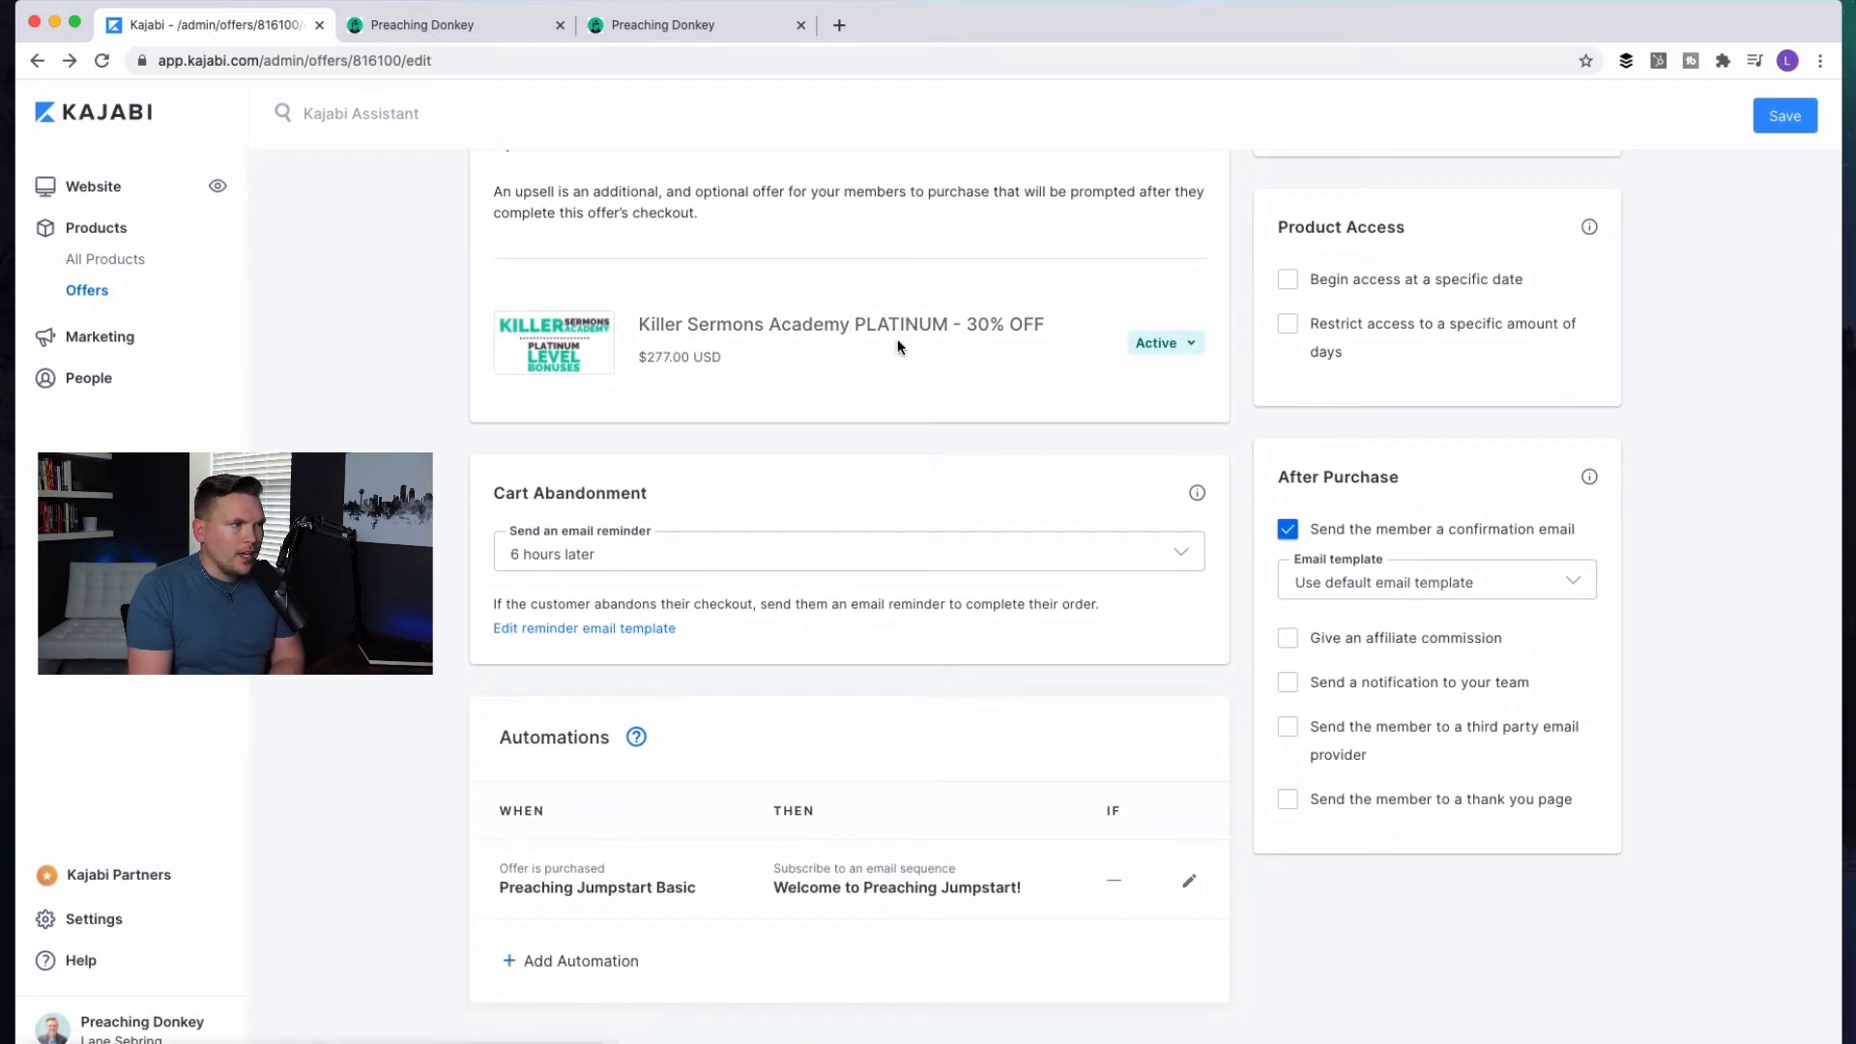
pyautogui.moveTo(855, 364)
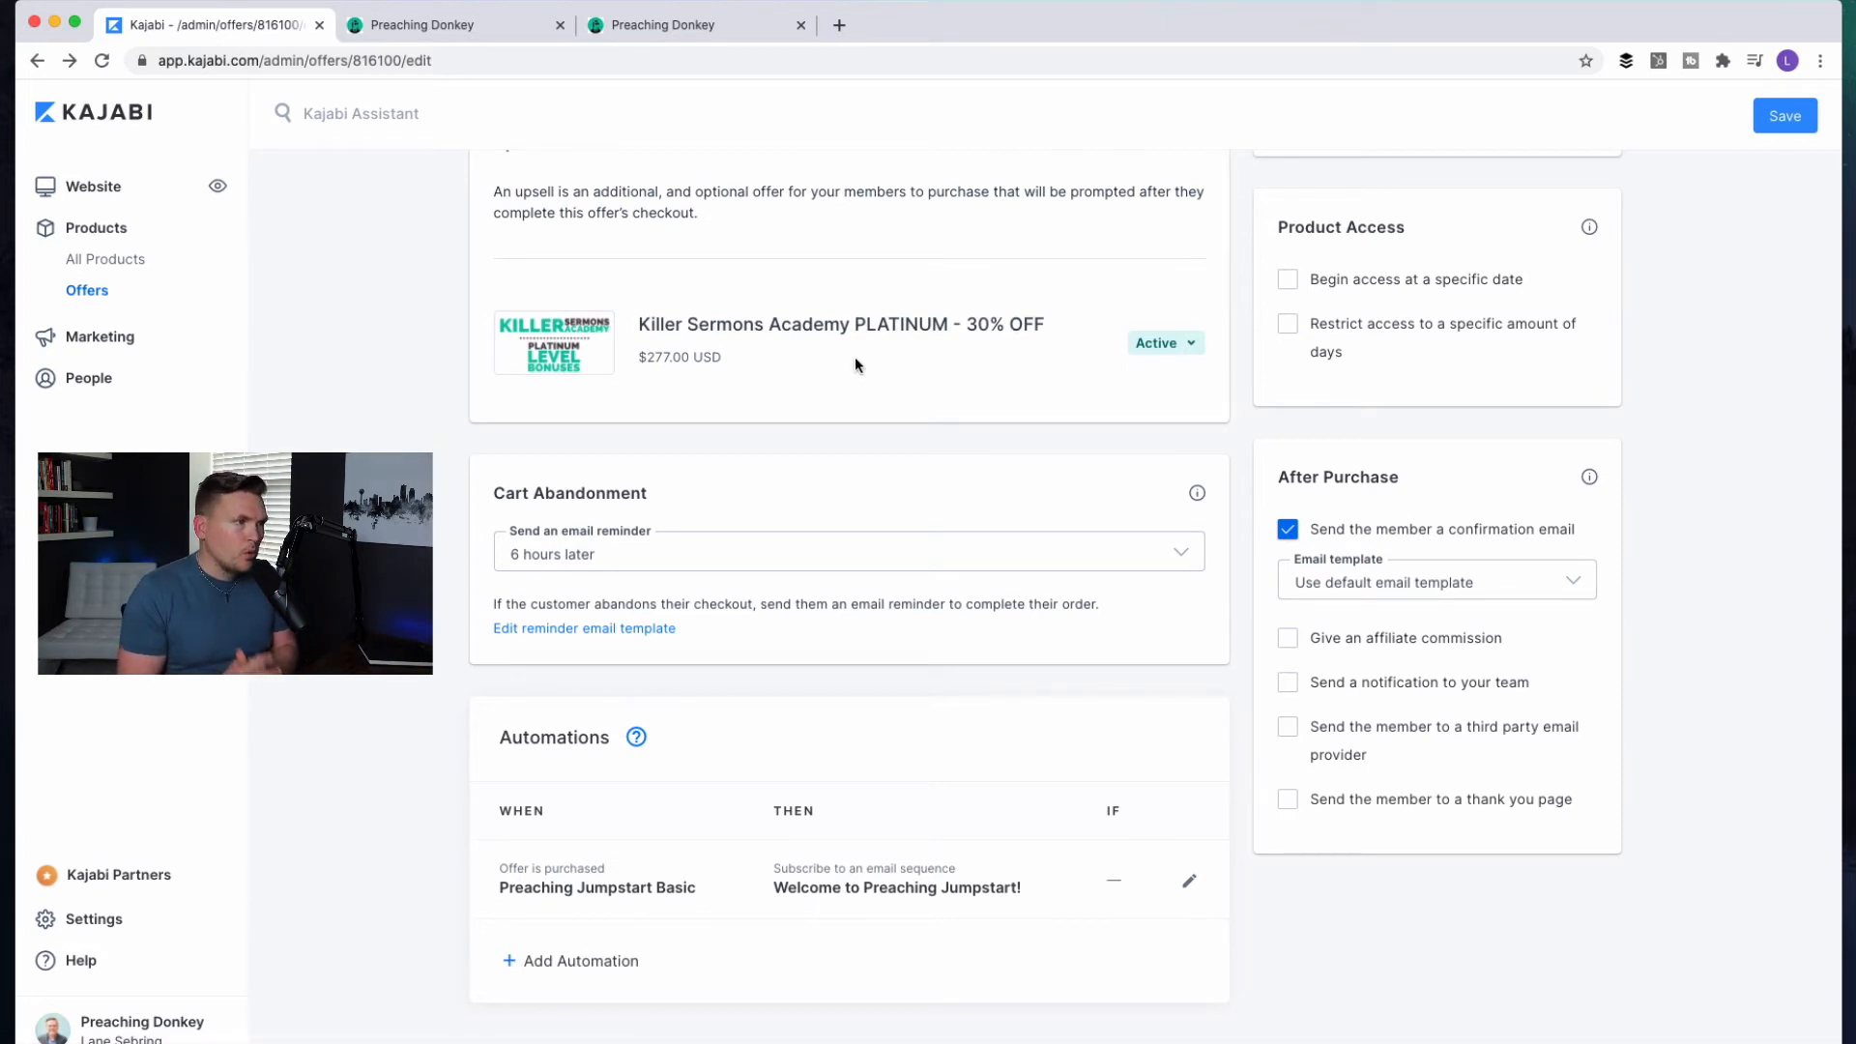
pyautogui.moveTo(873, 367)
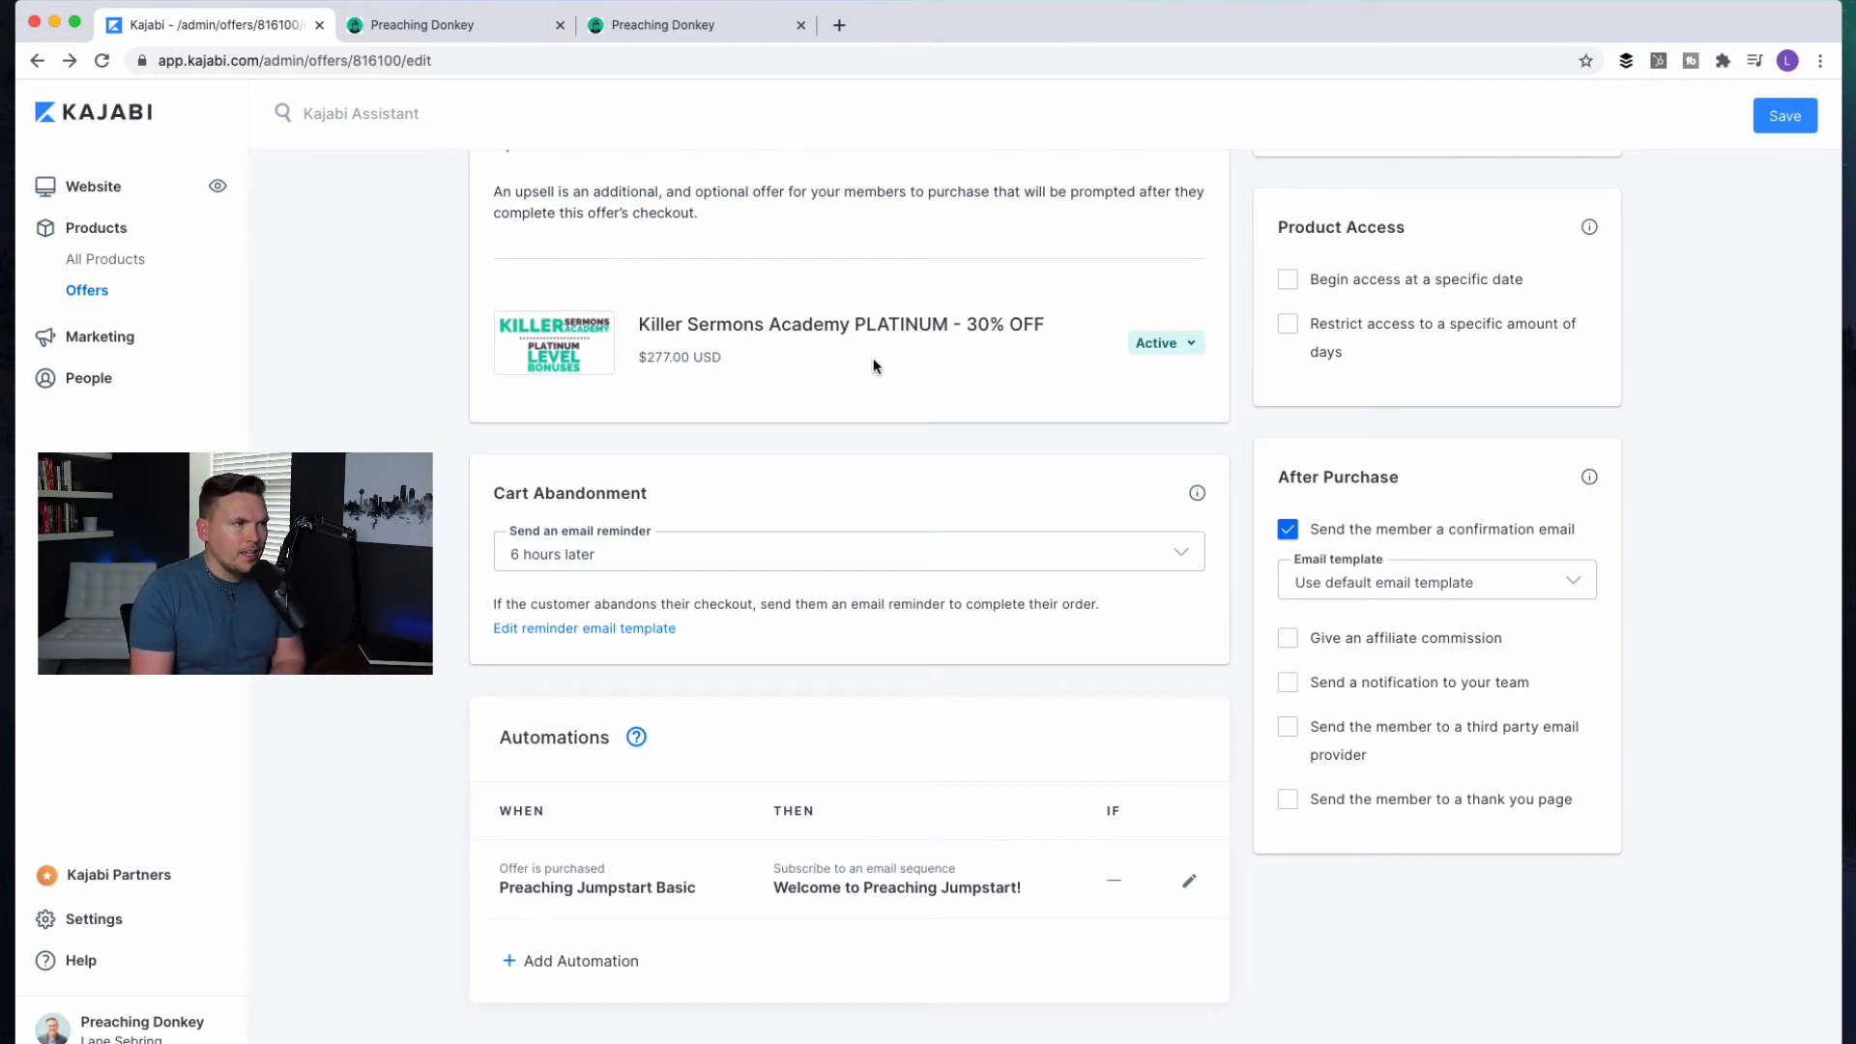
pyautogui.moveTo(982, 347)
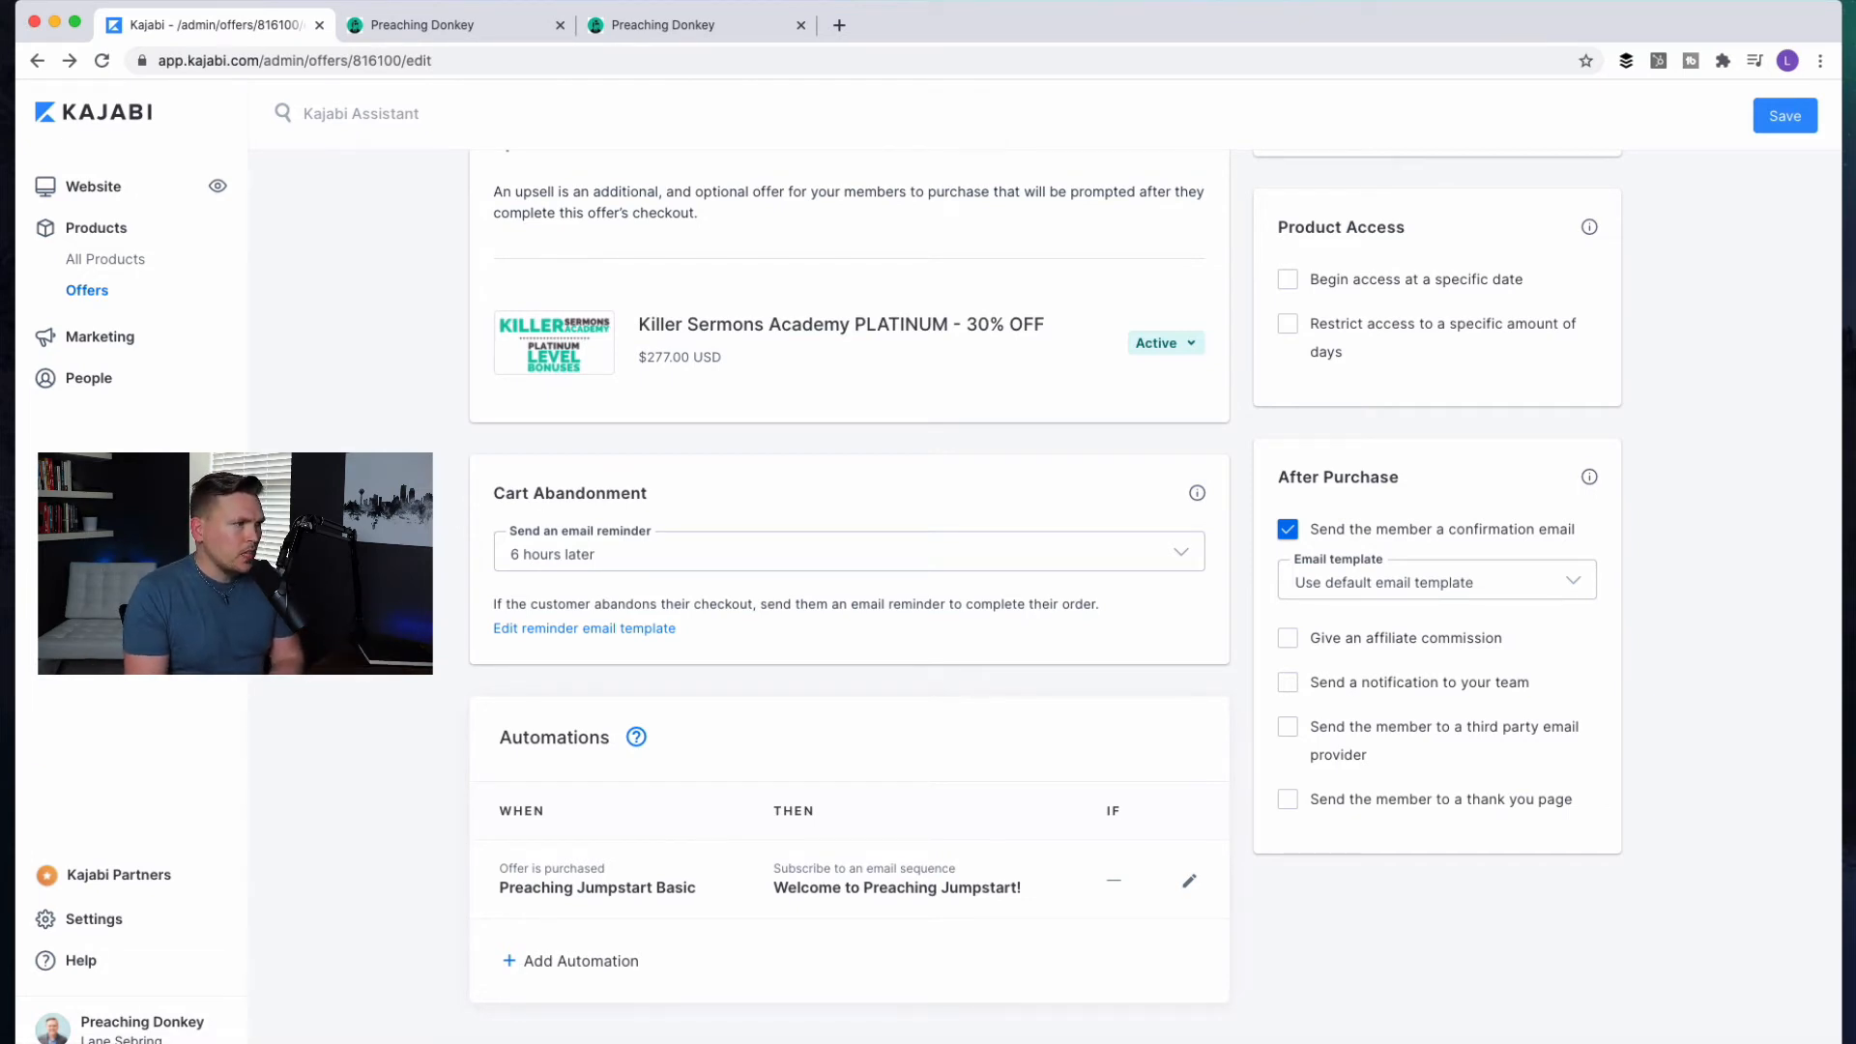
pyautogui.scroll(3)
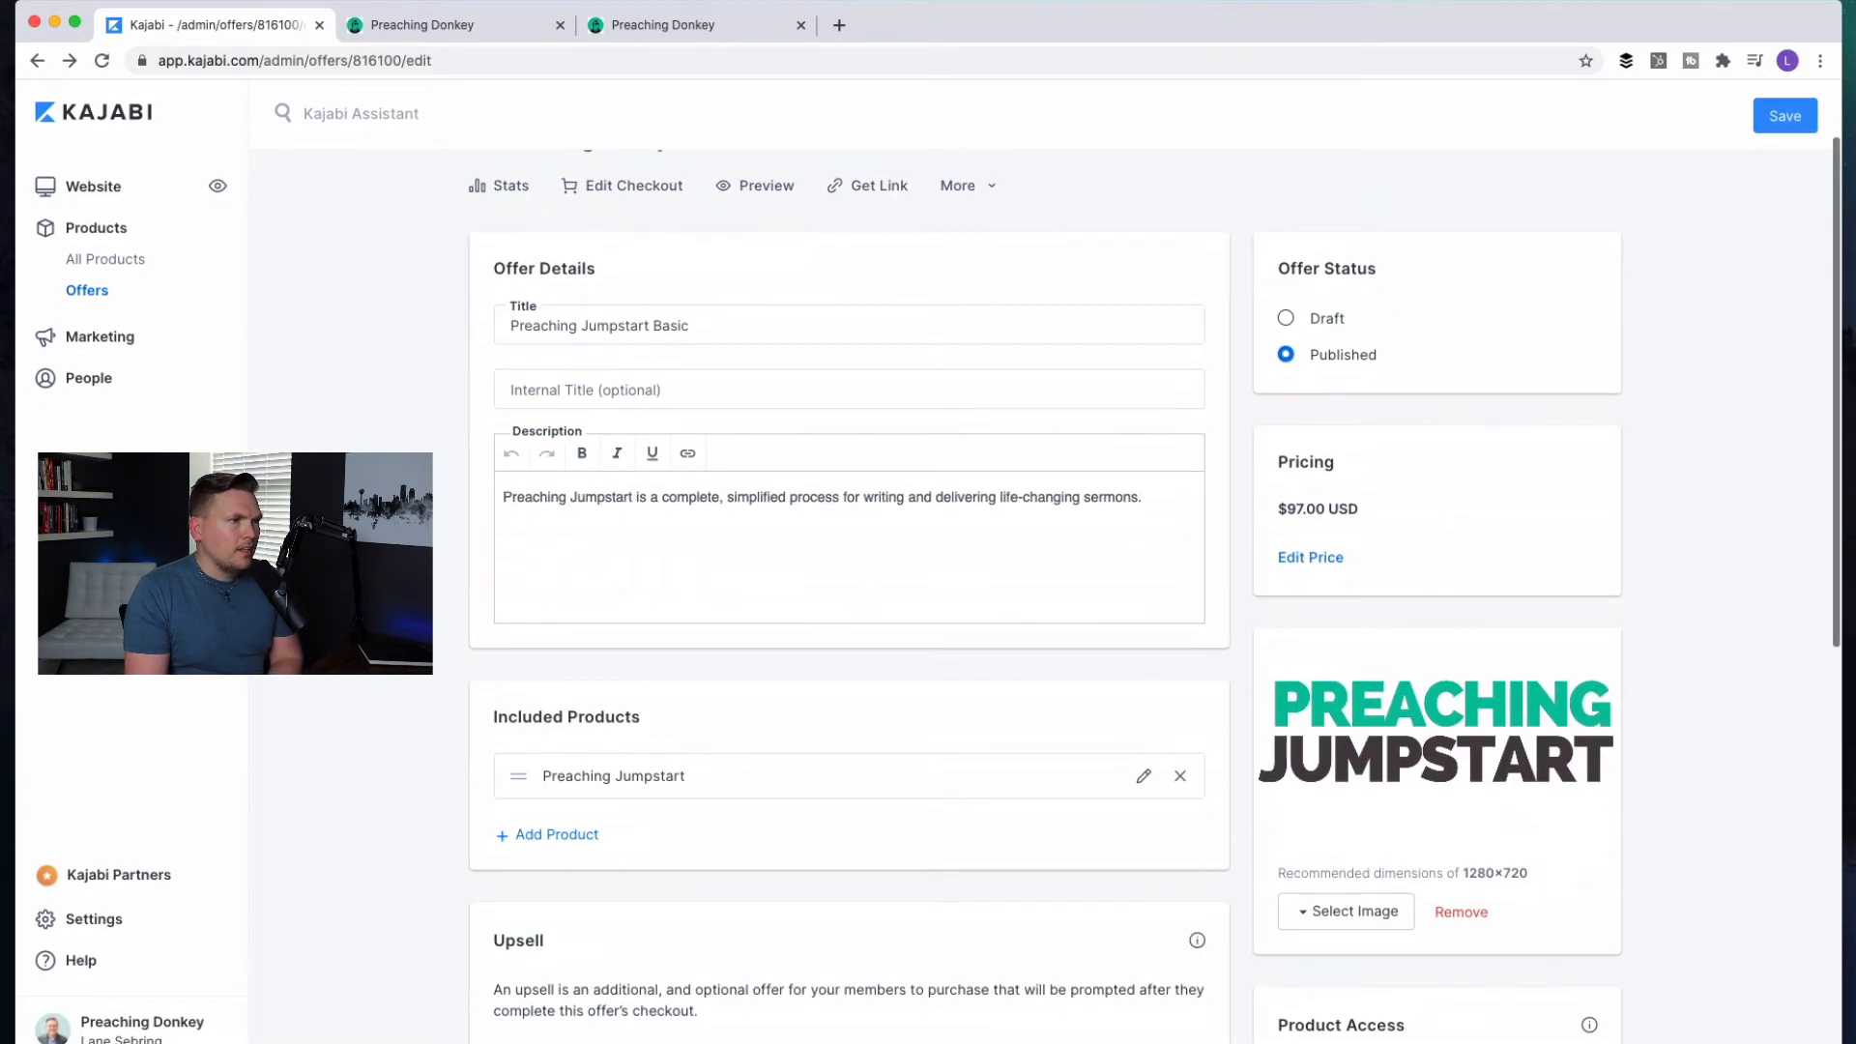
pyautogui.scroll(-3)
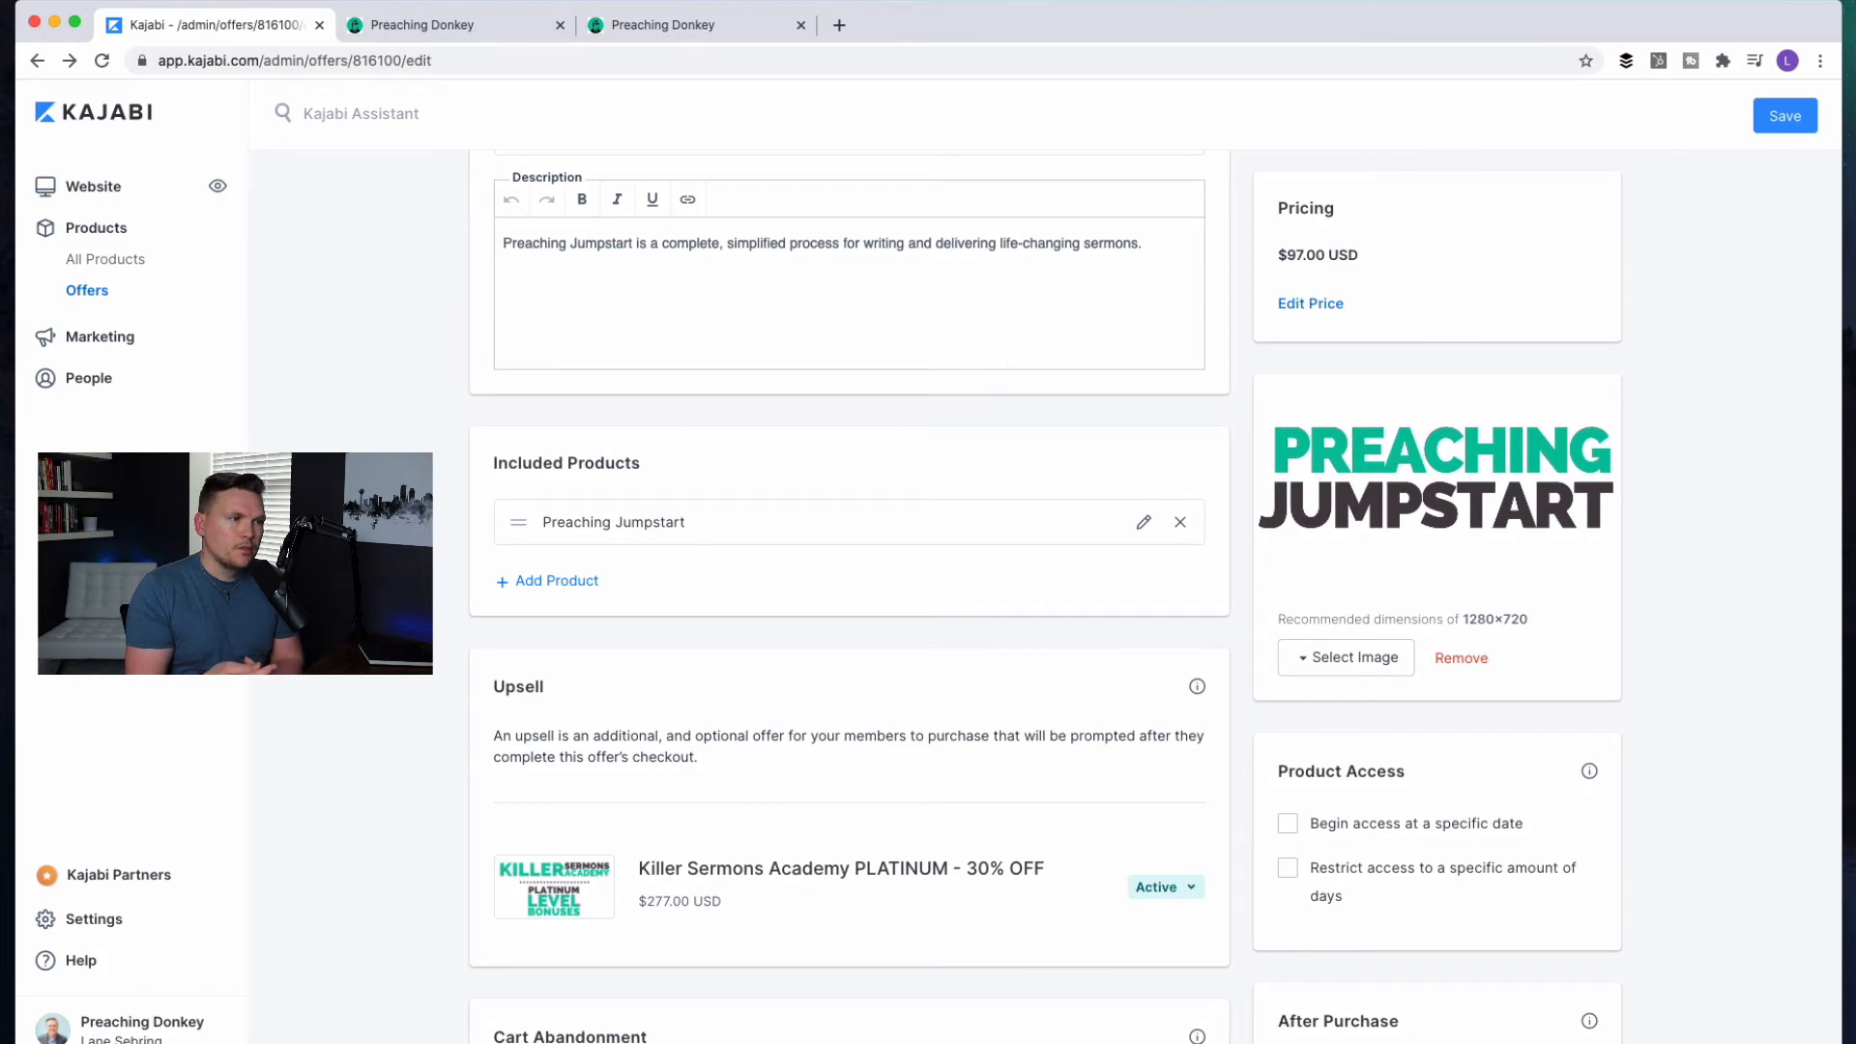
pyautogui.scroll(-3)
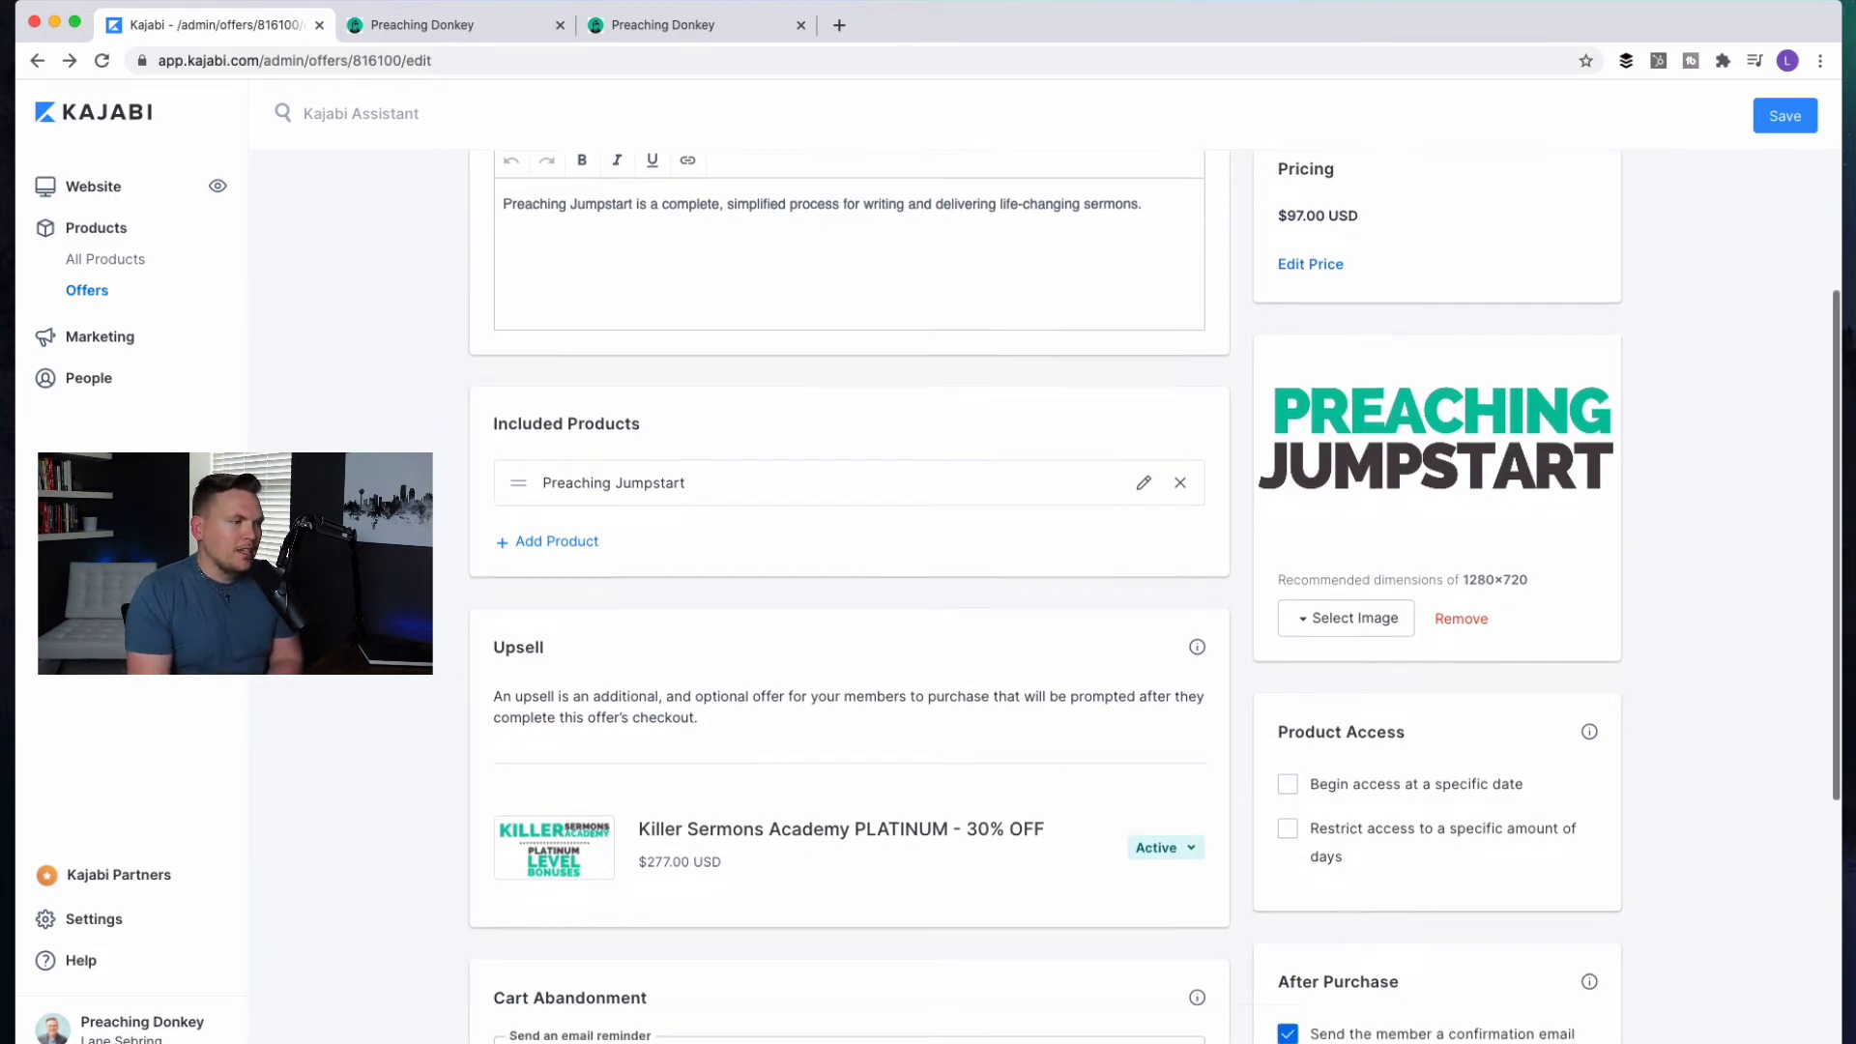
pyautogui.scroll(-3)
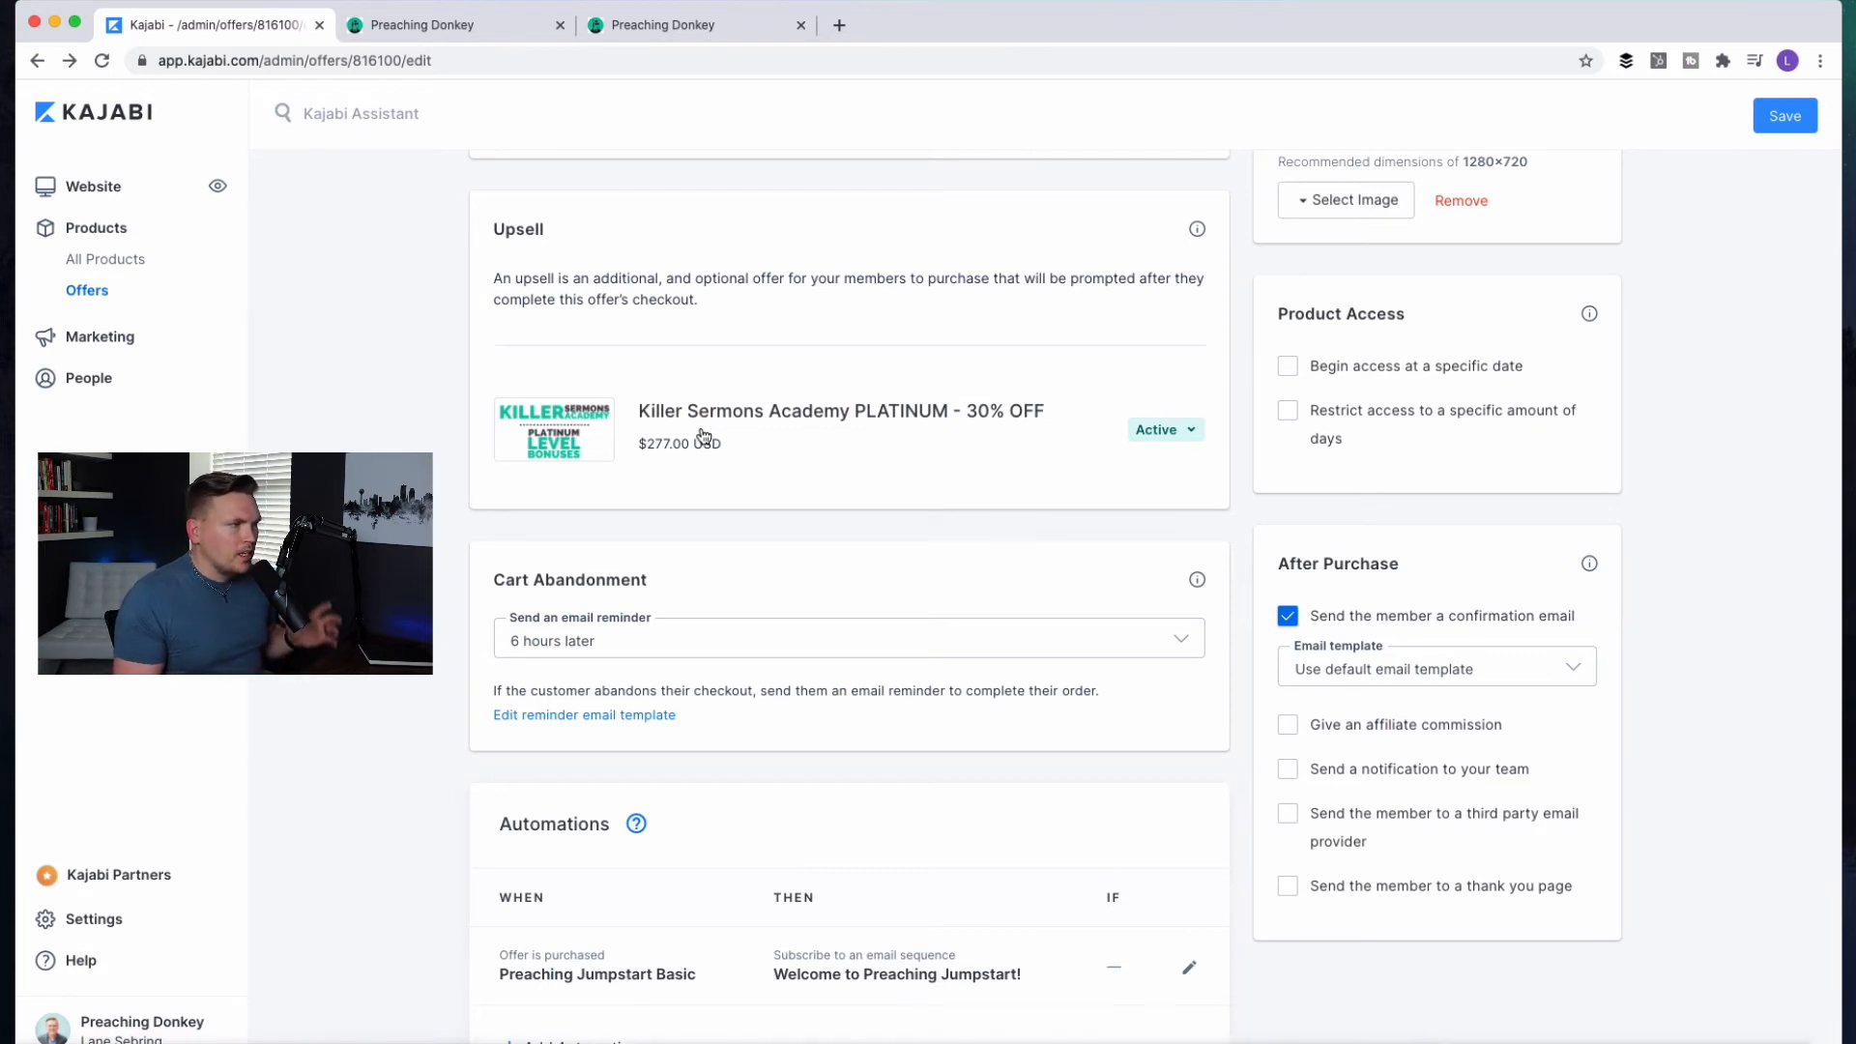
pyautogui.scroll(-3)
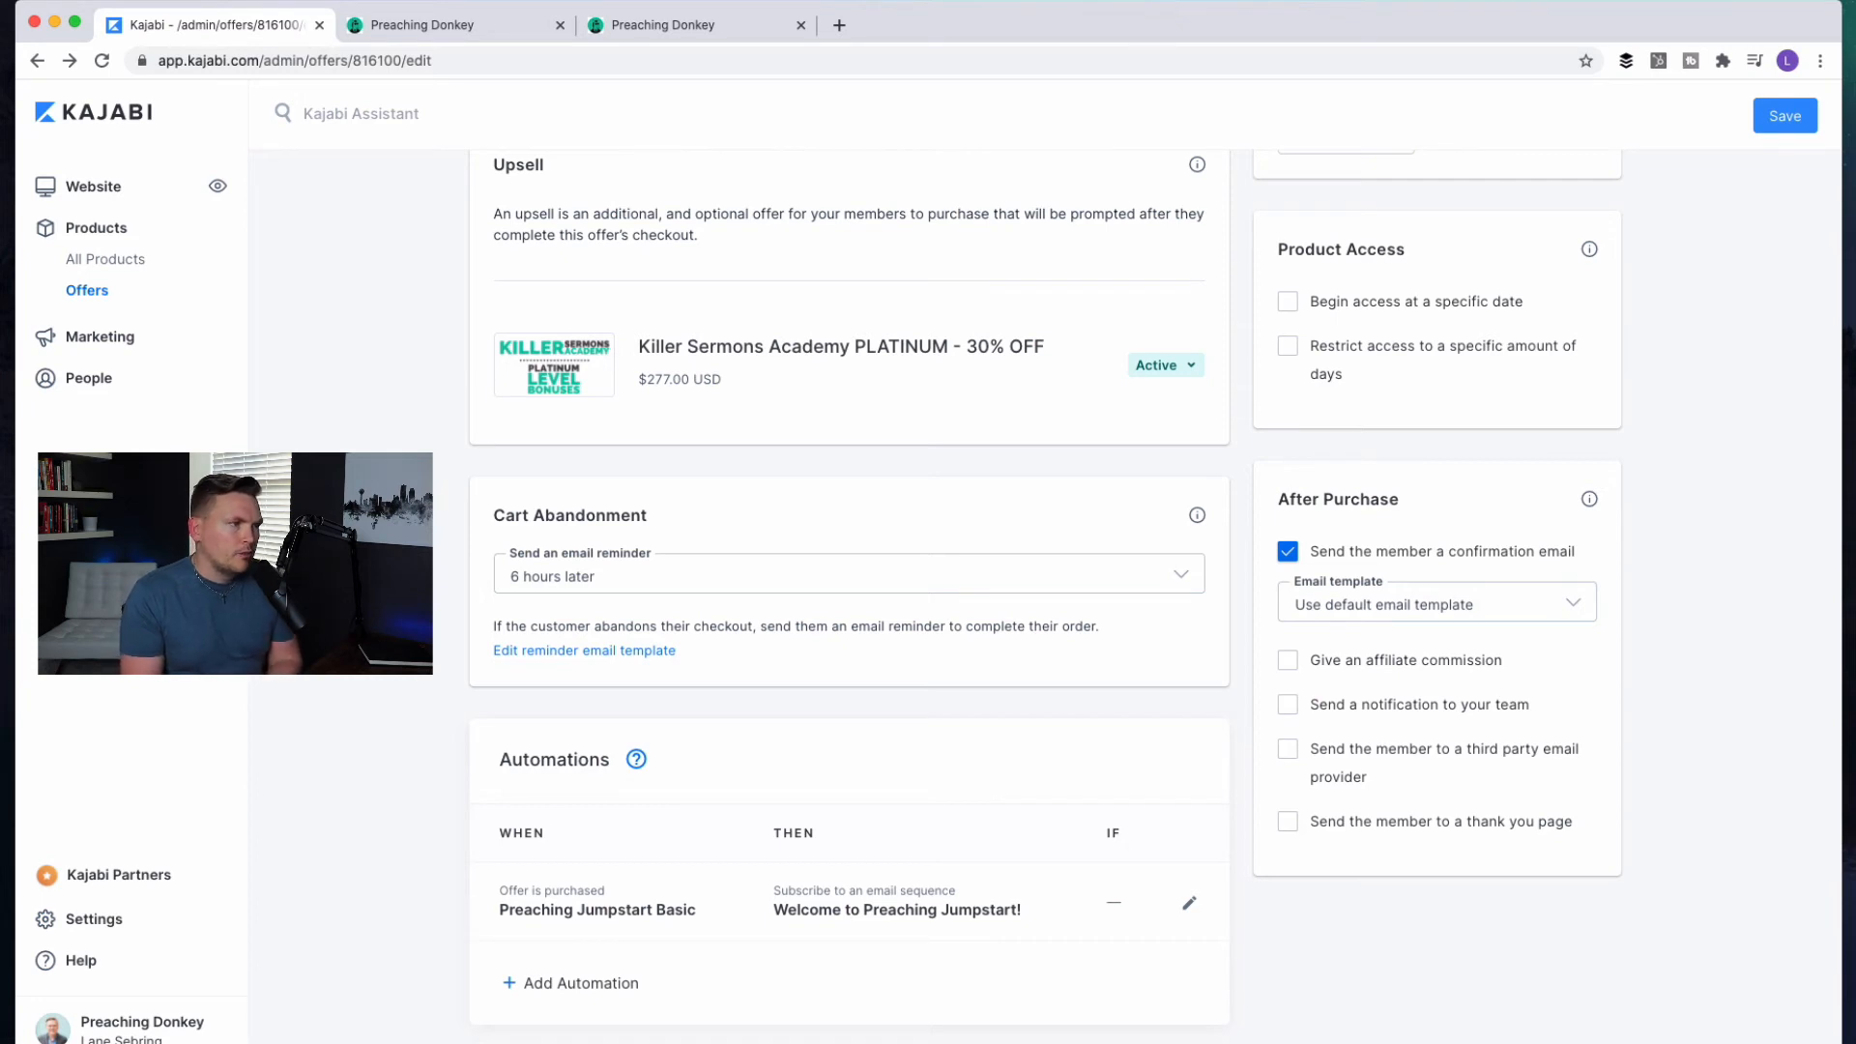
pyautogui.scroll(-3)
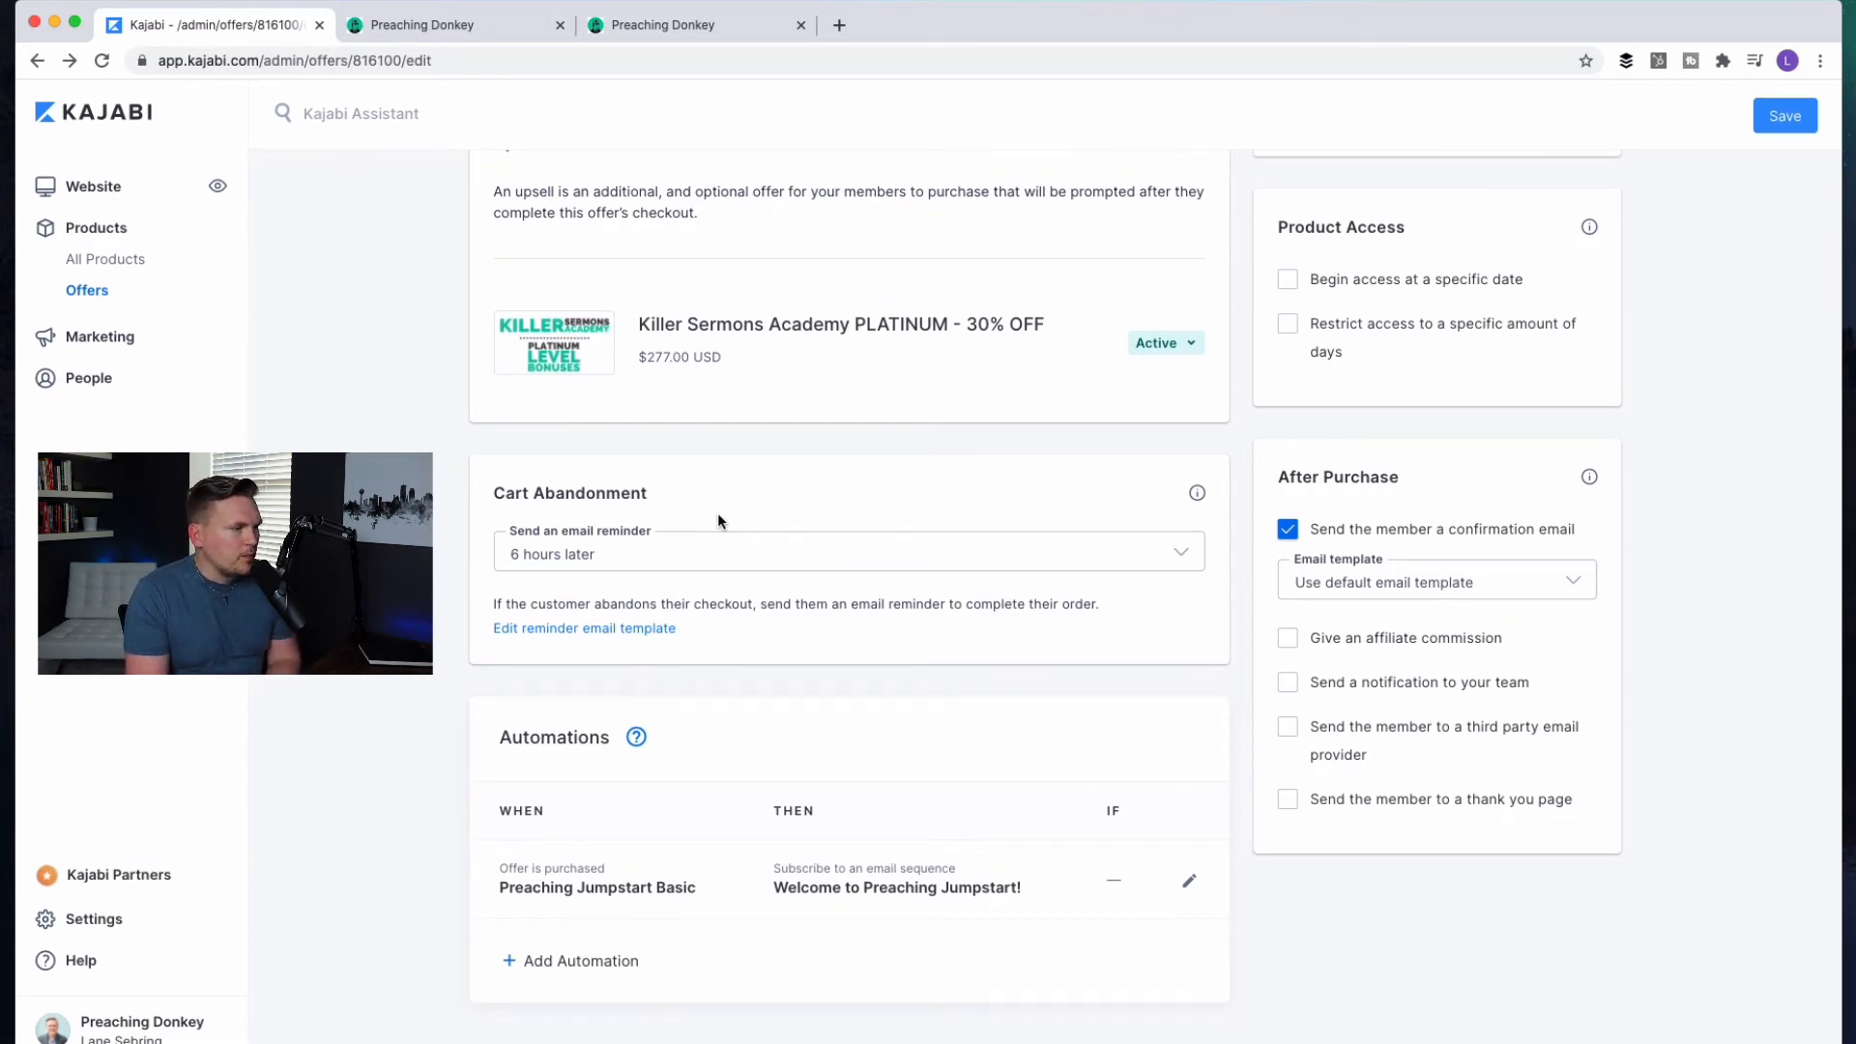
pyautogui.moveTo(549, 645)
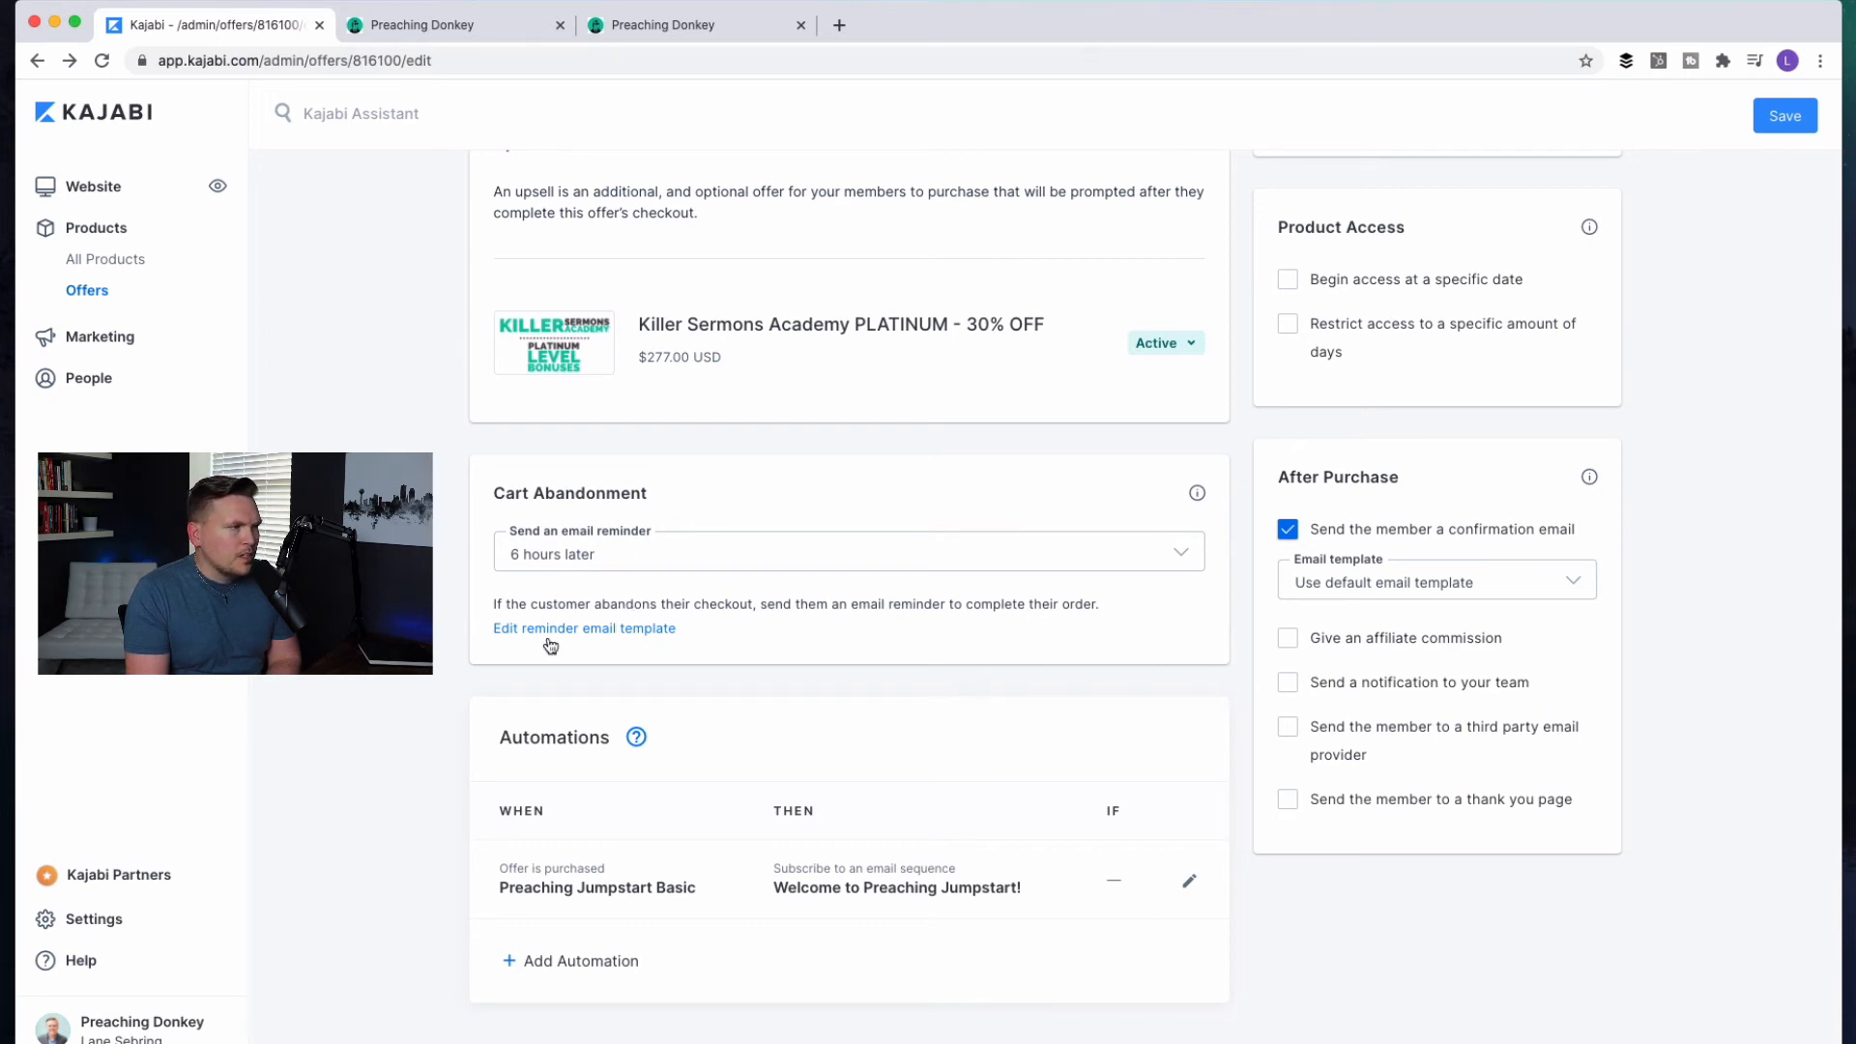
pyautogui.moveTo(499, 589)
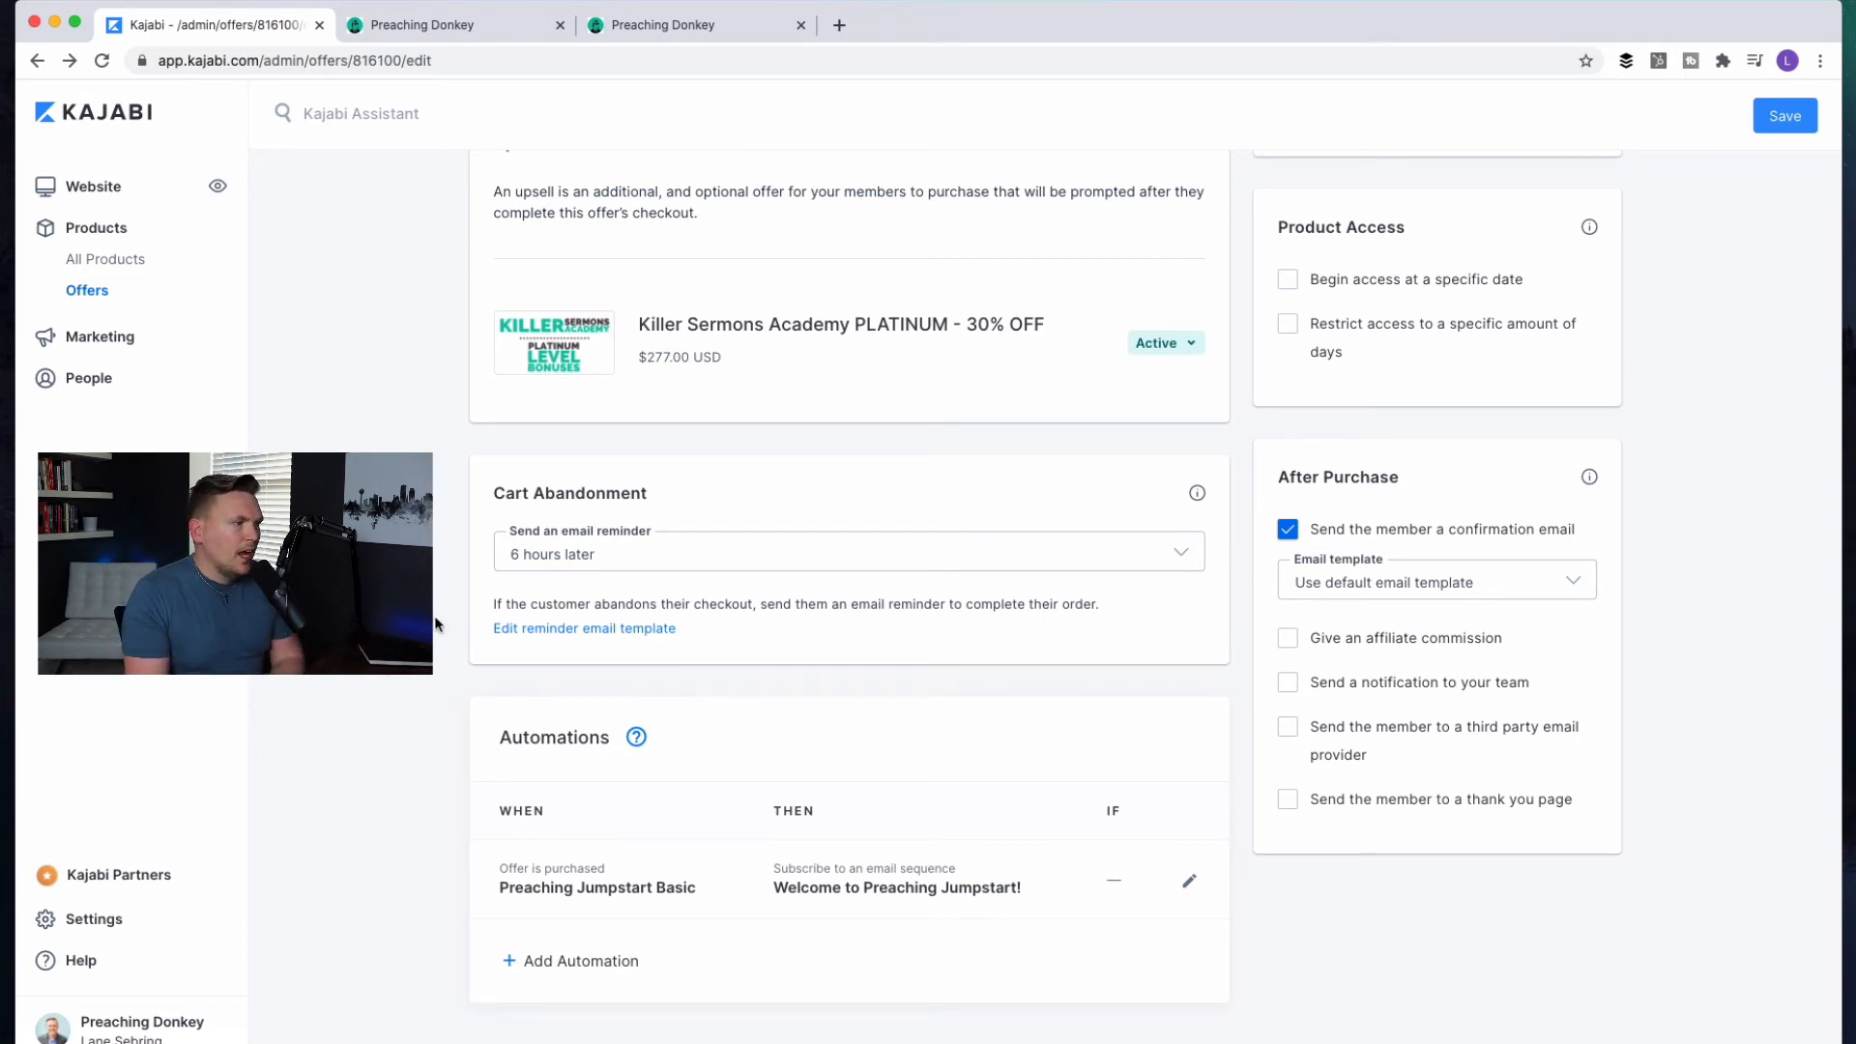
pyautogui.moveTo(513, 661)
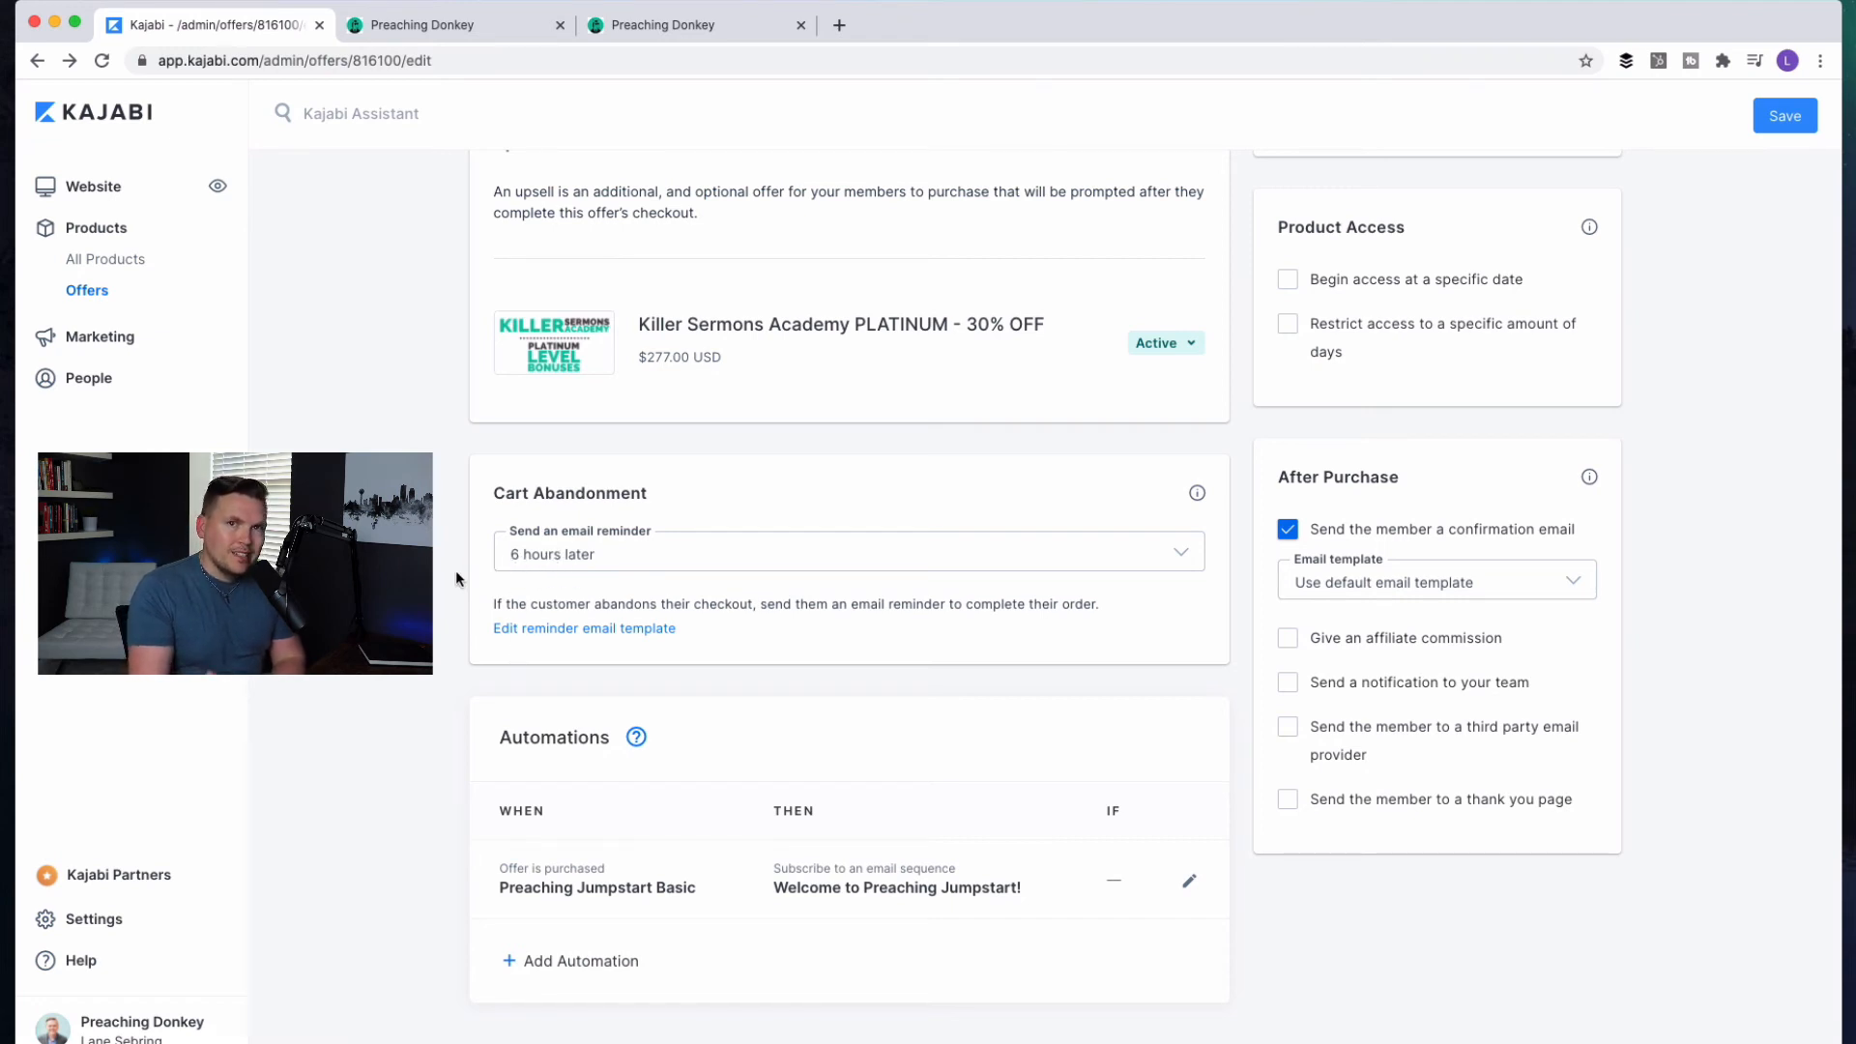
pyautogui.click(848, 553)
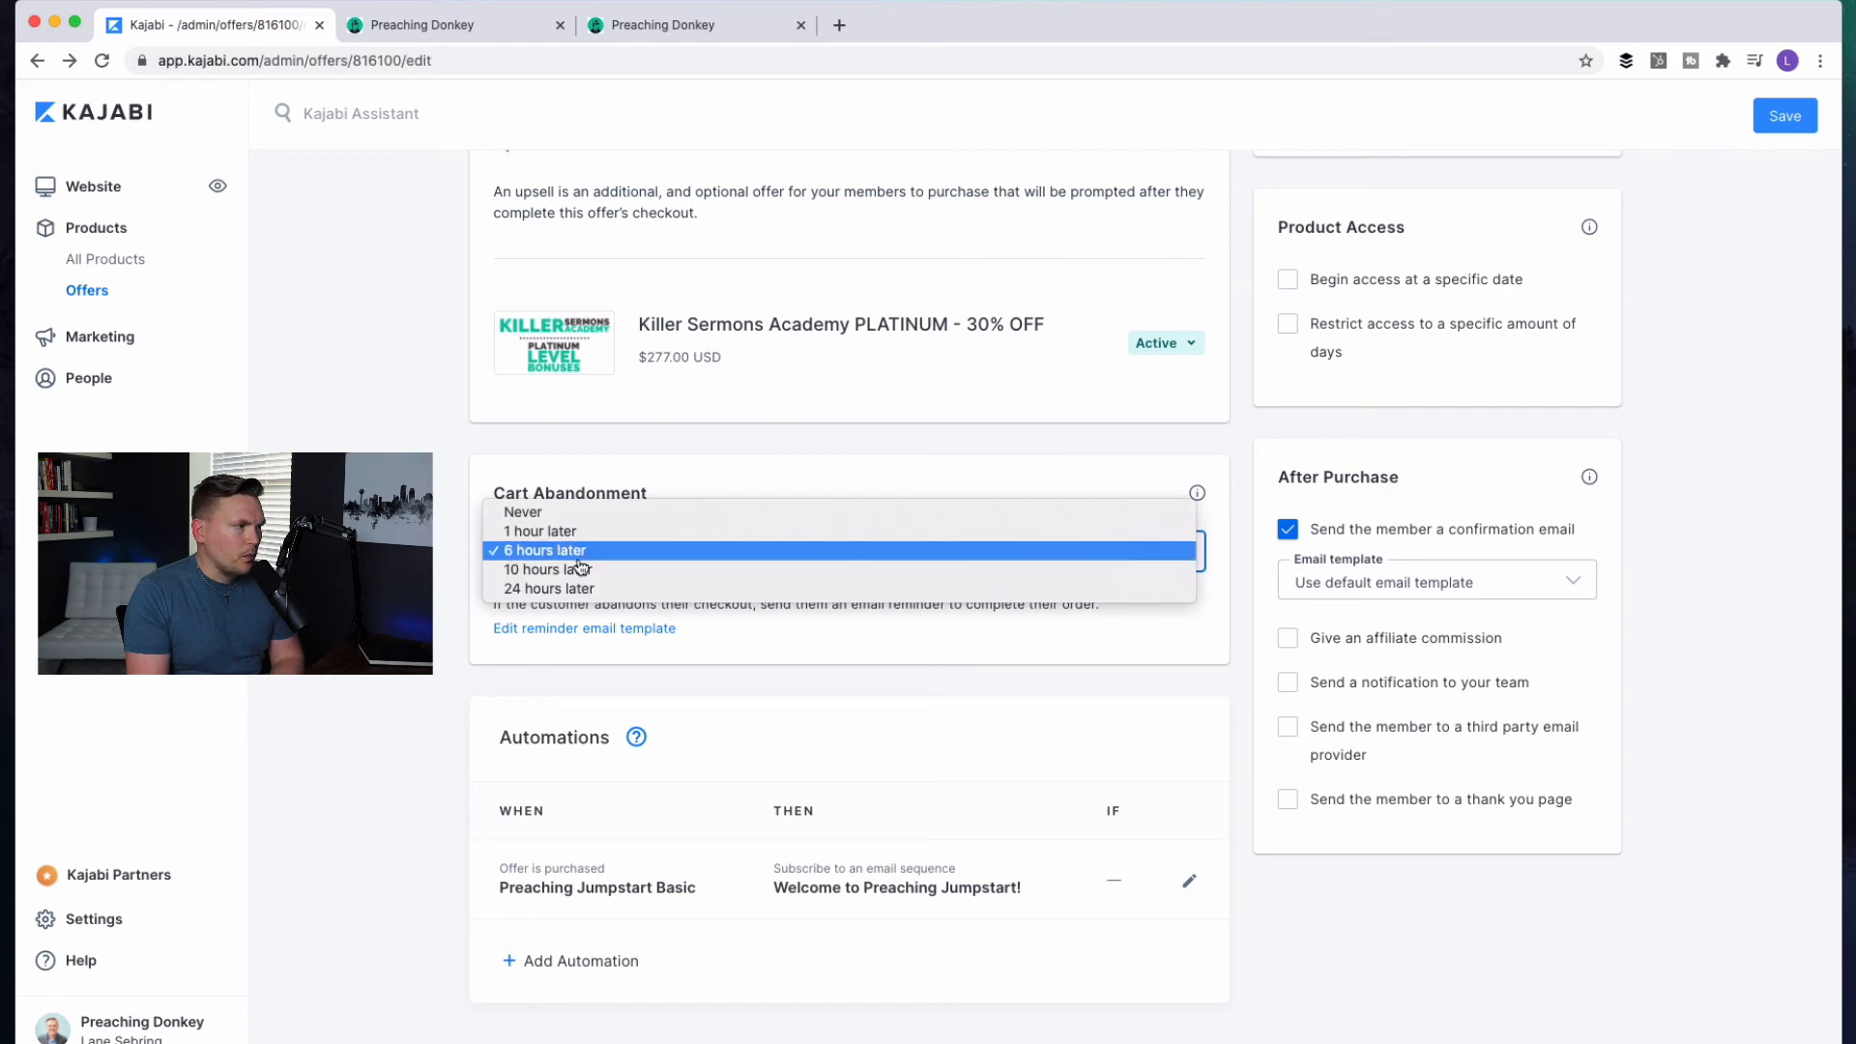
pyautogui.click(543, 550)
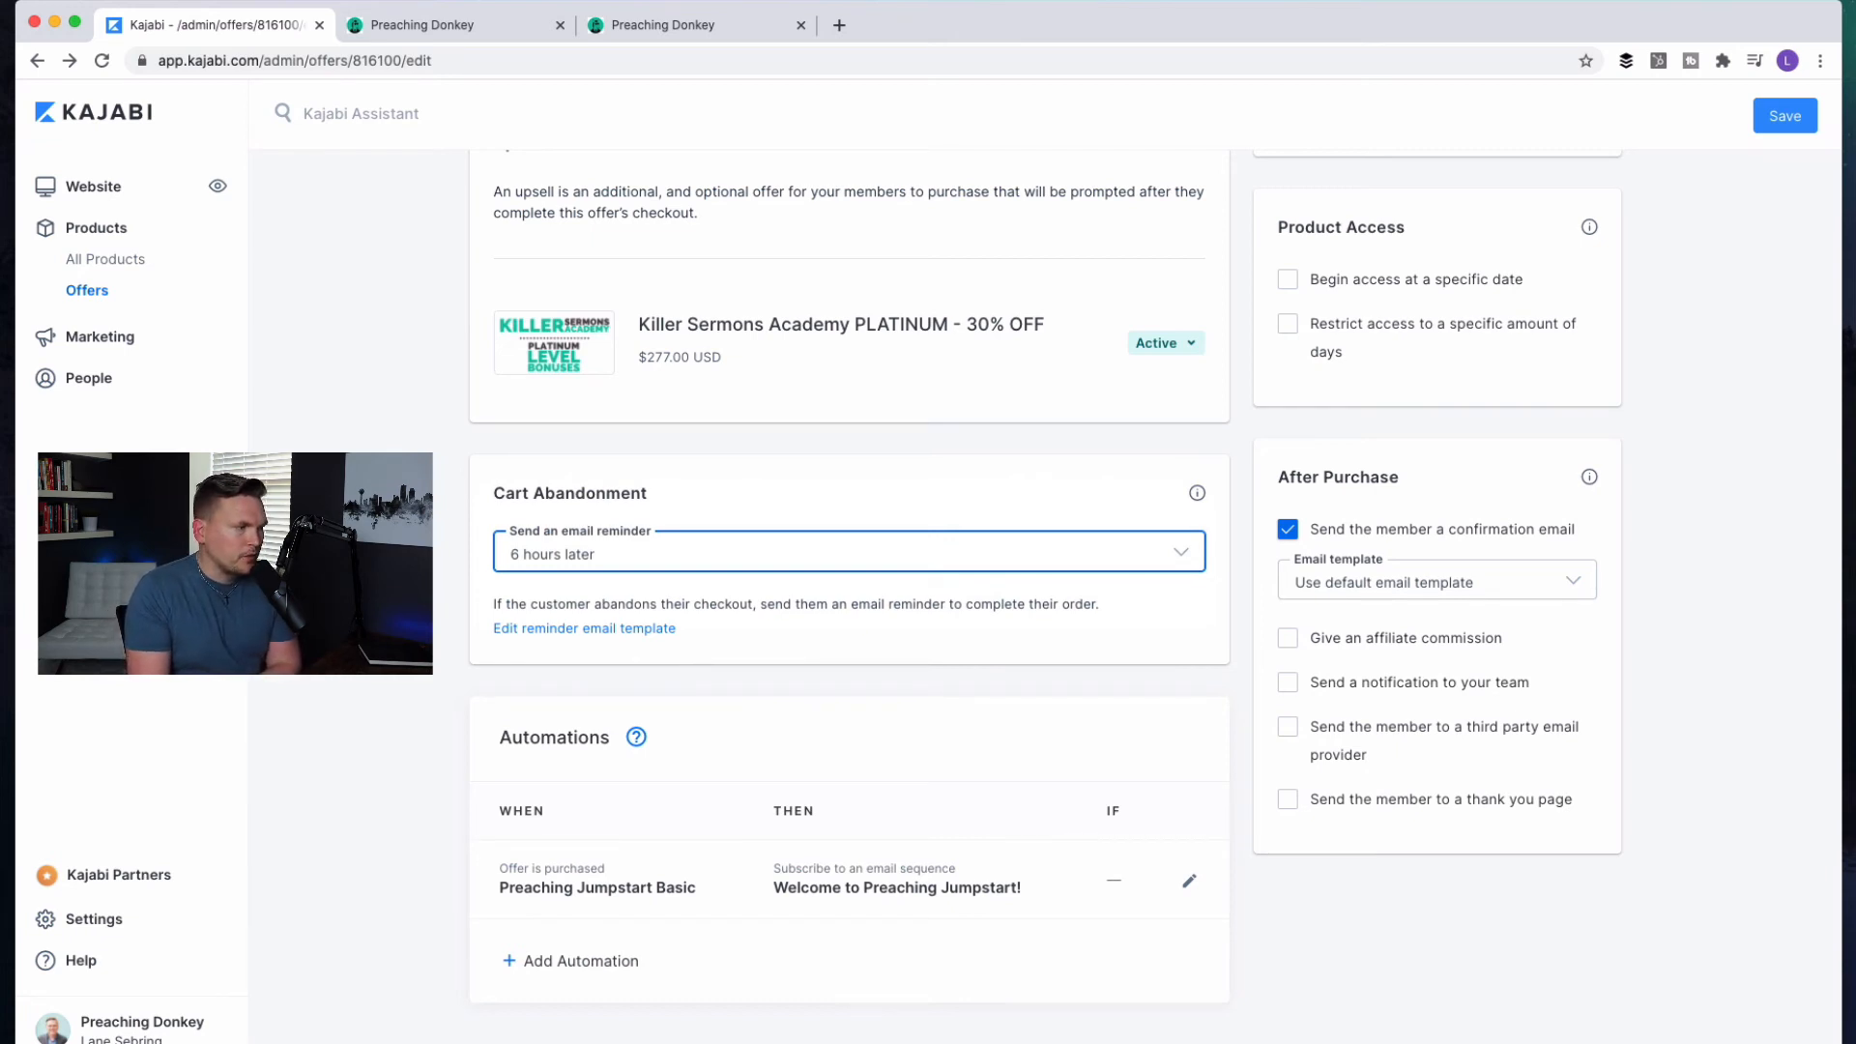
pyautogui.rightClick(382, 967)
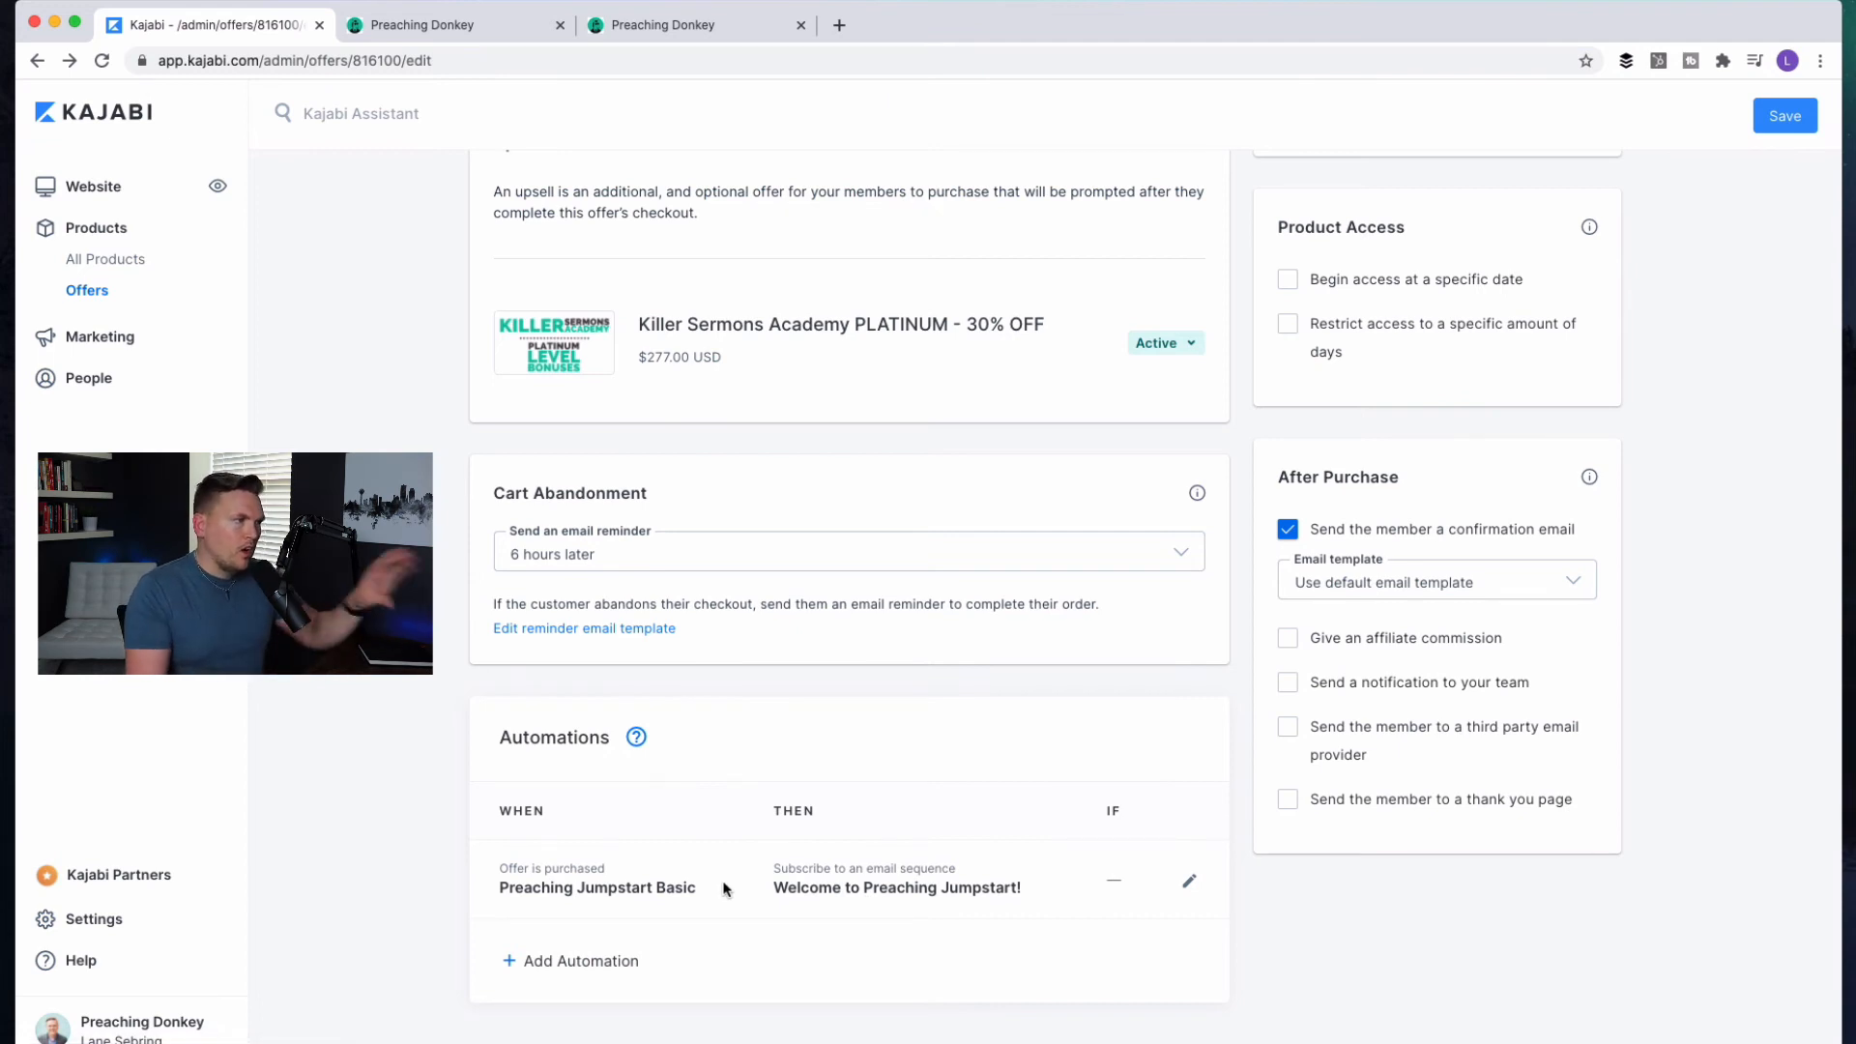
pyautogui.scroll(3)
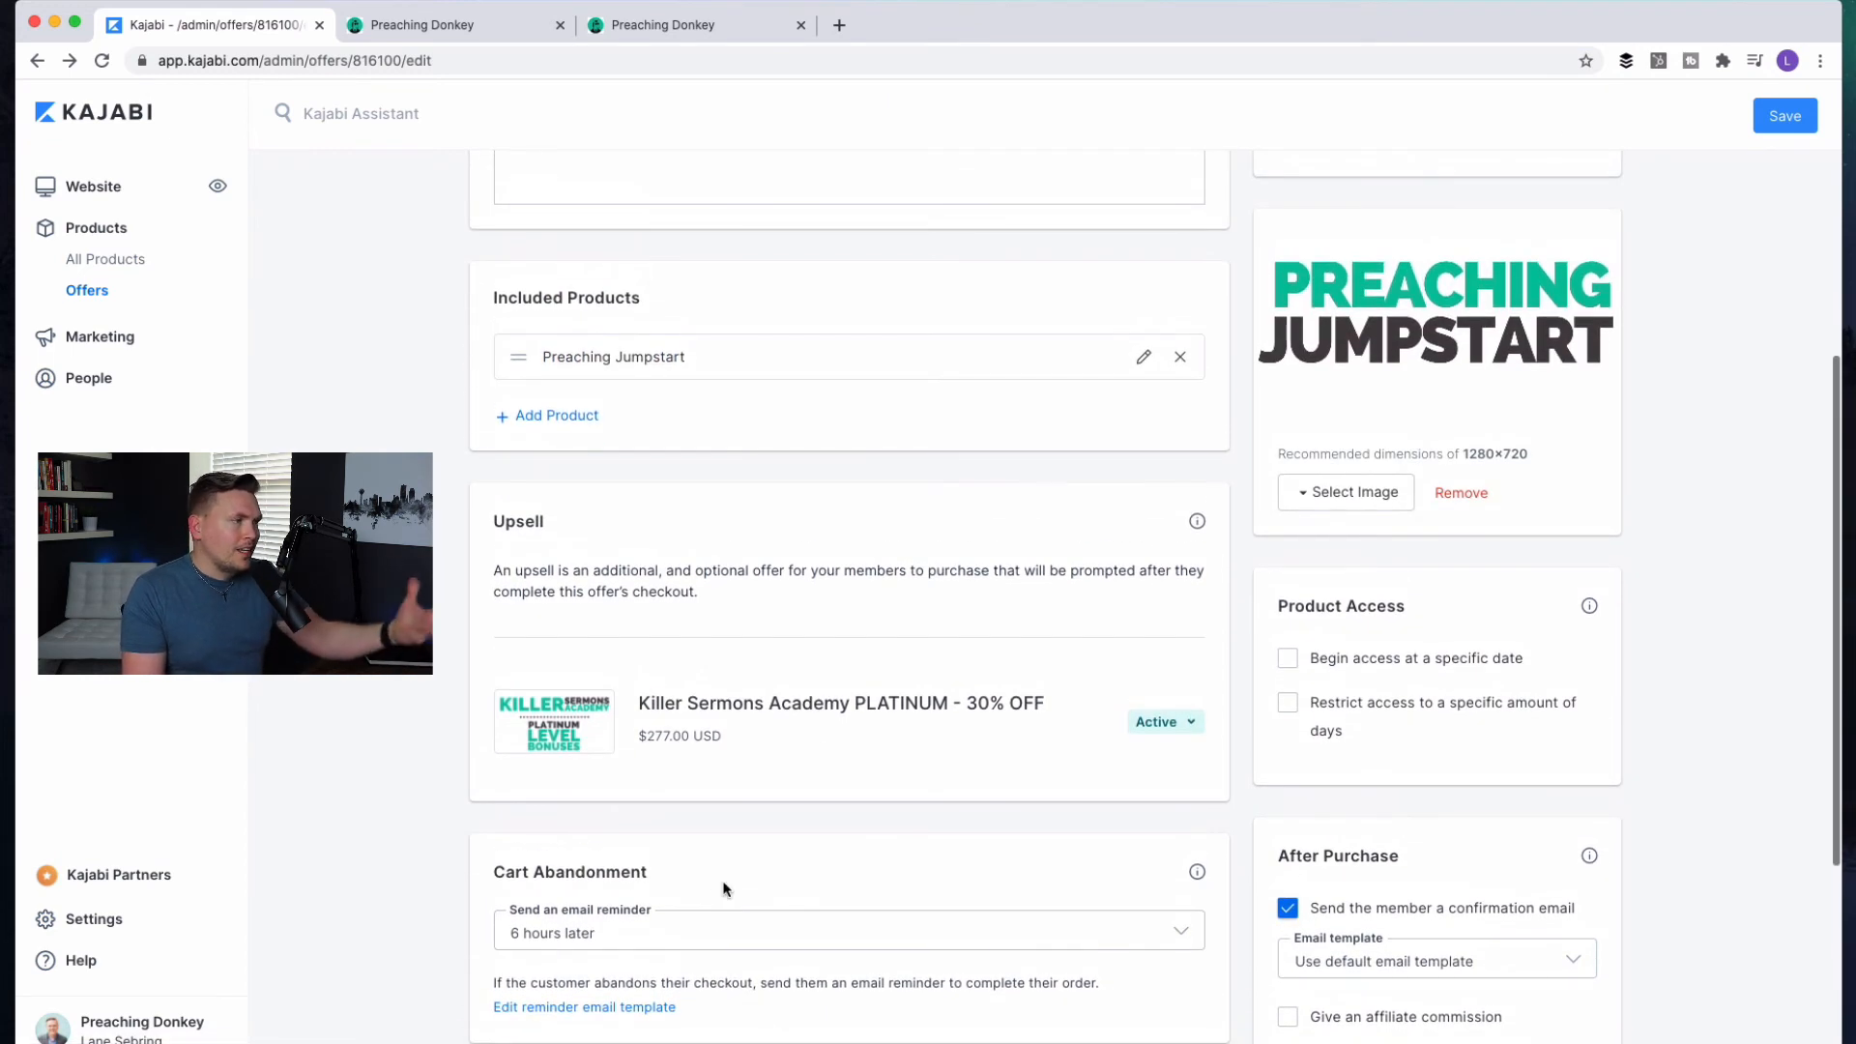
pyautogui.moveTo(715, 592)
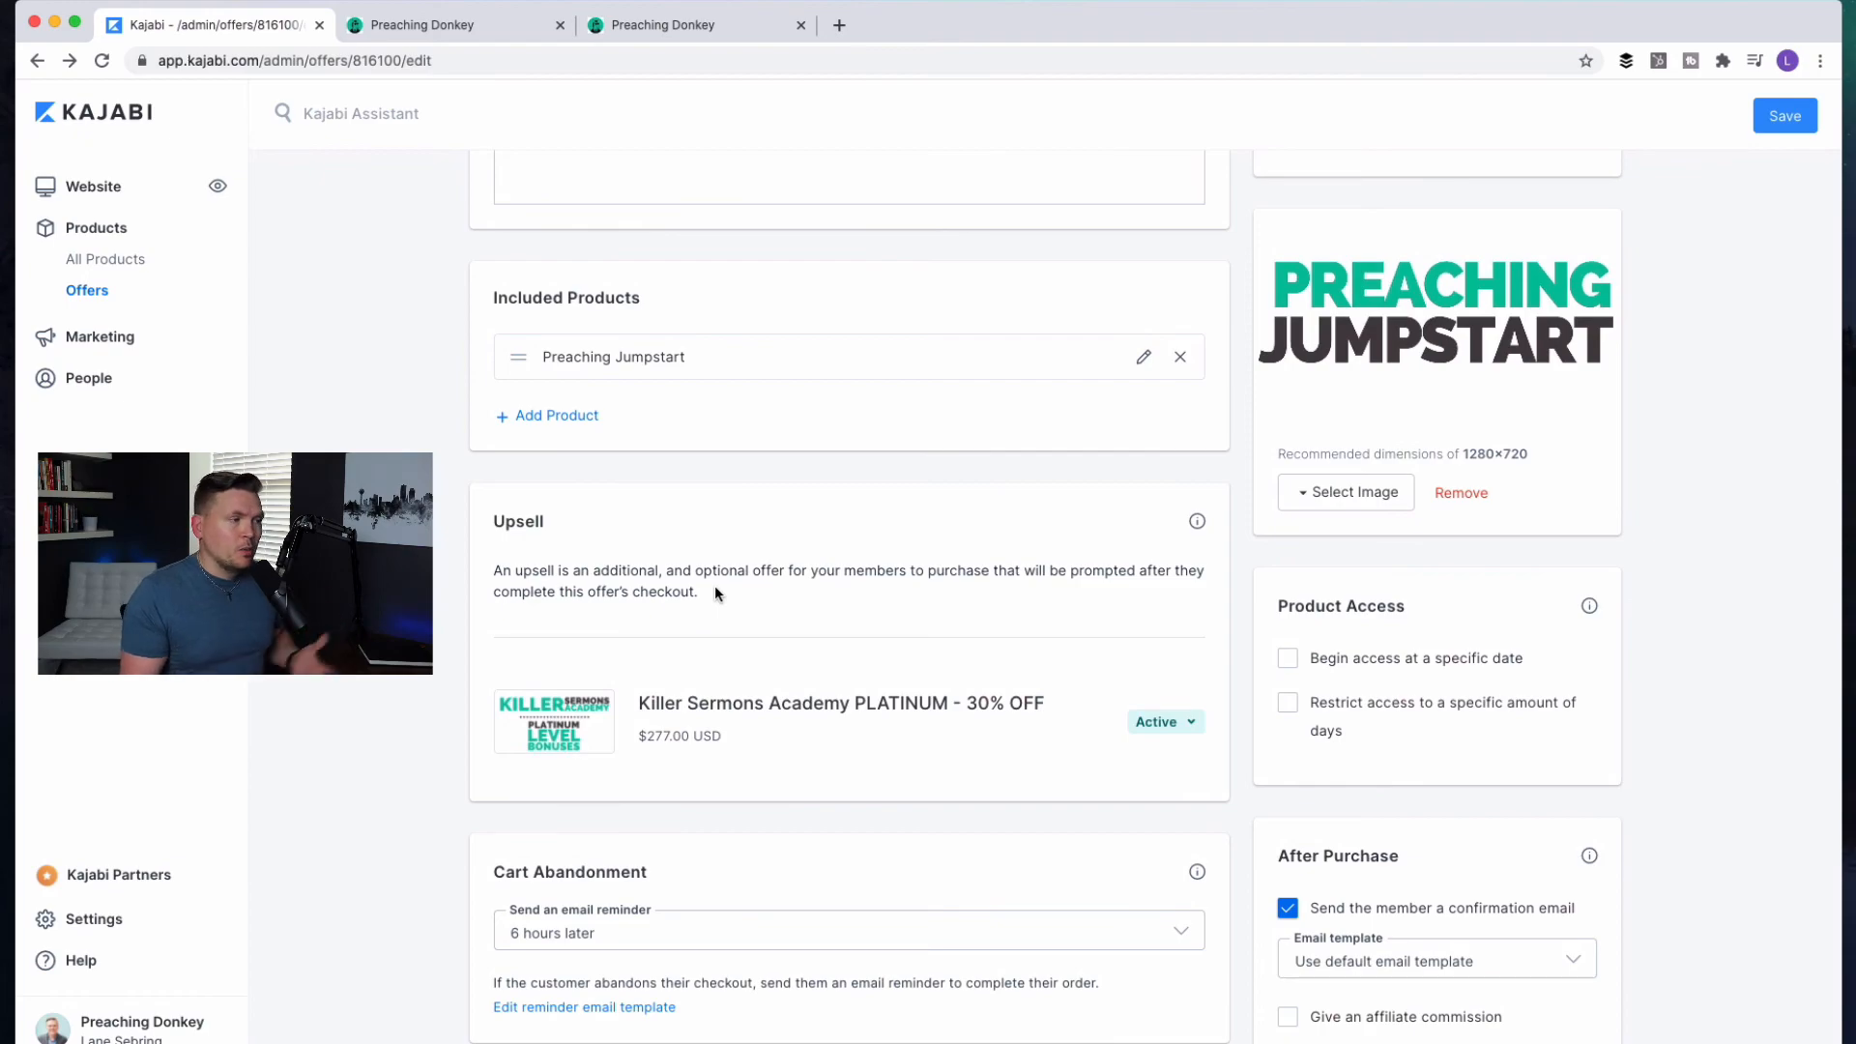